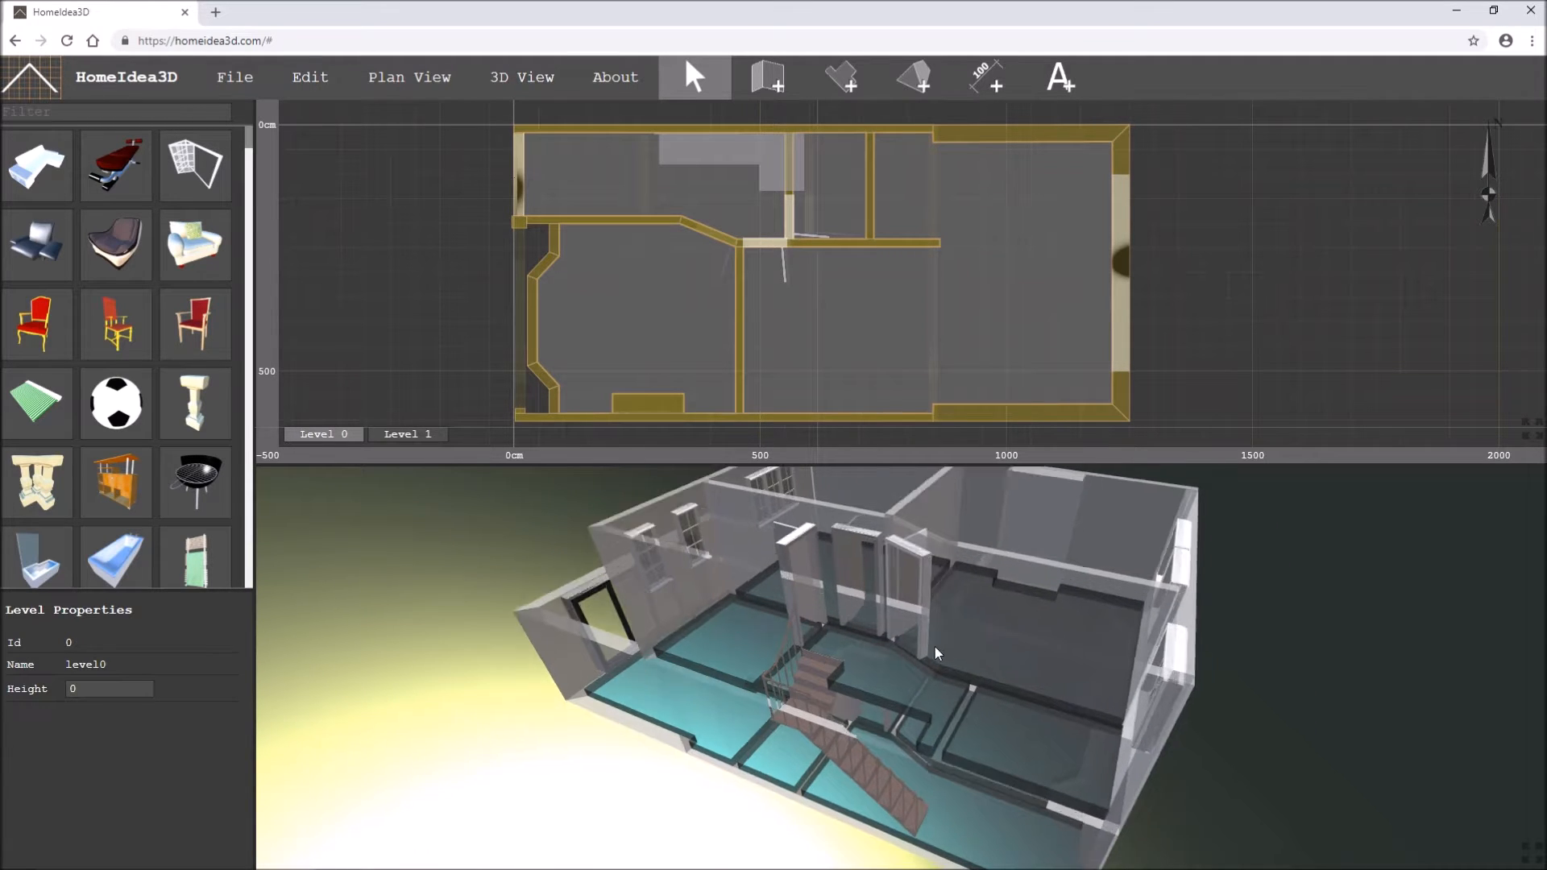
- Add a Level 2 at 530 cm via Plan View > Add Level and compare it with the Level 1 plan
click(238, 229)
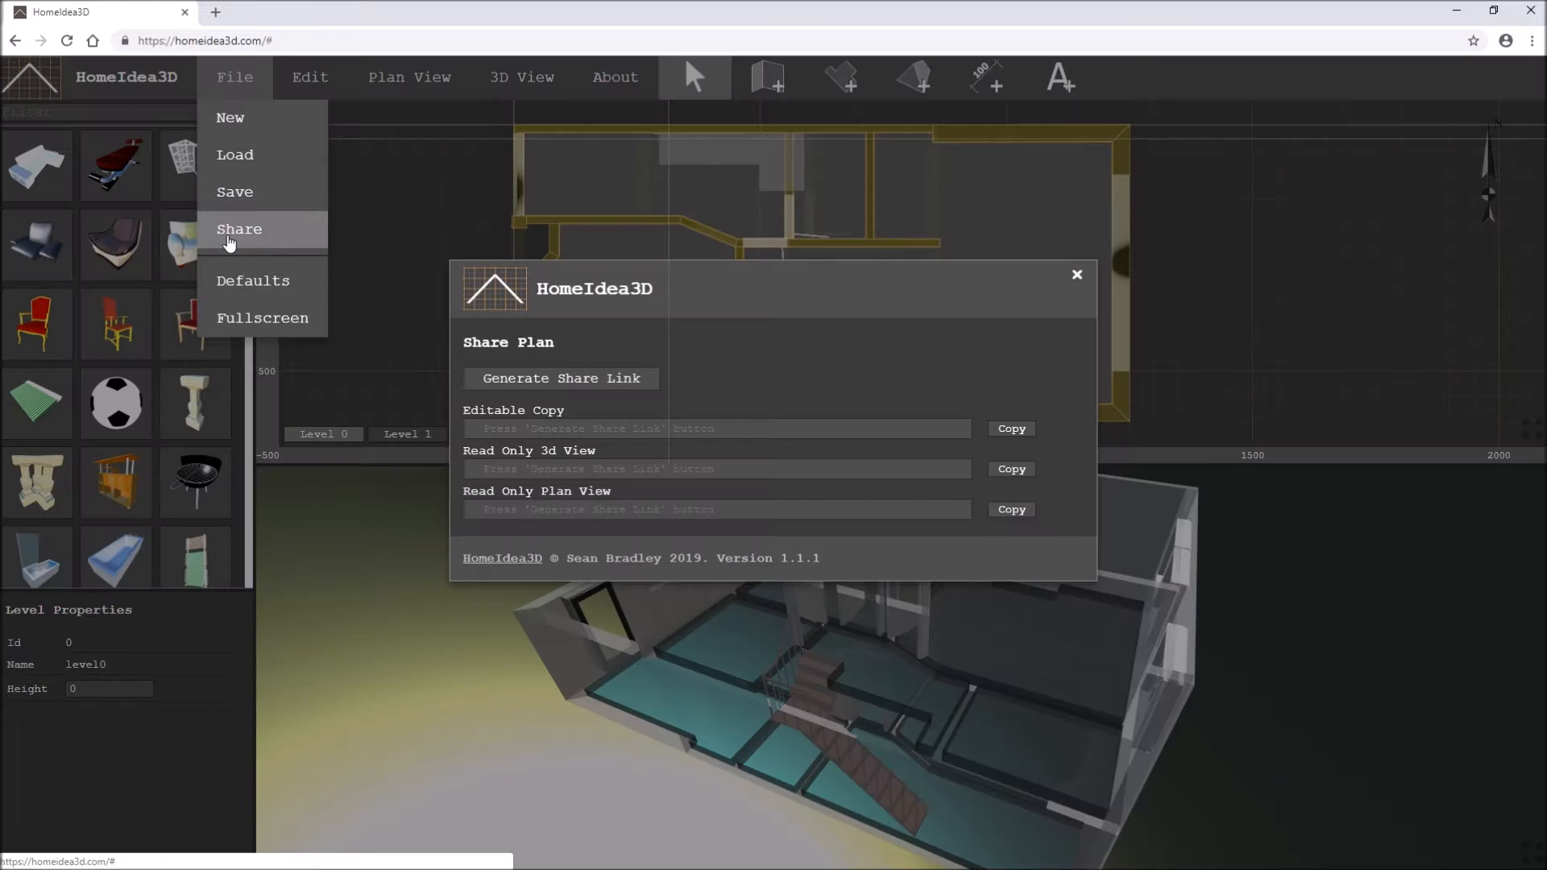
click(1076, 274)
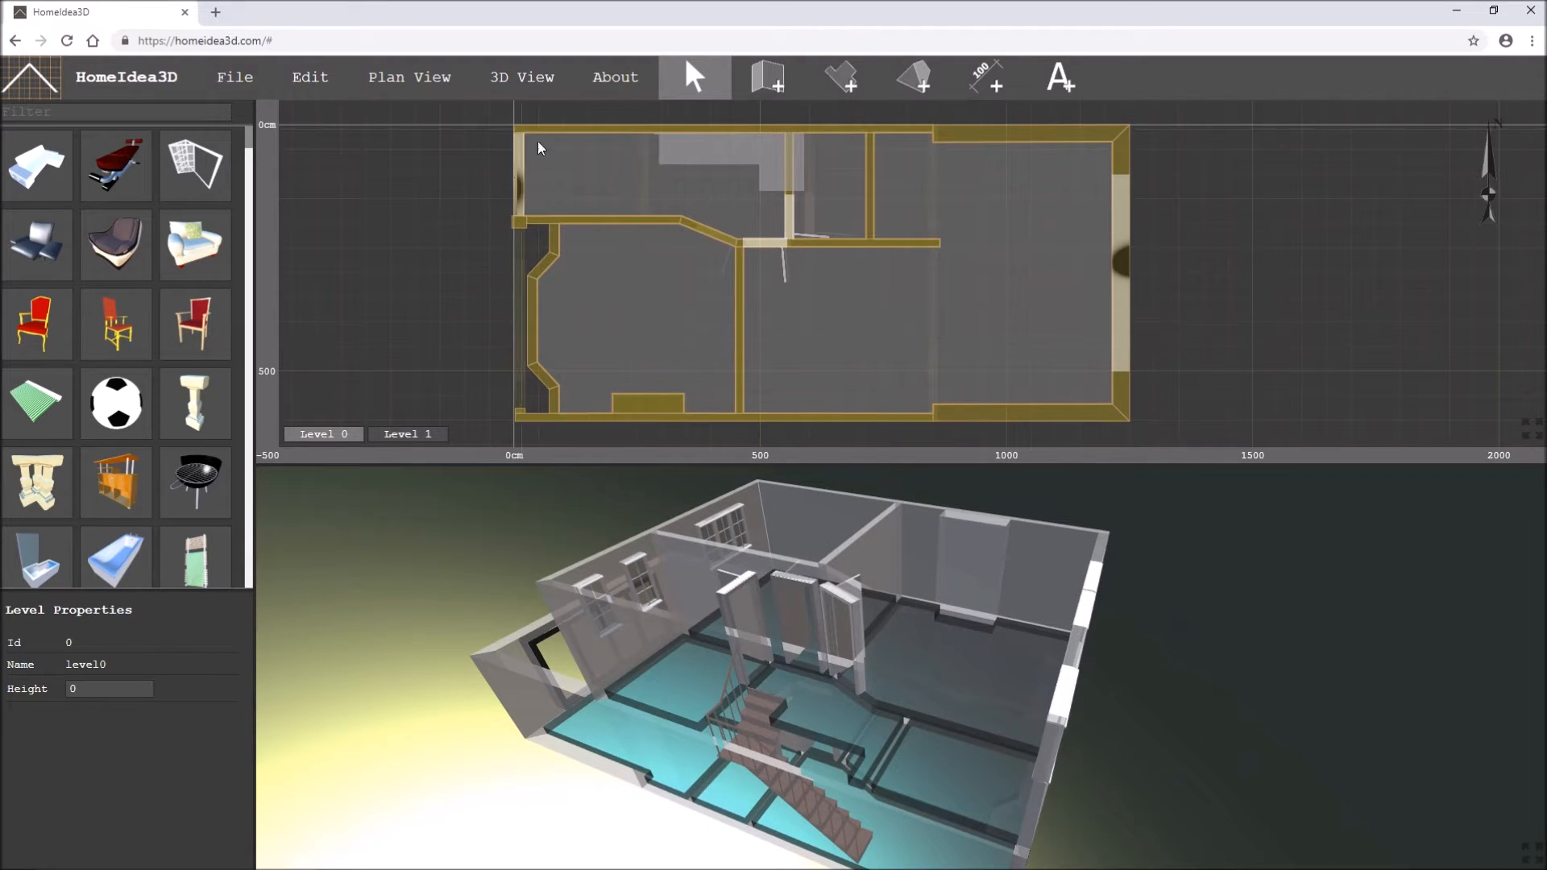
click(407, 78)
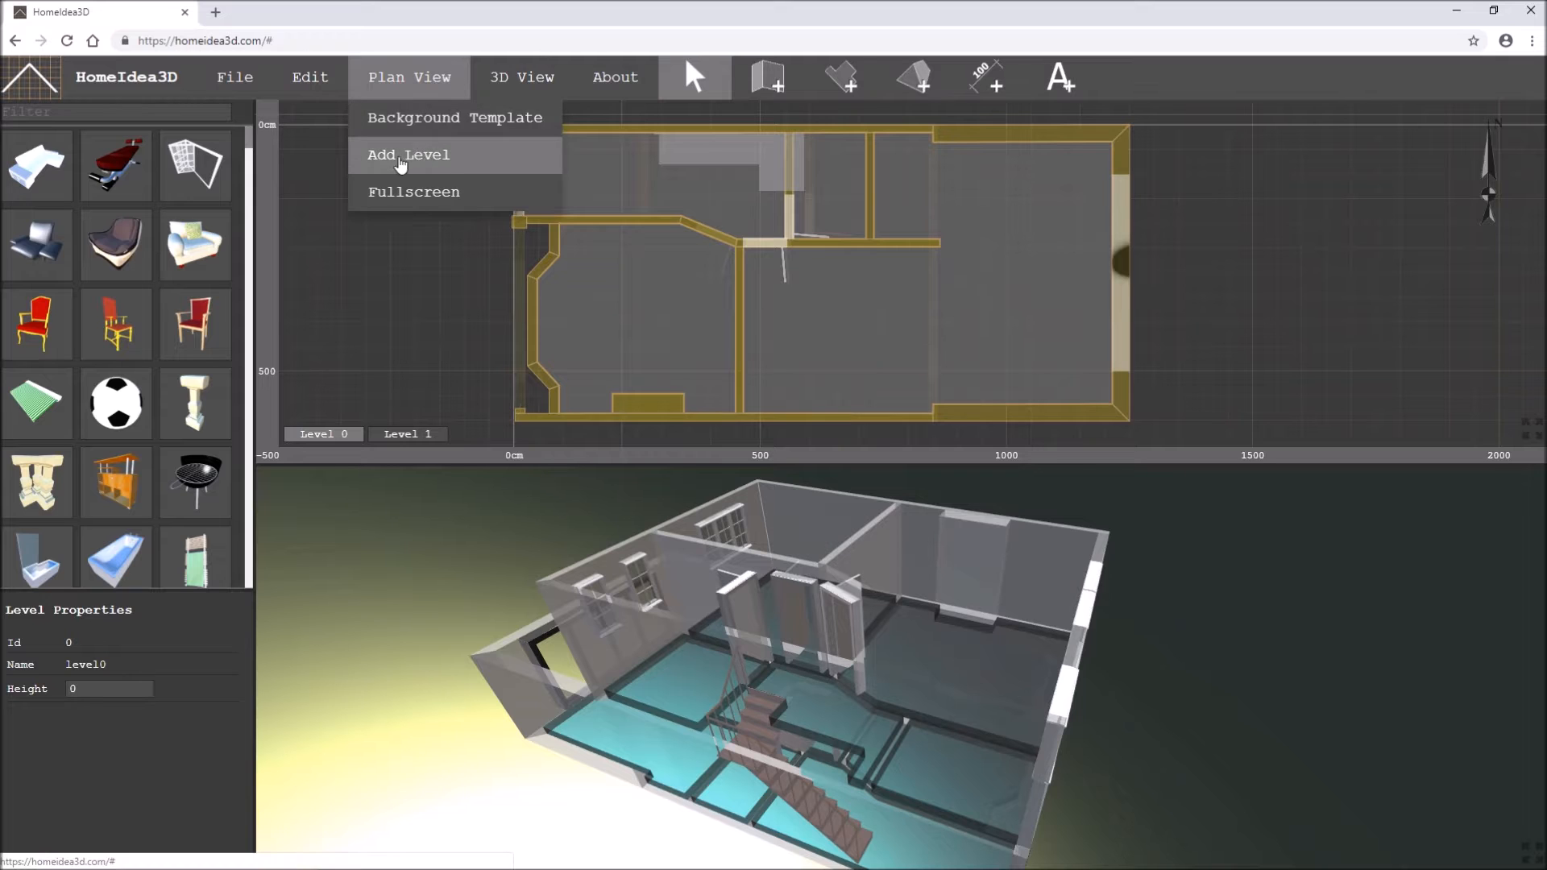
click(407, 155)
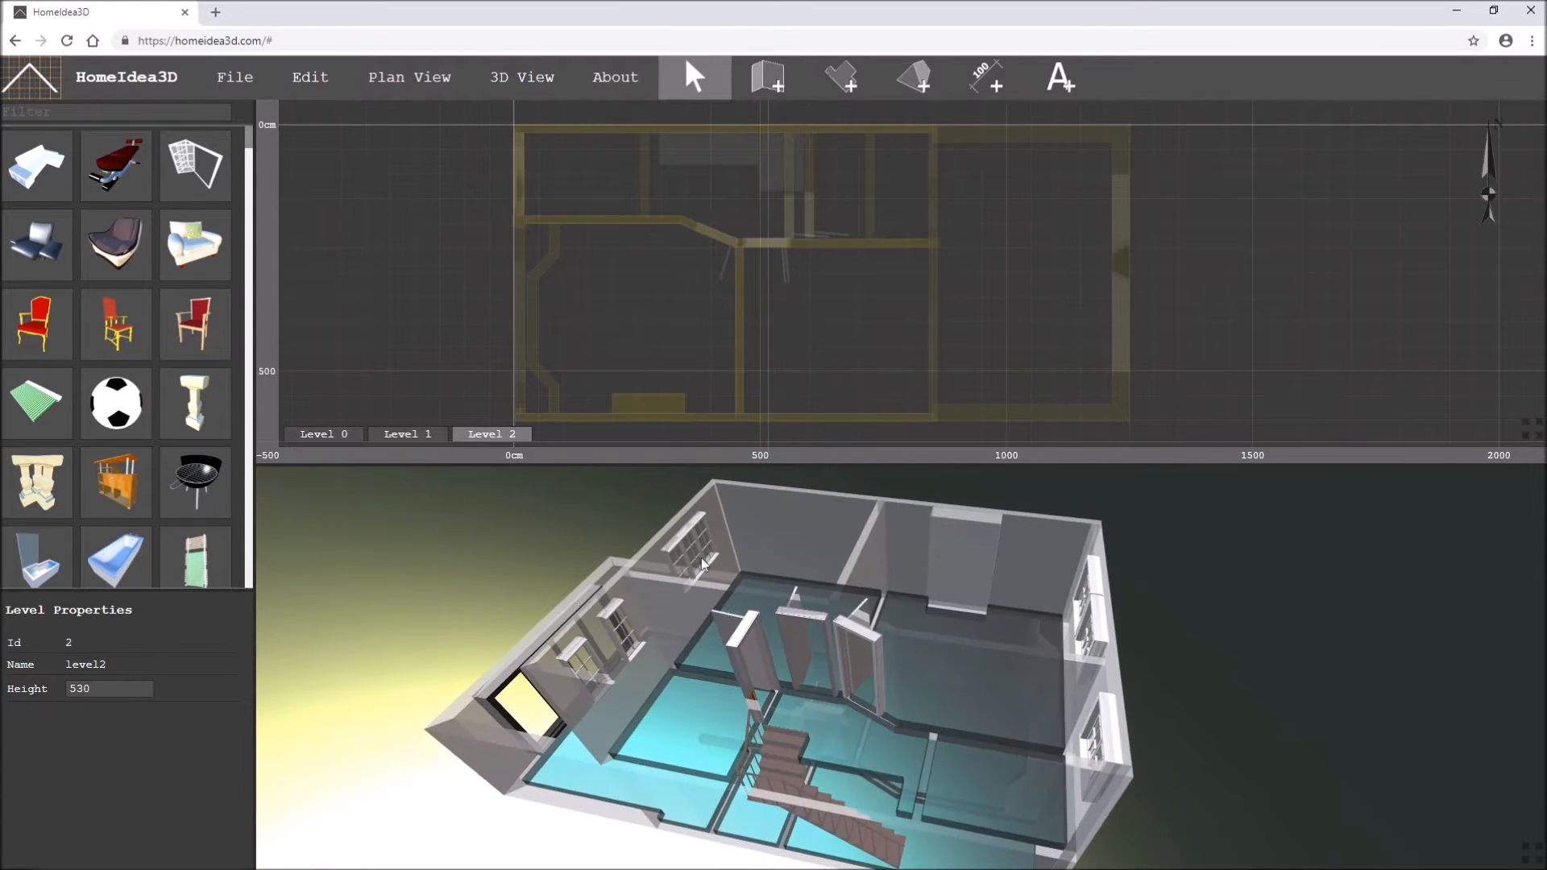
click(408, 433)
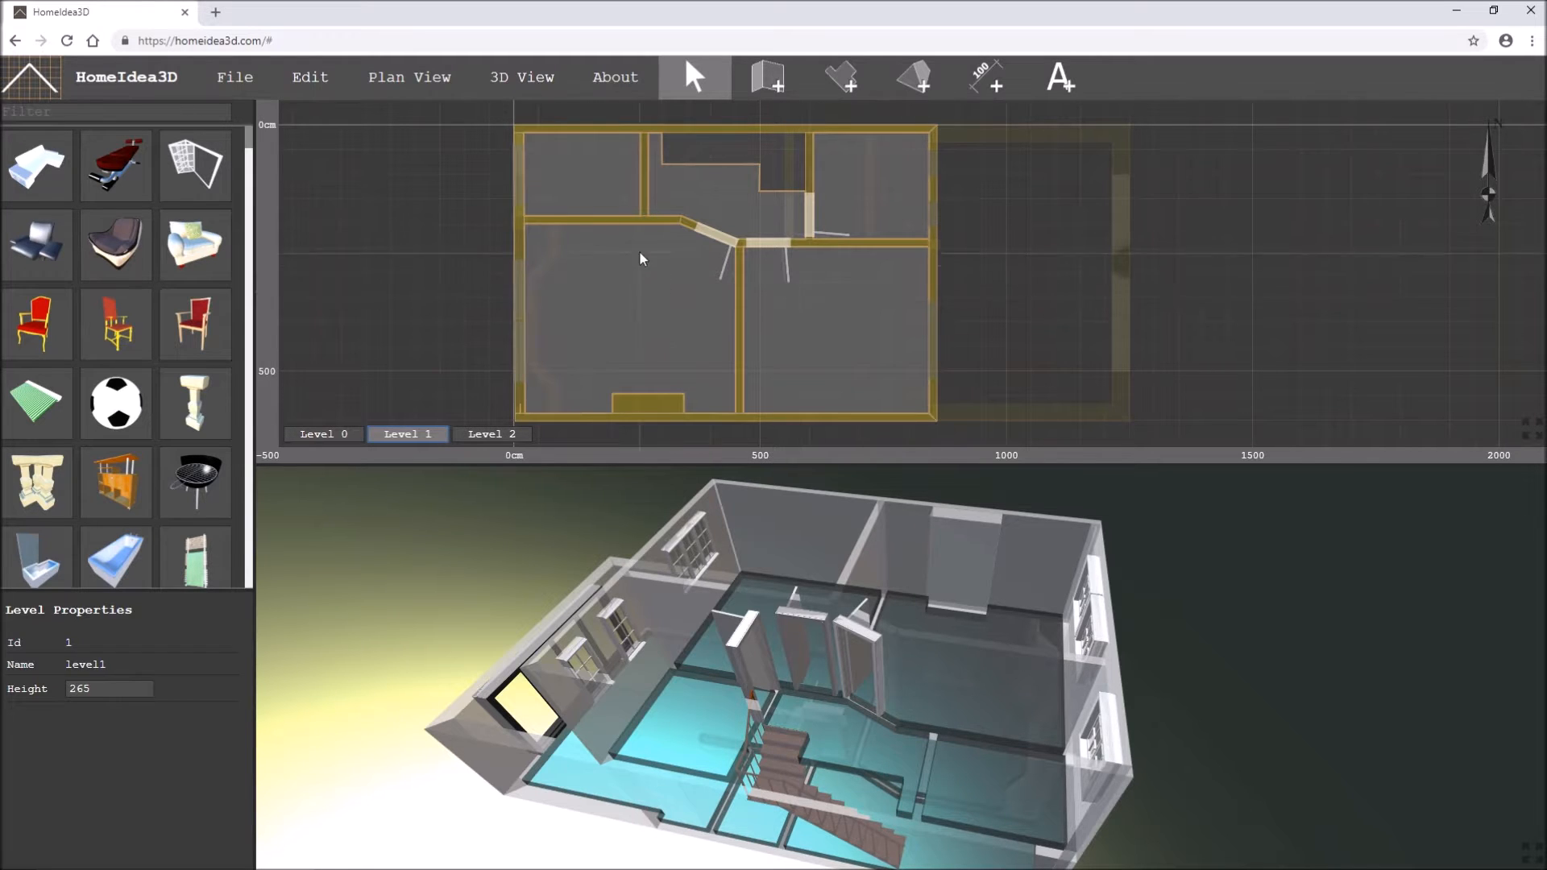
click(490, 433)
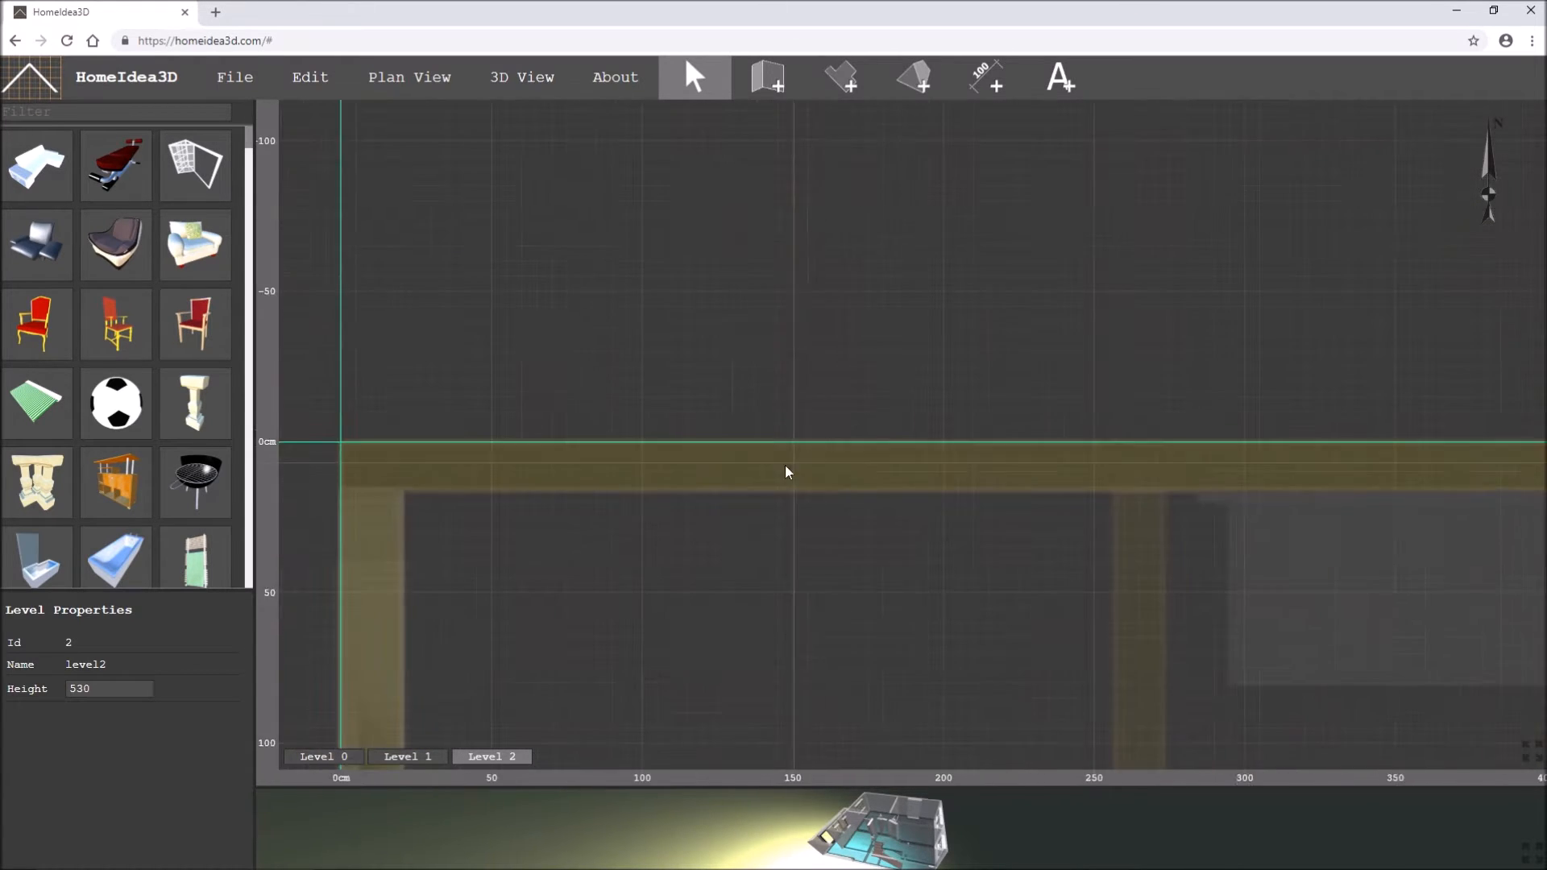
- Zoom the Level 2 plan while tracing the house footprint with guide lines
scroll(down, 3)
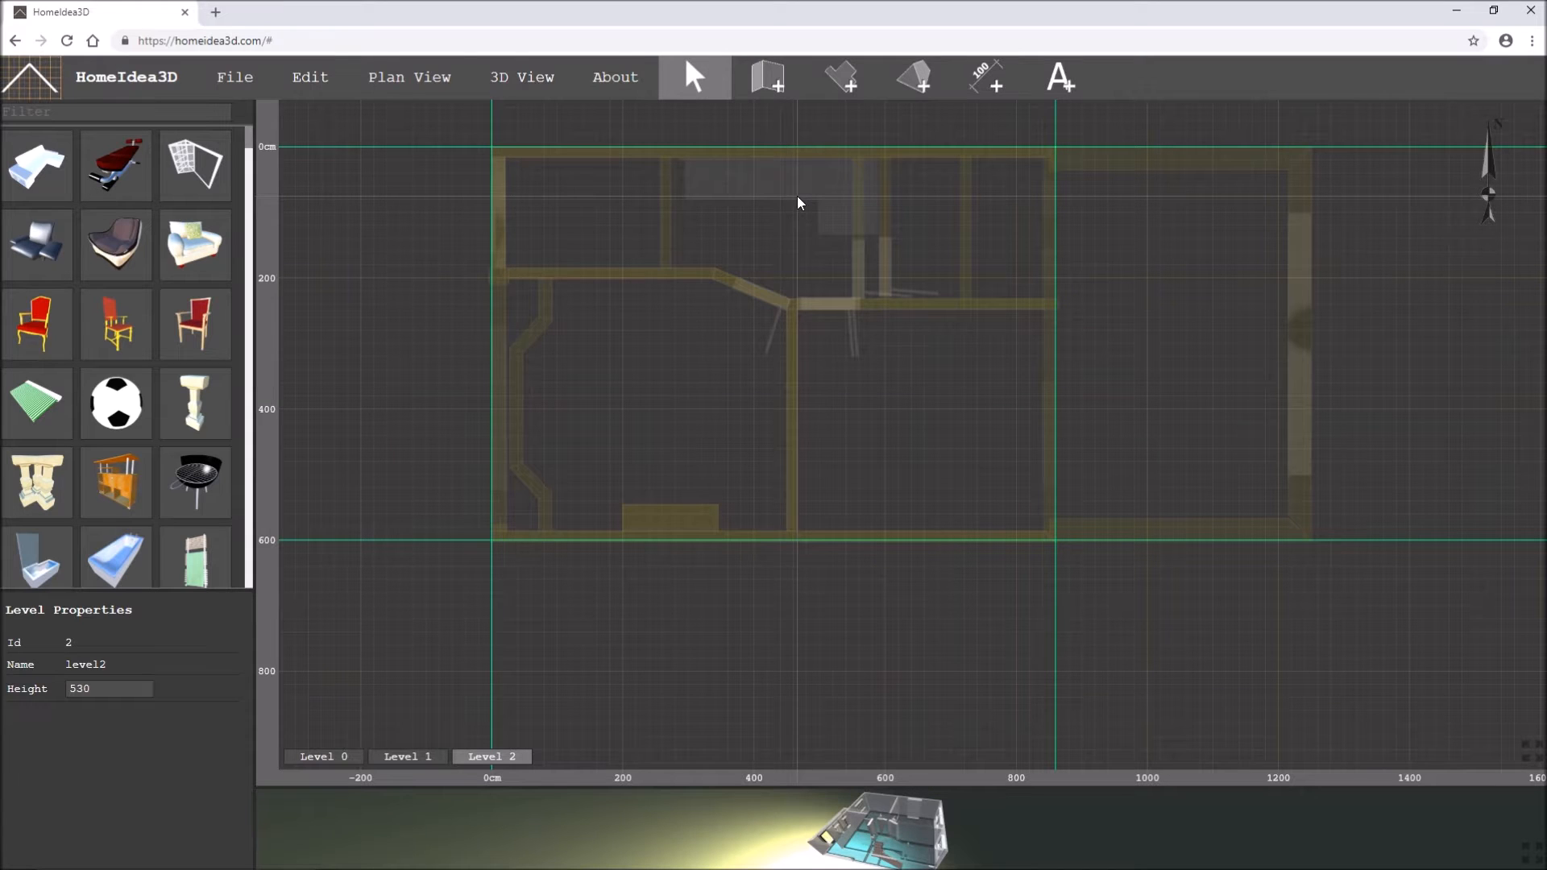
mouse_move(511, 377)
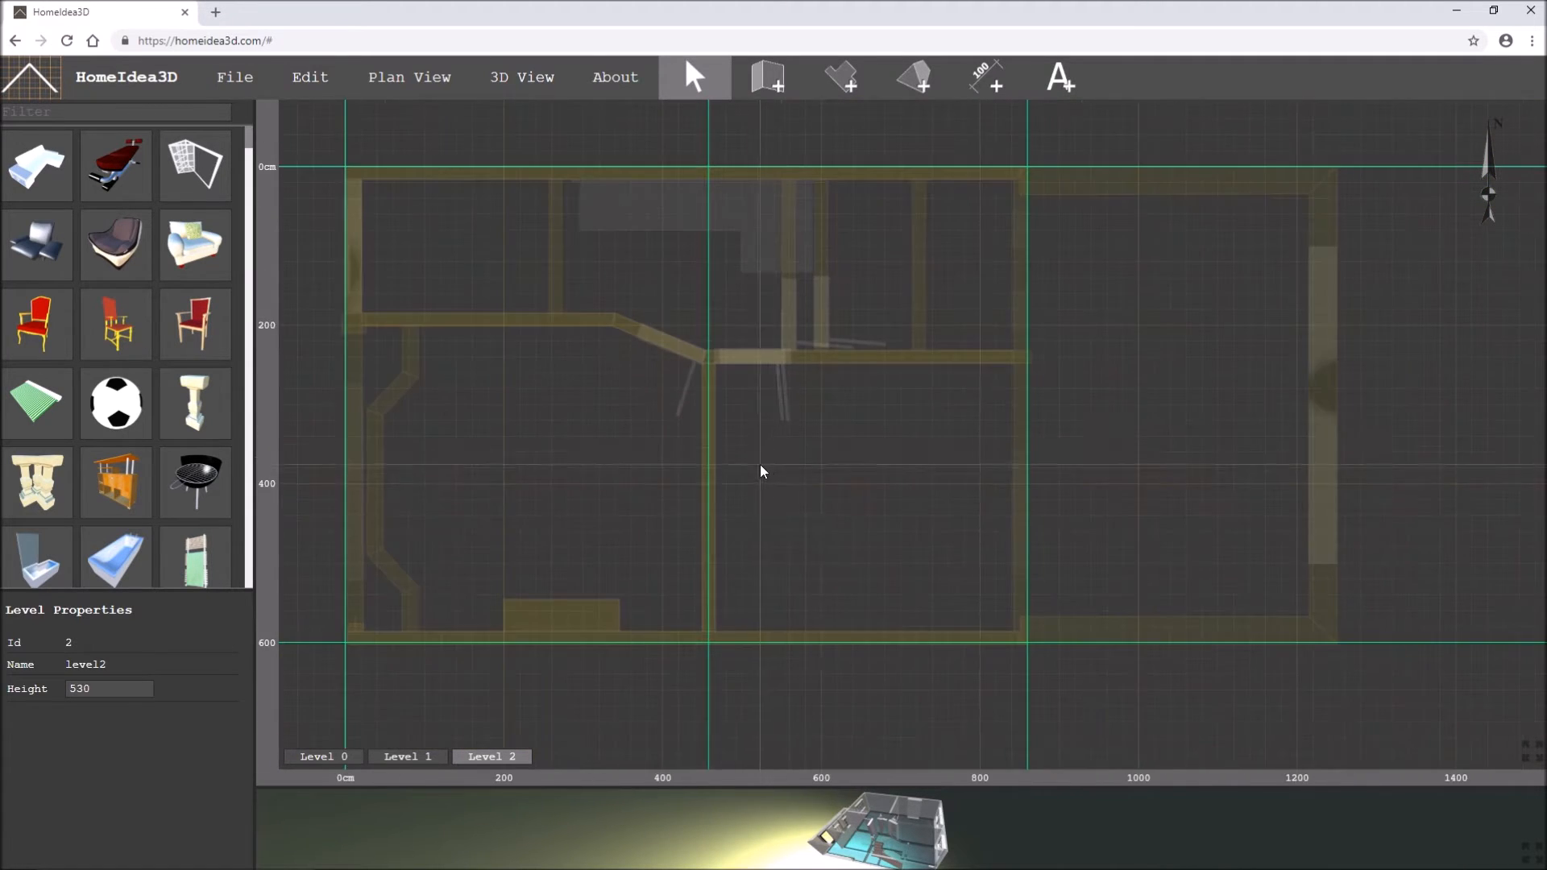
scroll(down, 3)
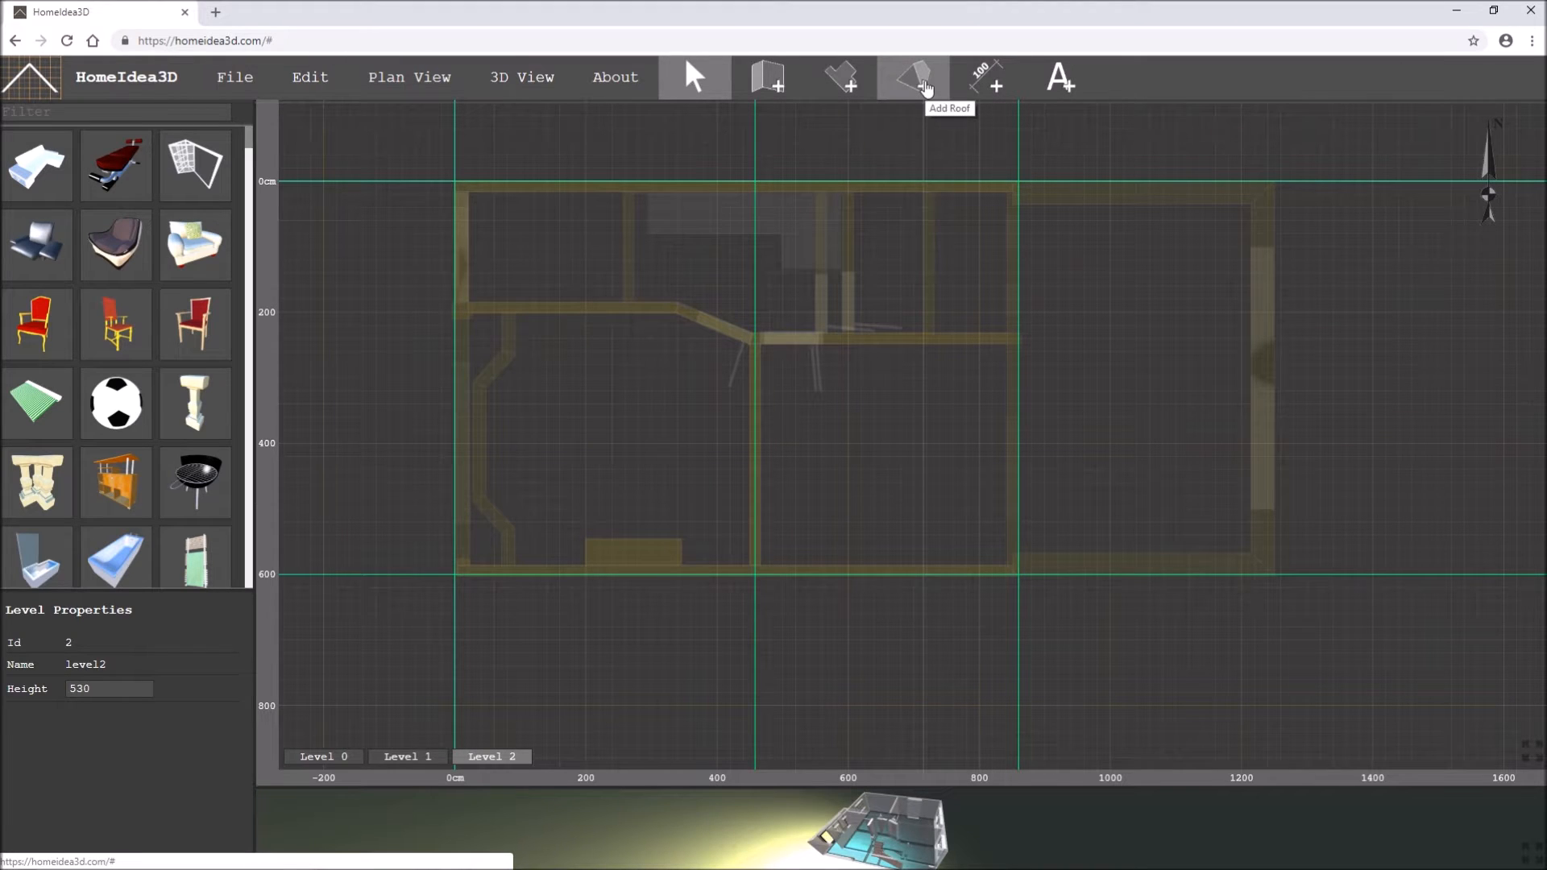
- Place a horizontal guide line, then set the default roof to 400 cm wide with a 350 cm rise
click(912, 77)
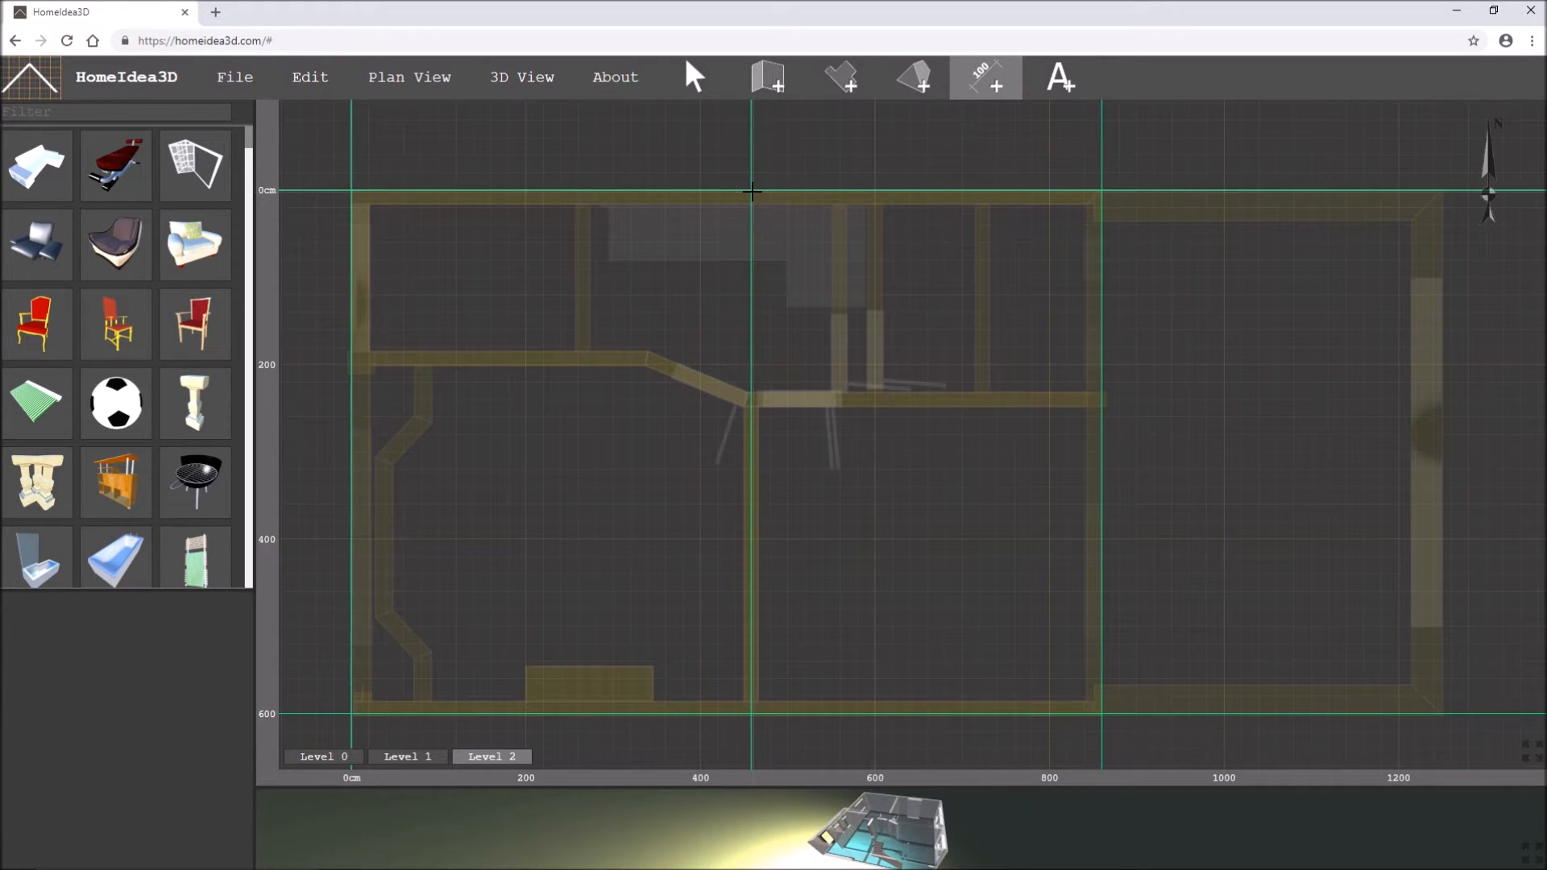
drag(750, 190, 1098, 190)
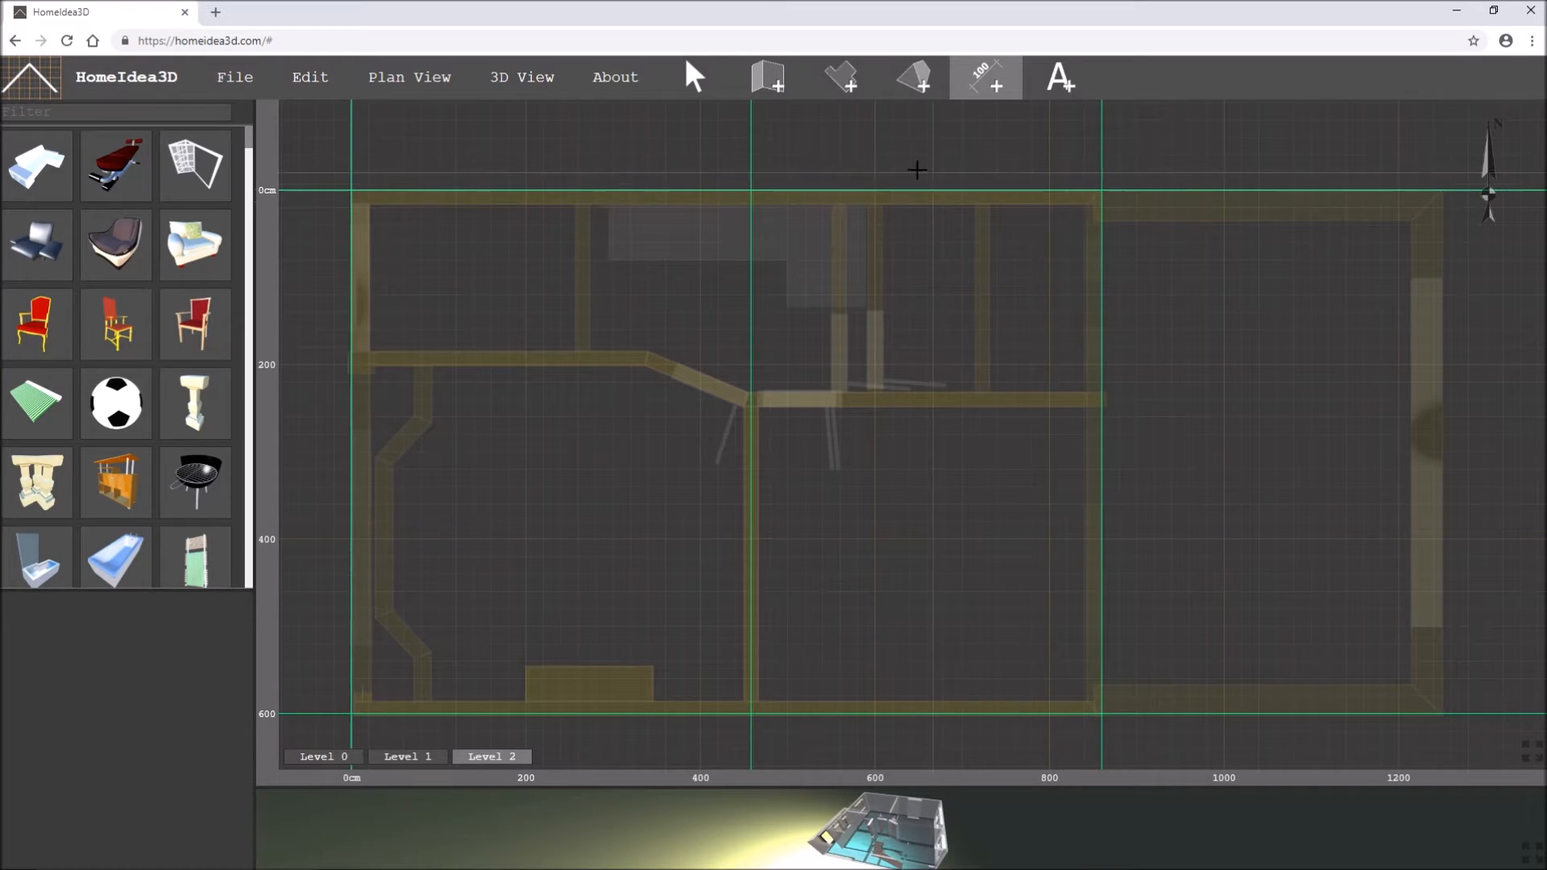
click(910, 78)
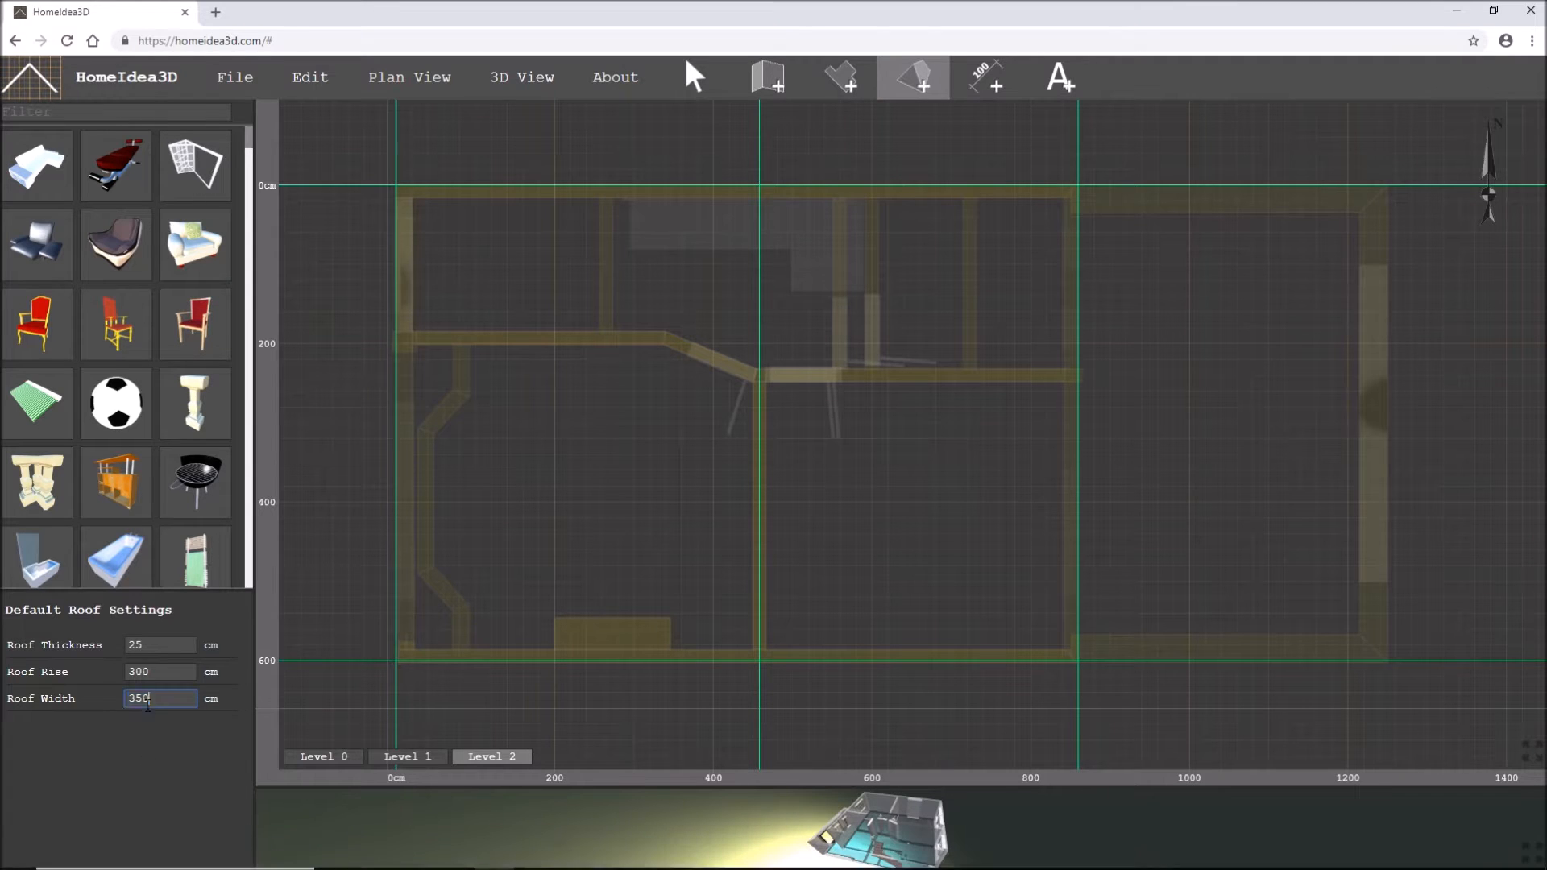
text(400)
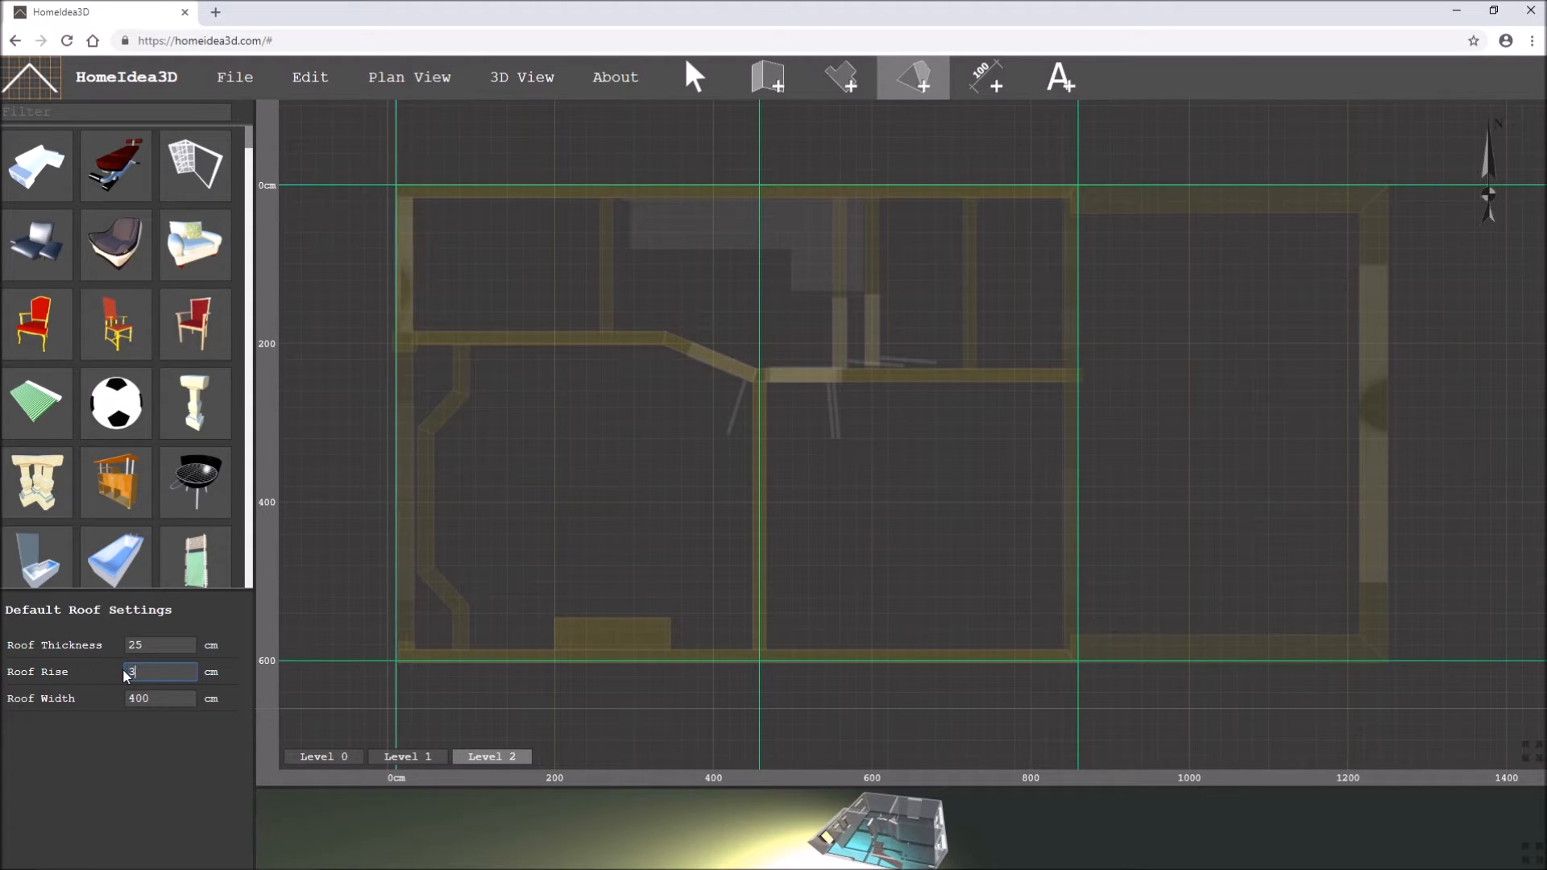
text(50)
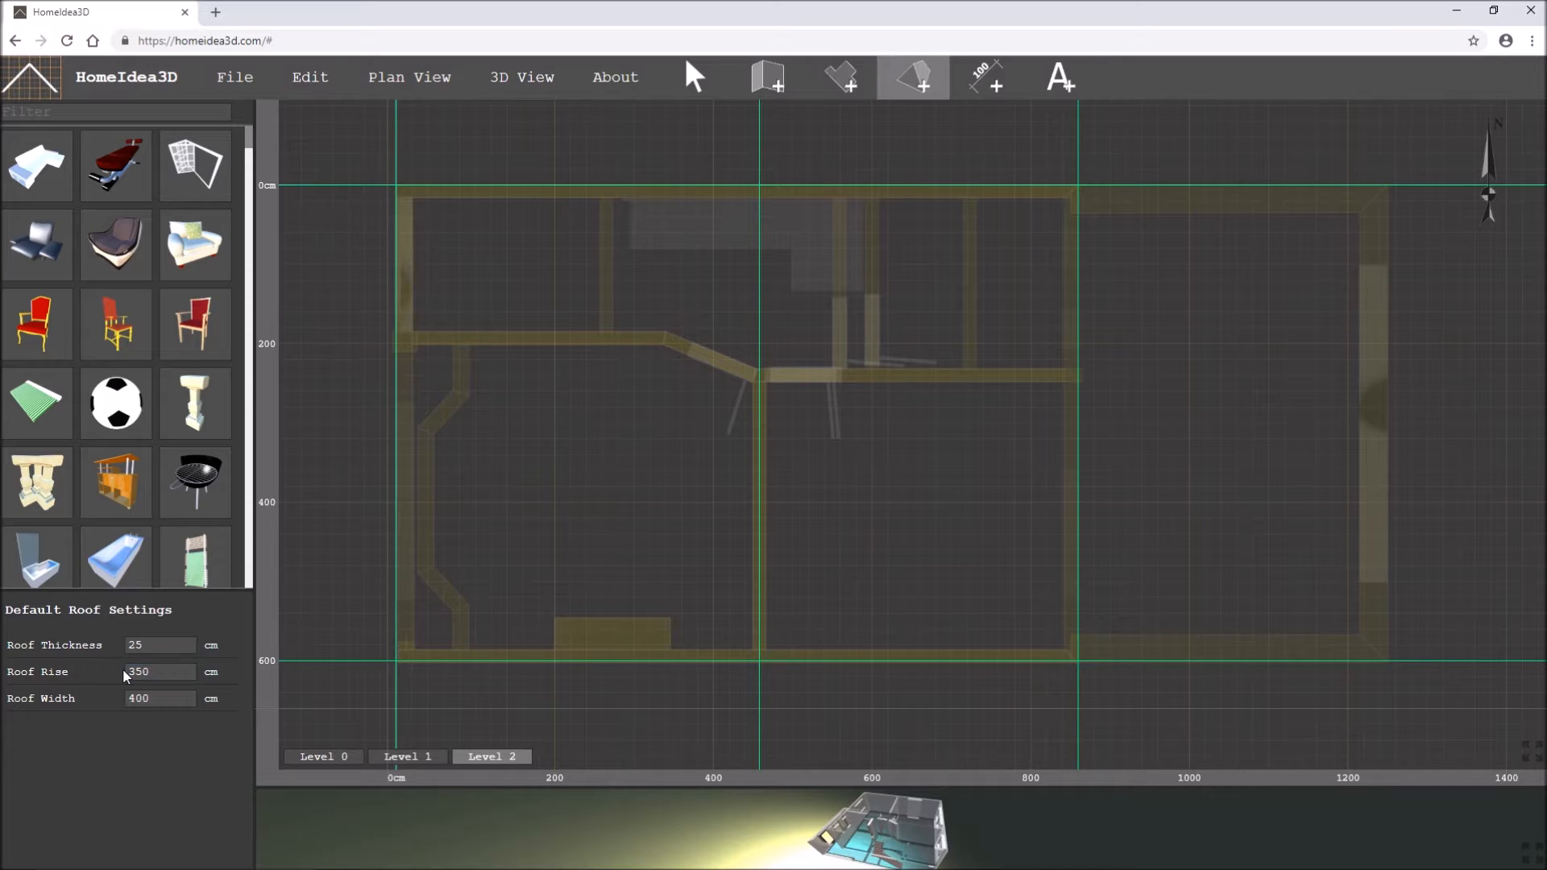
mouse_move(828, 582)
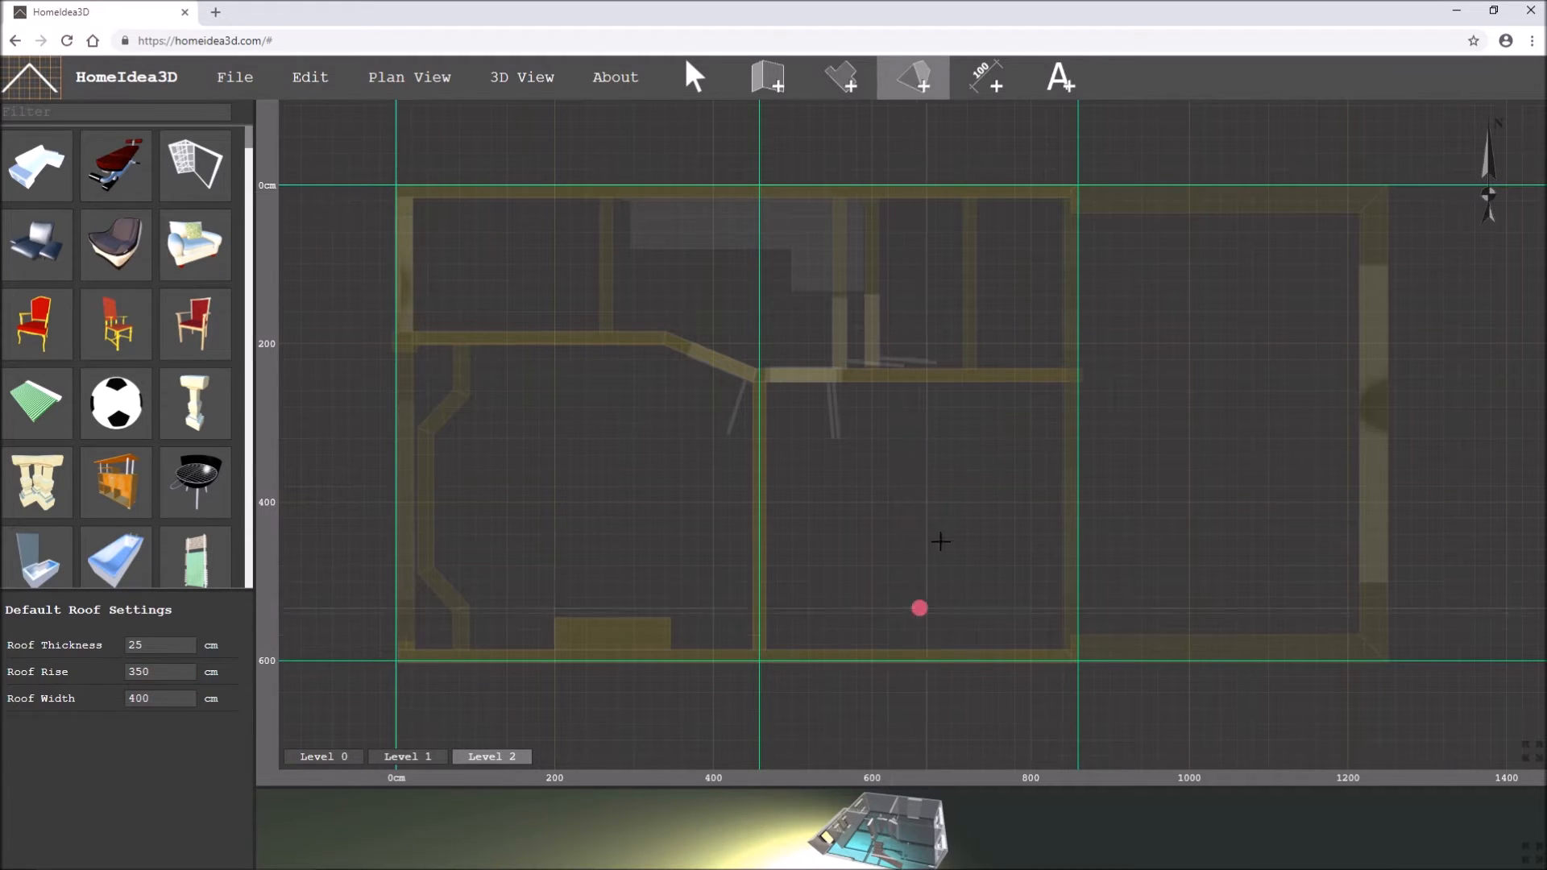
- Drag gable roofs over the middle and left sections between the guide lines and check them in 3D
drag(917, 608, 917, 246)
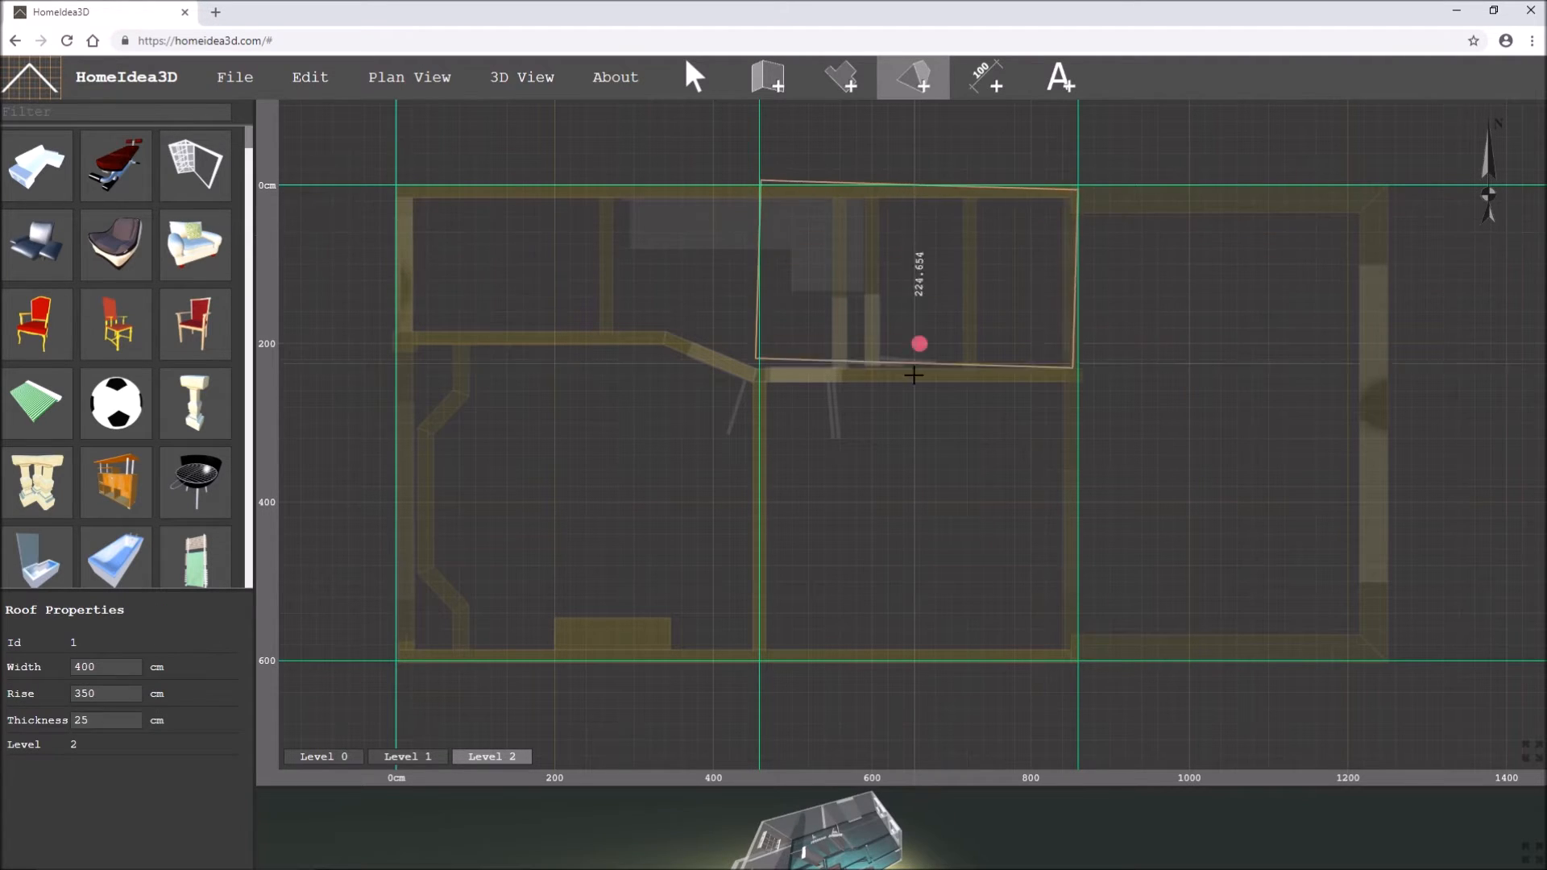
drag(917, 344, 917, 659)
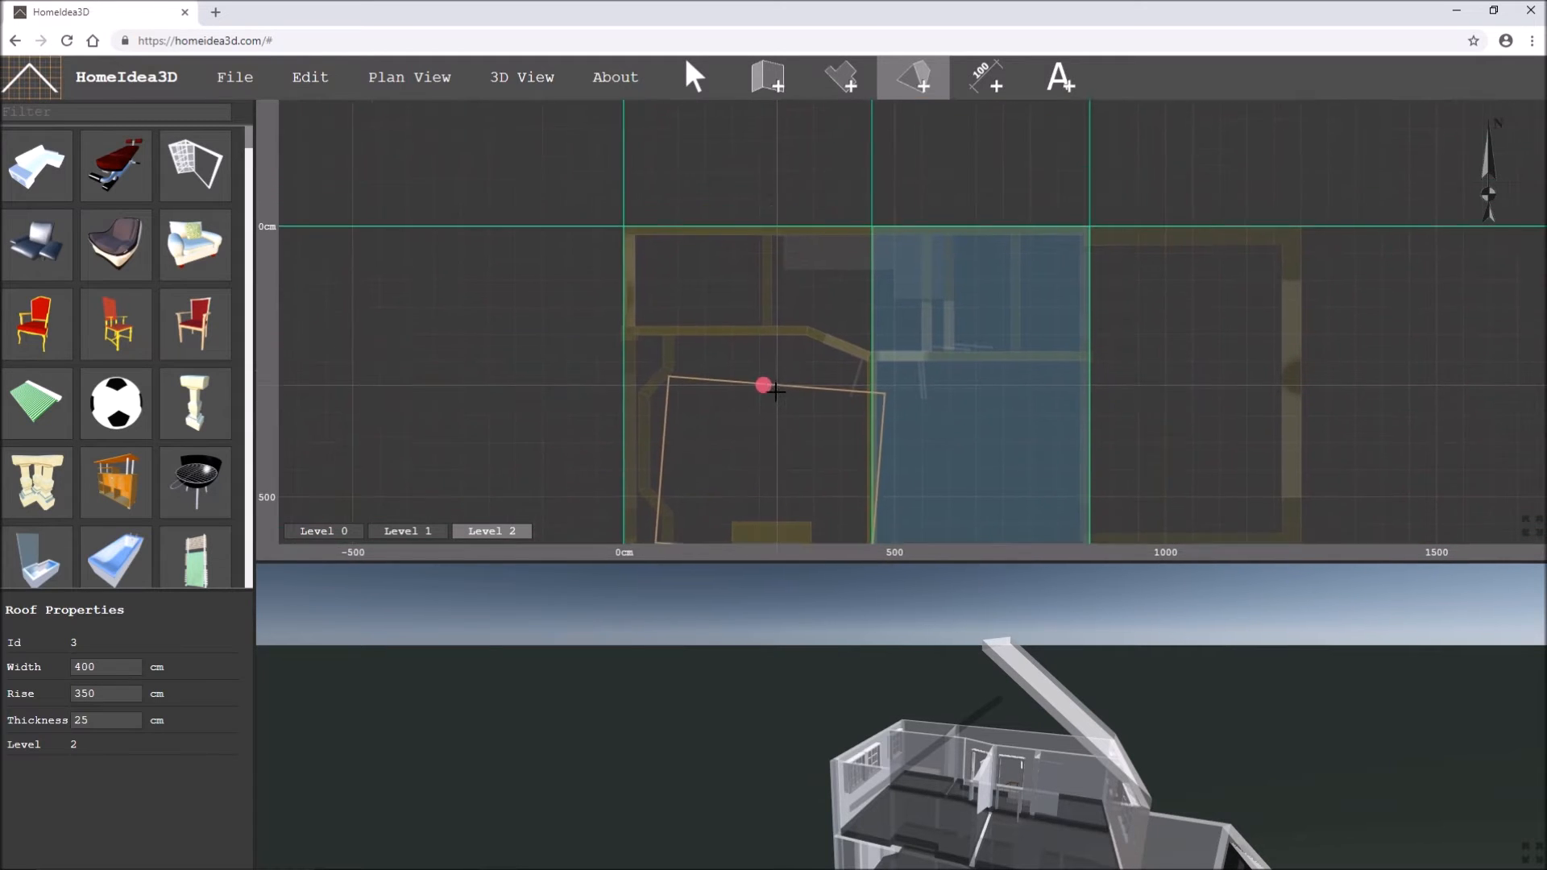
drag(760, 385, 762, 237)
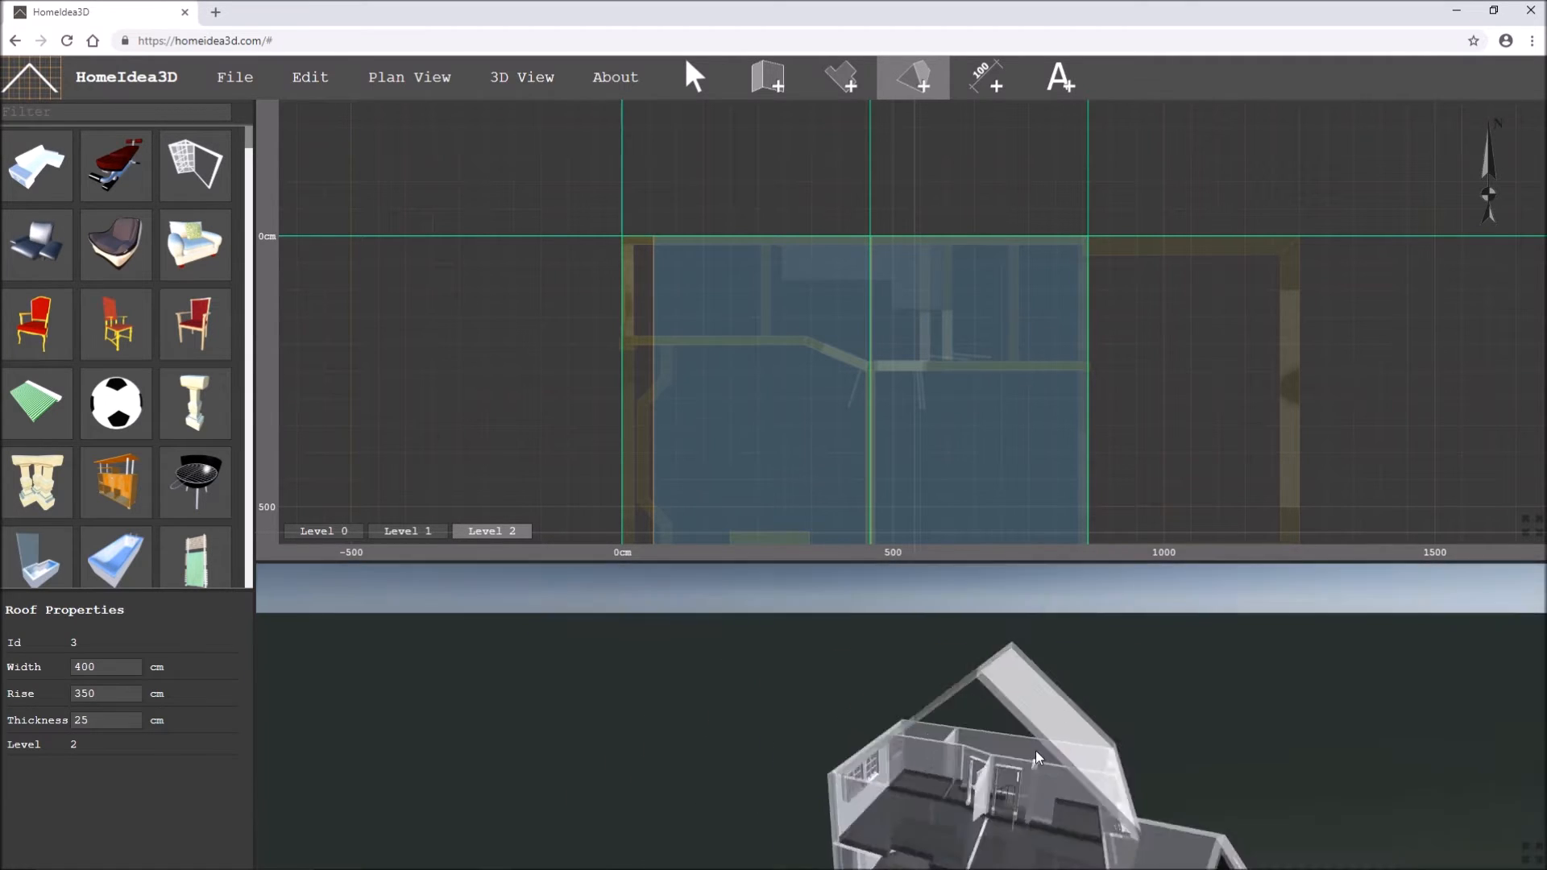
drag(1036, 755, 882, 640)
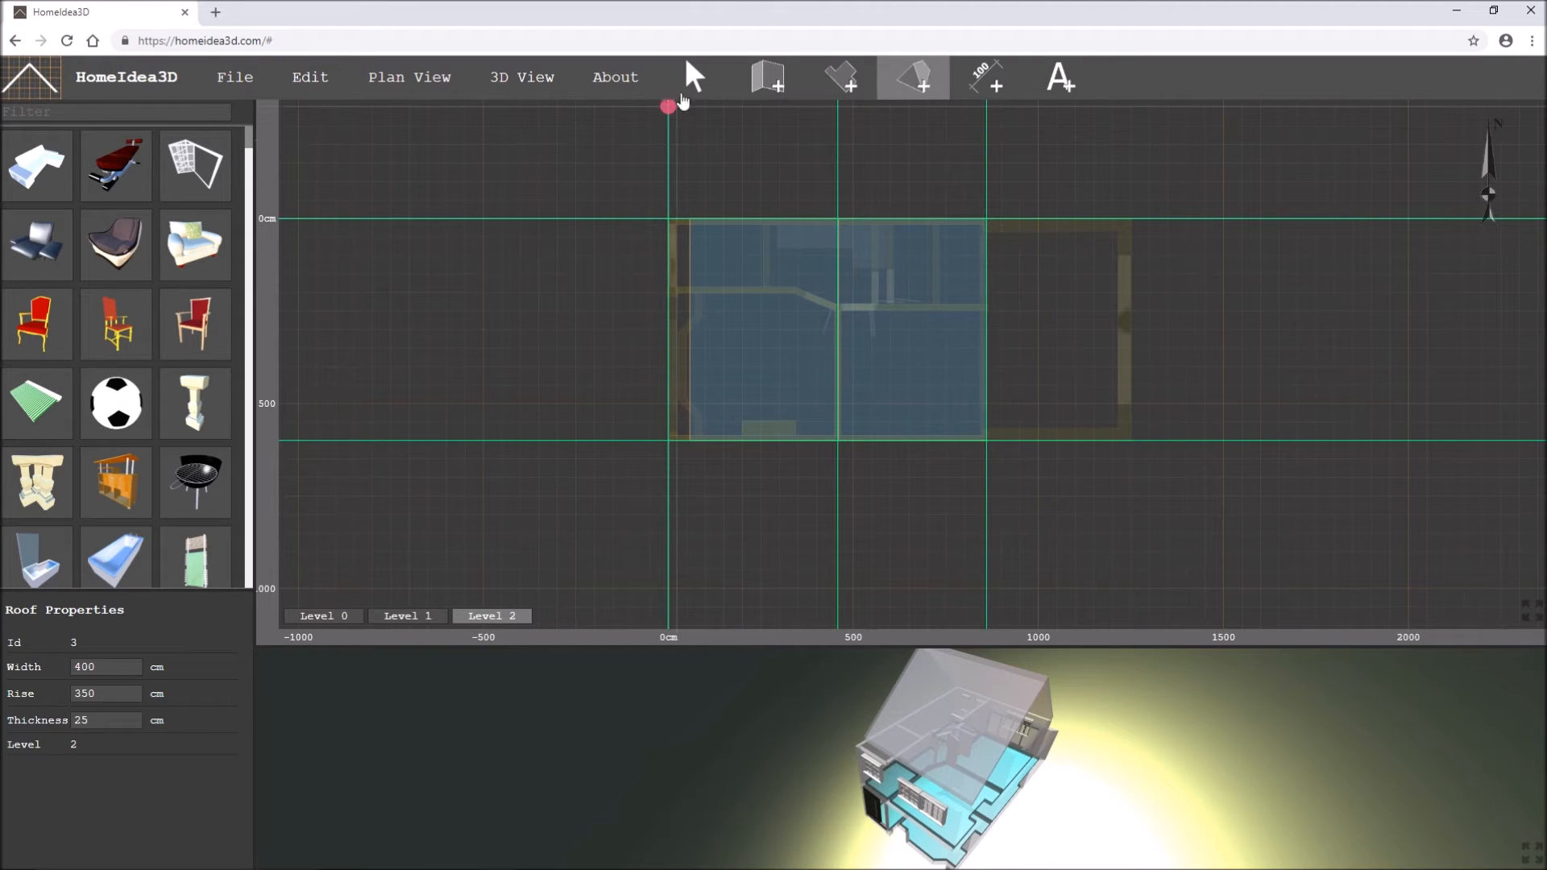
- Return to the Select tool and zoom into the roofed part of the Level 2 plan
click(695, 77)
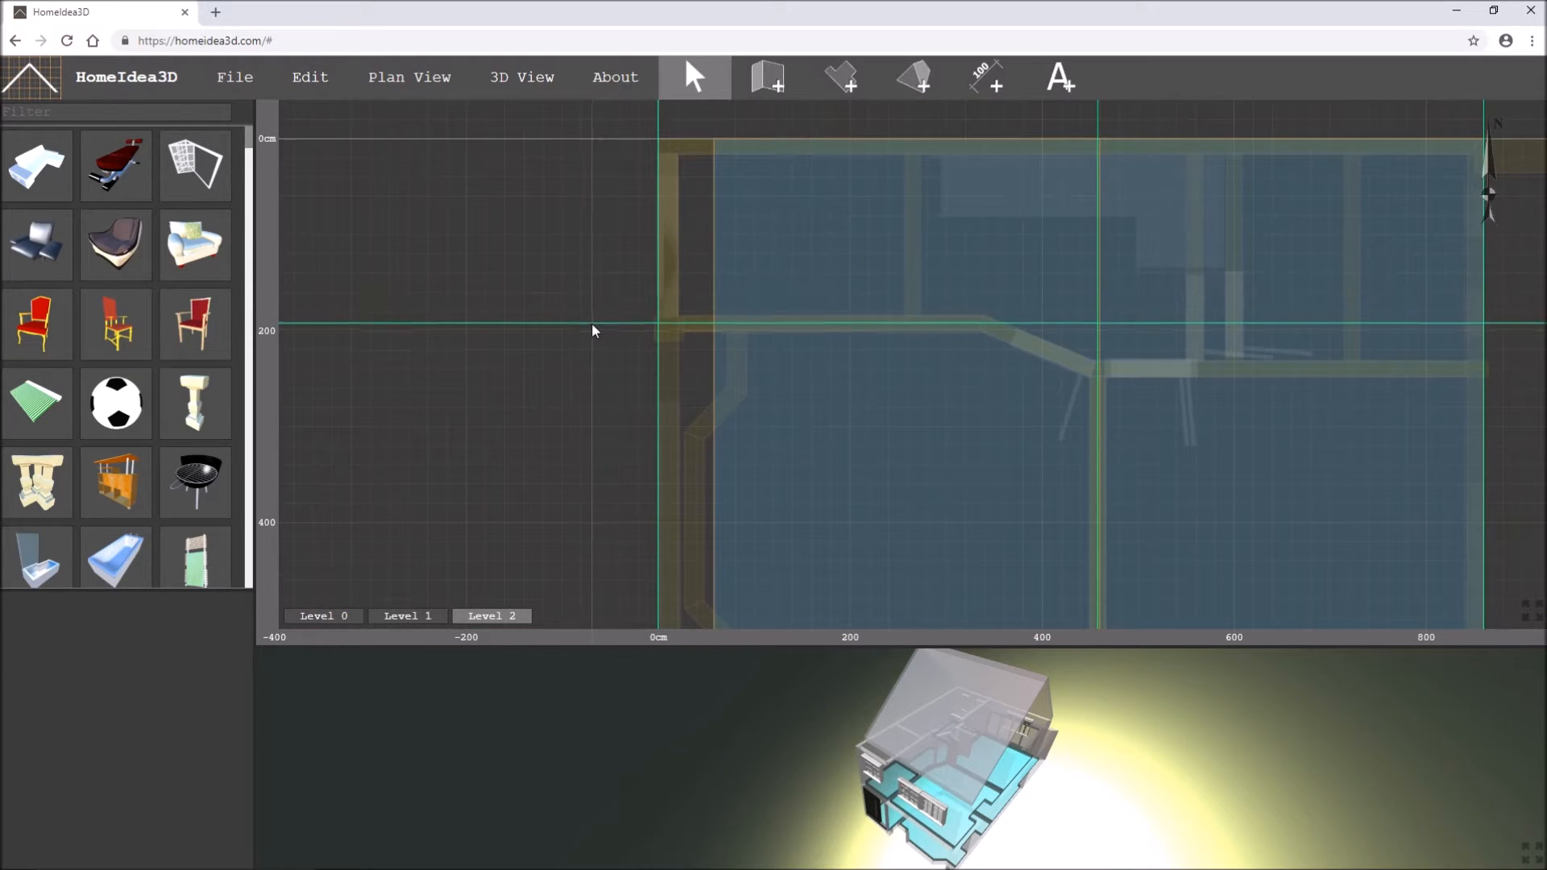
mouse_move(609, 324)
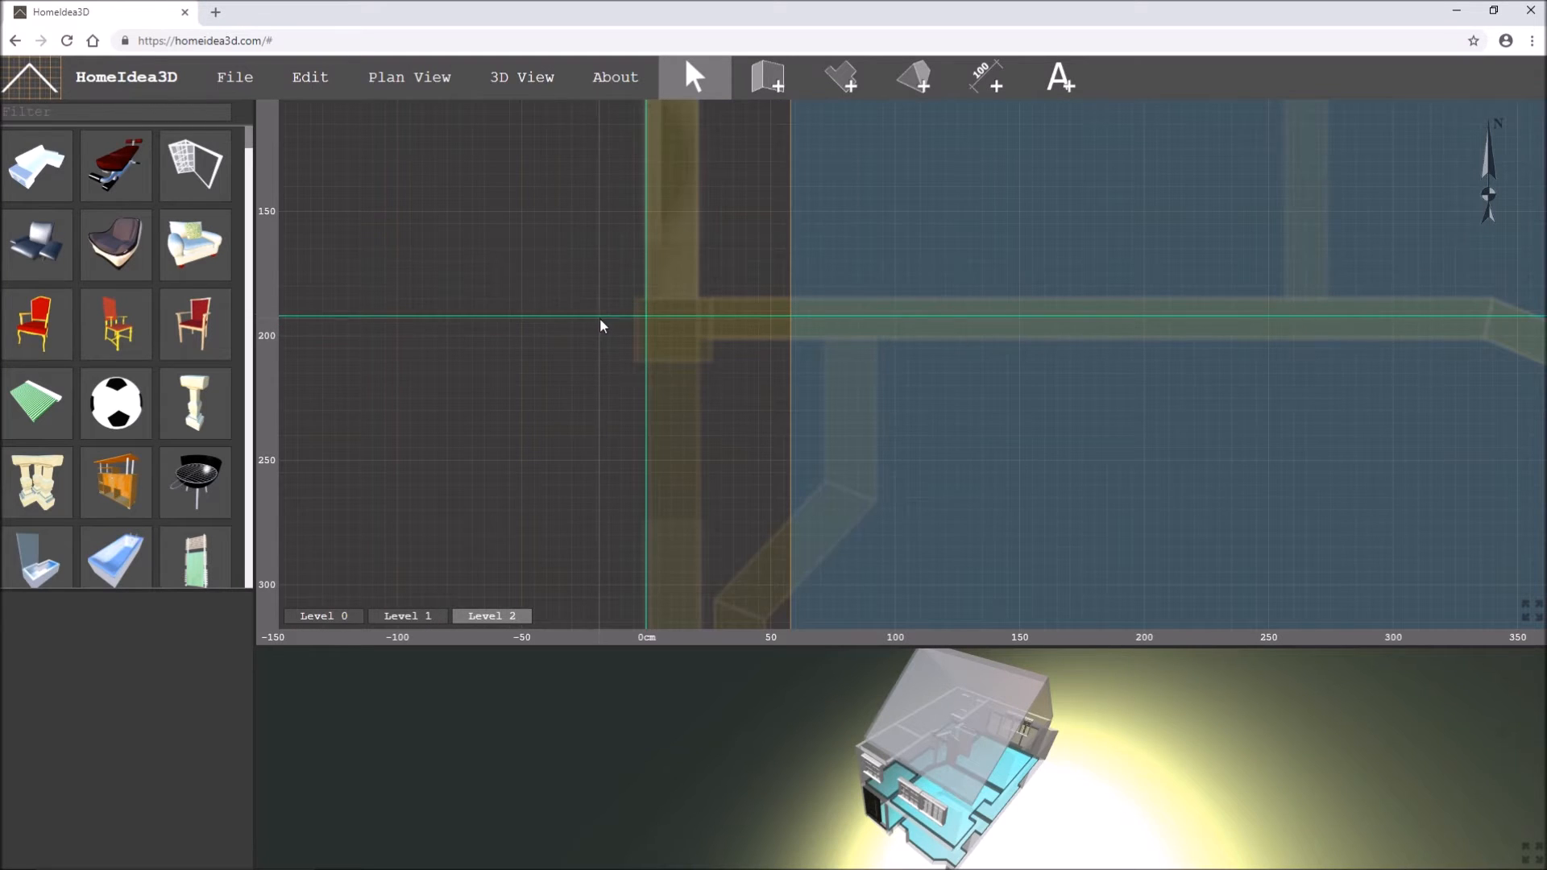
scroll(down, 3)
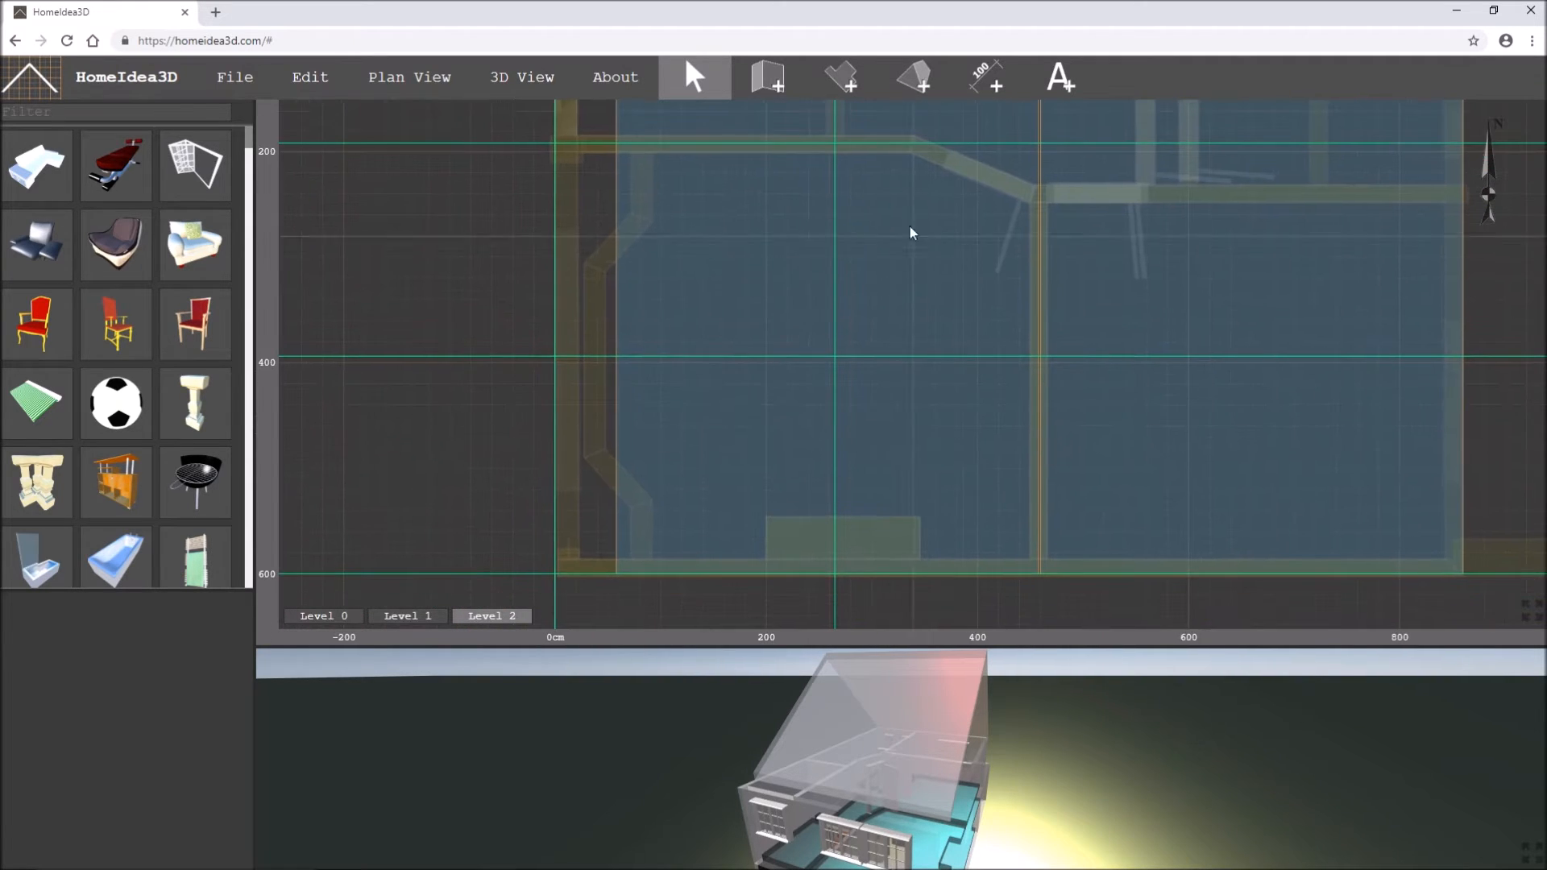
- Add a vertical guide line and set the default roof to 204 cm wide with a 200 cm rise
click(983, 77)
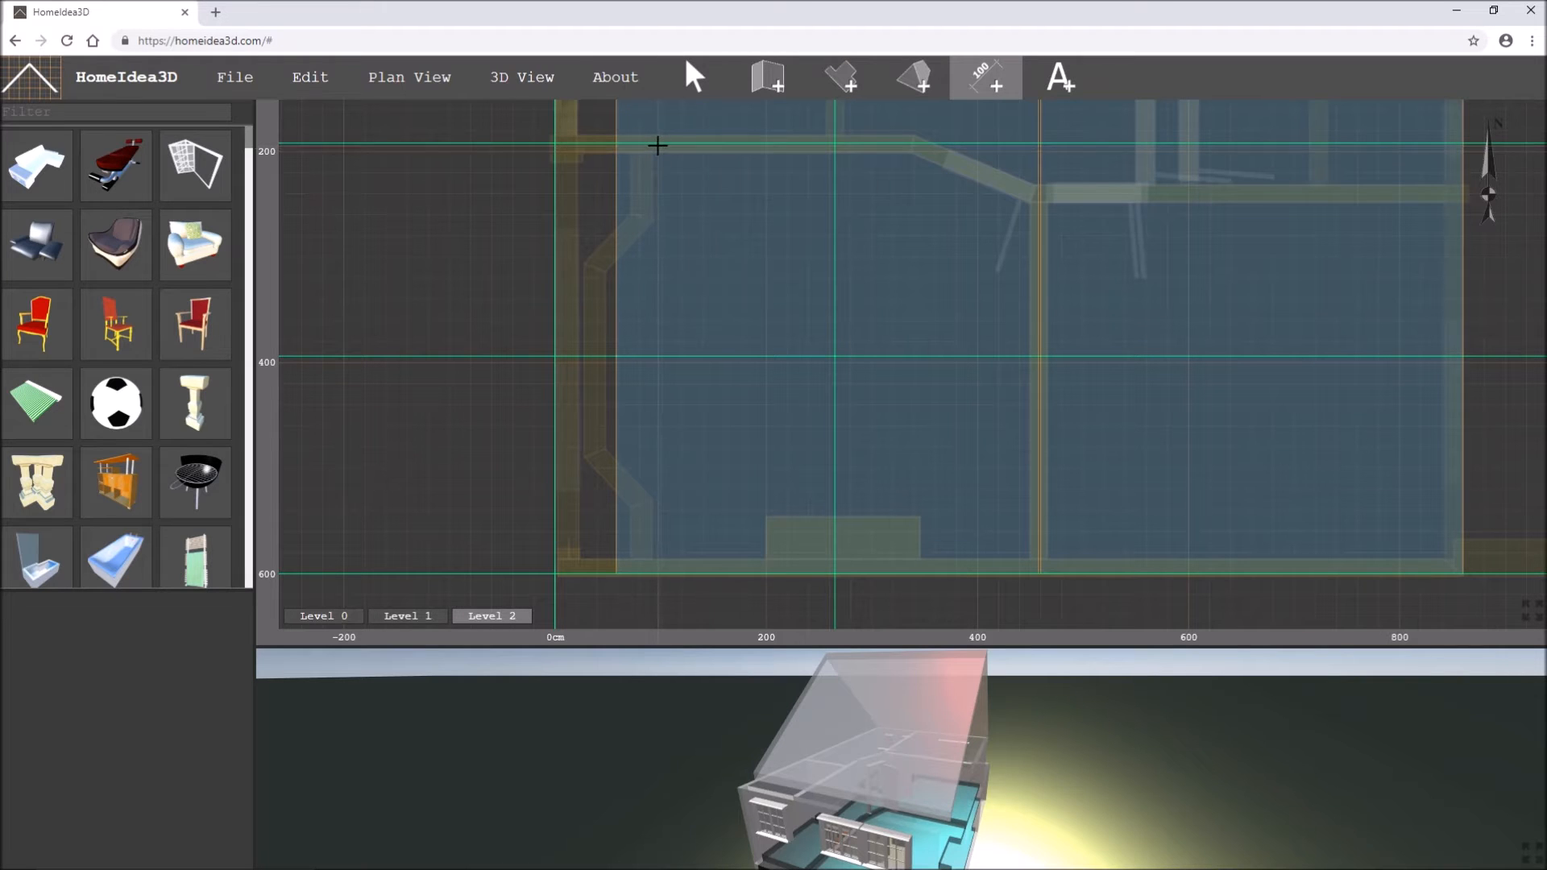
drag(657, 145, 653, 577)
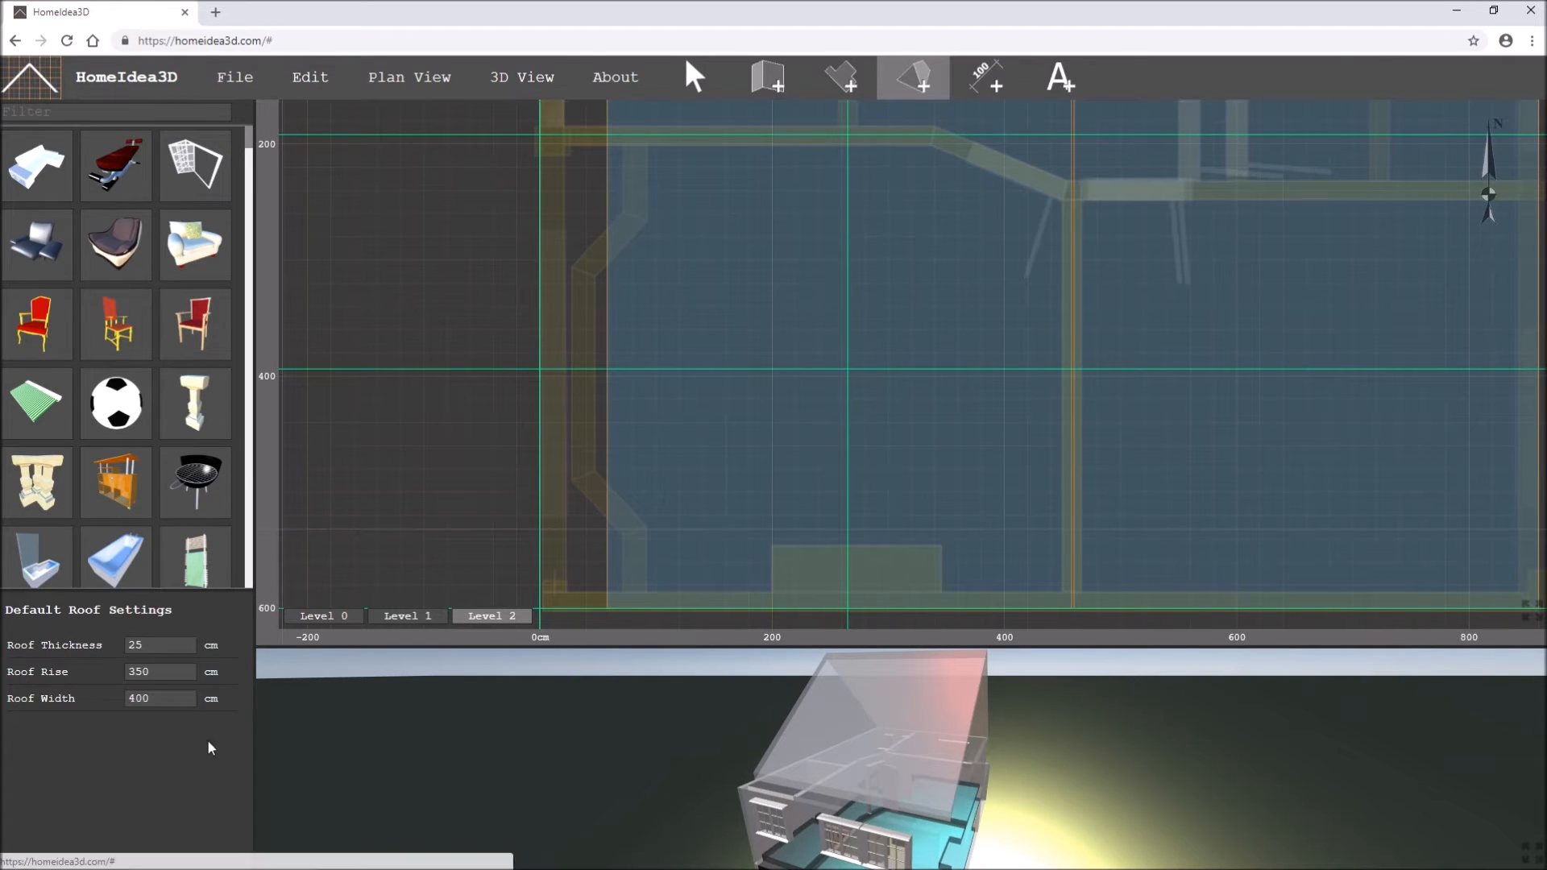
click(160, 698)
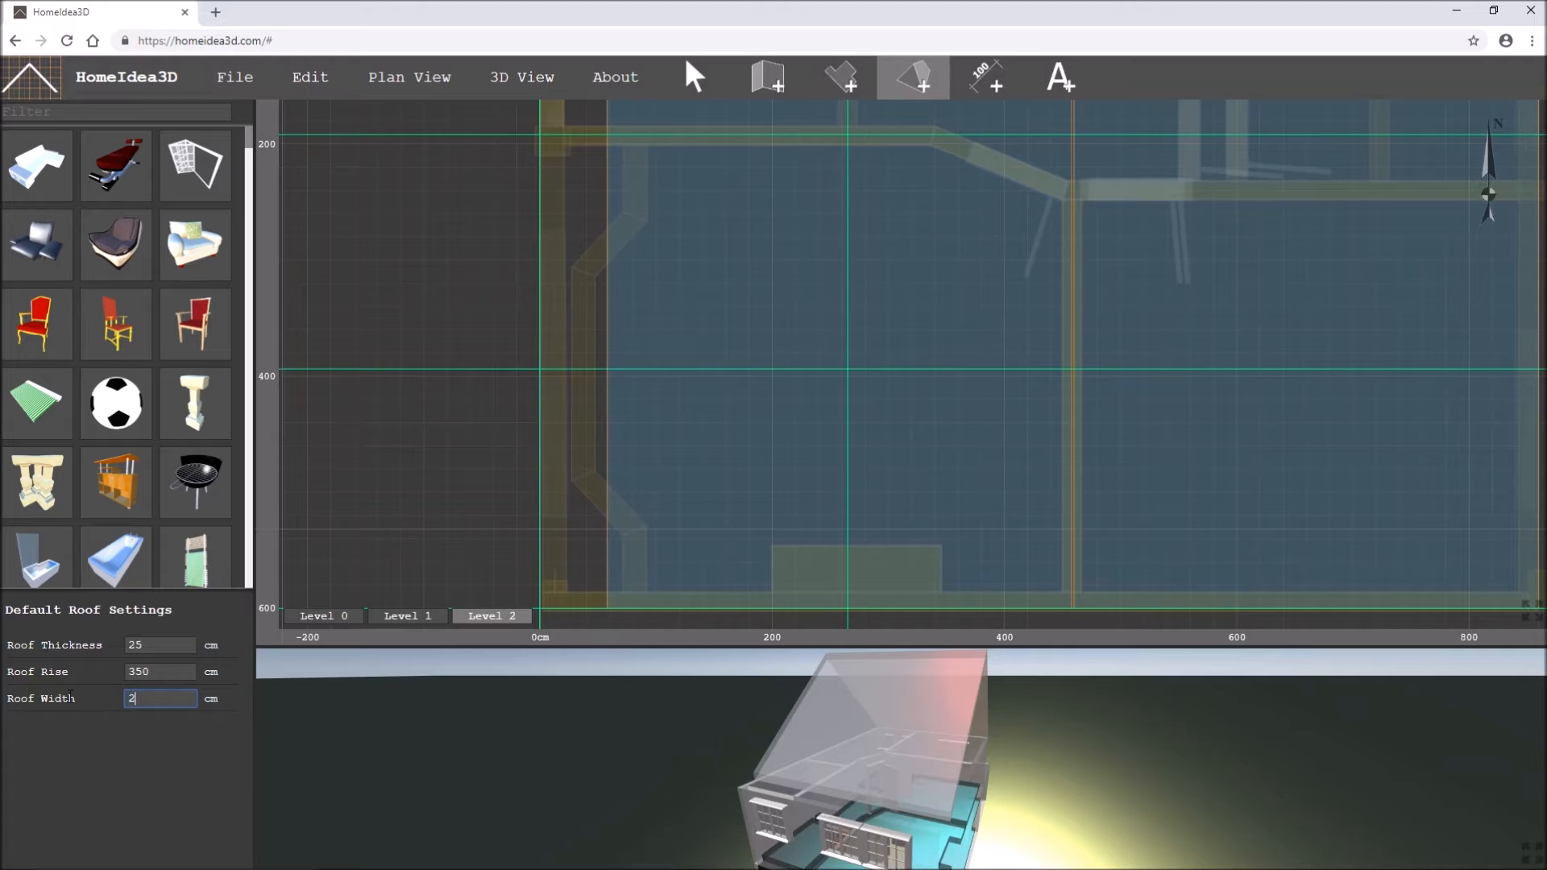
text(04)
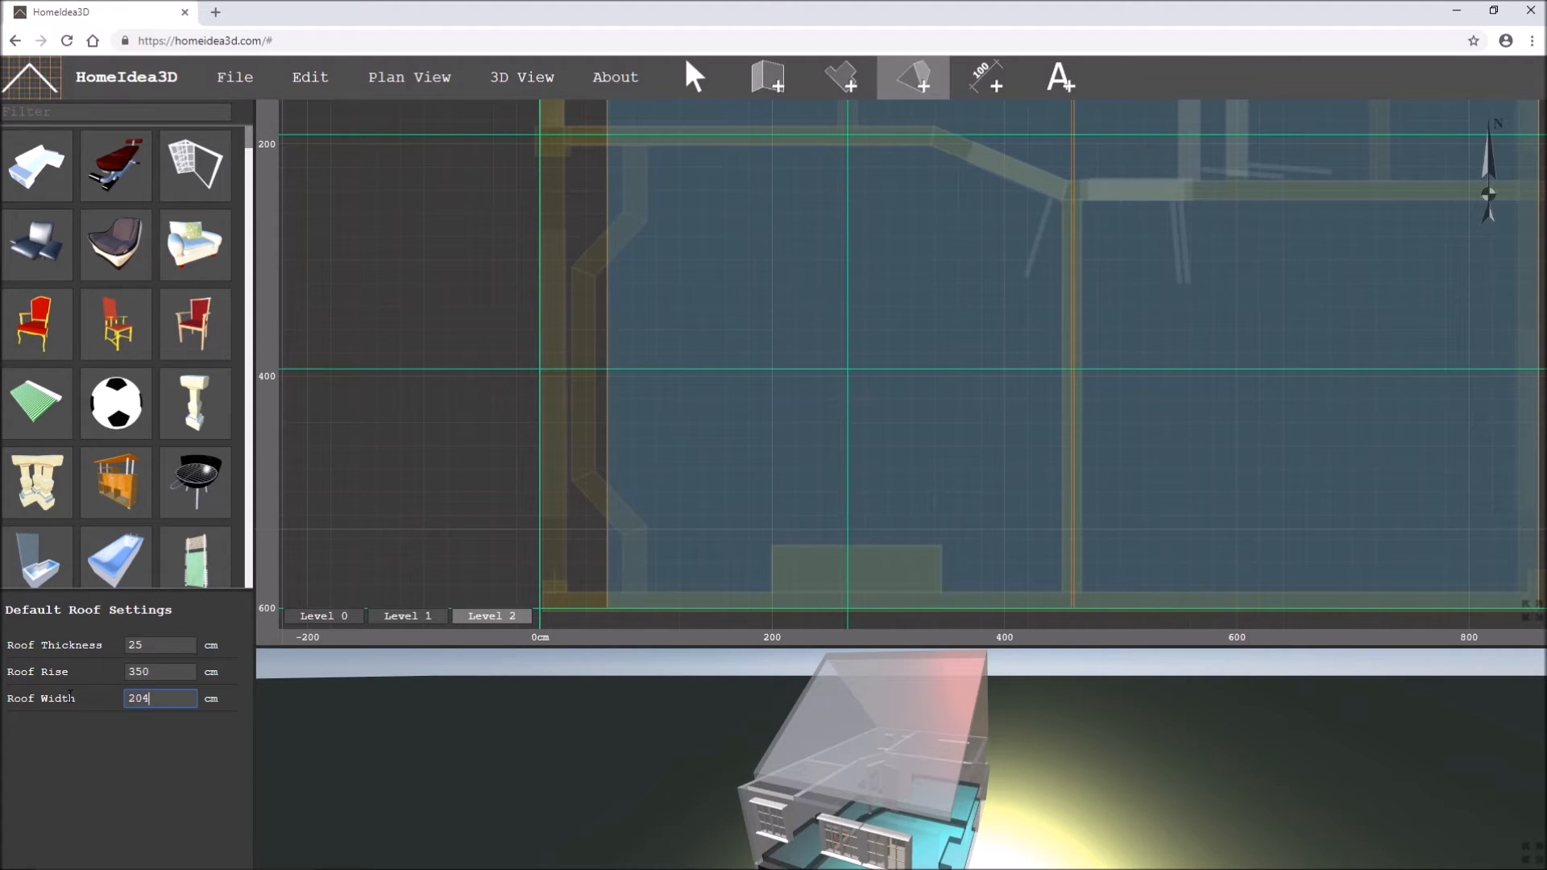
click(159, 672)
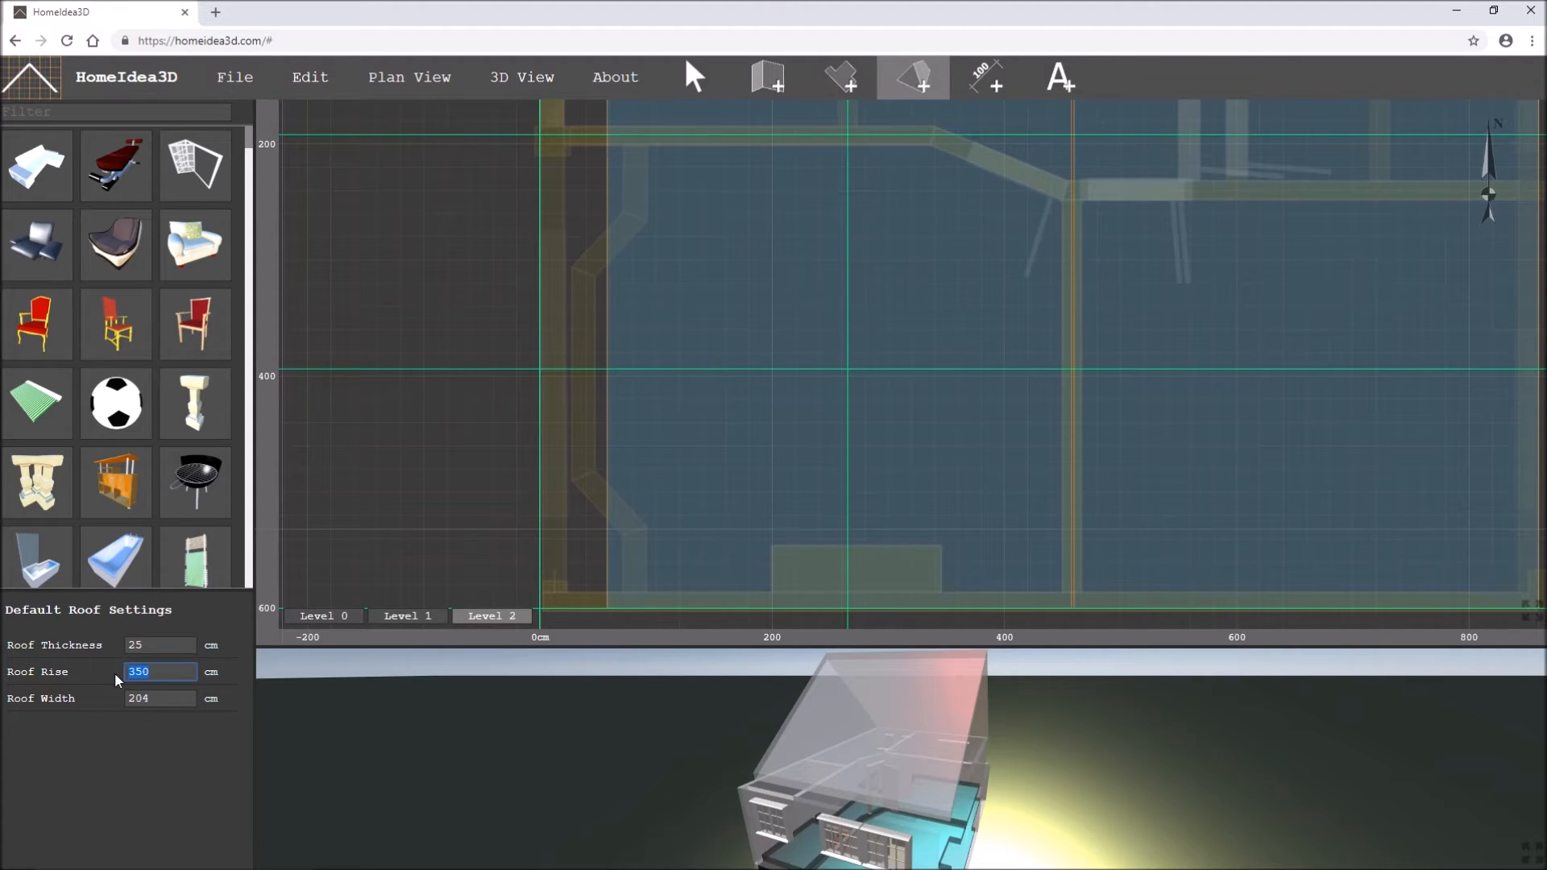
text(200)
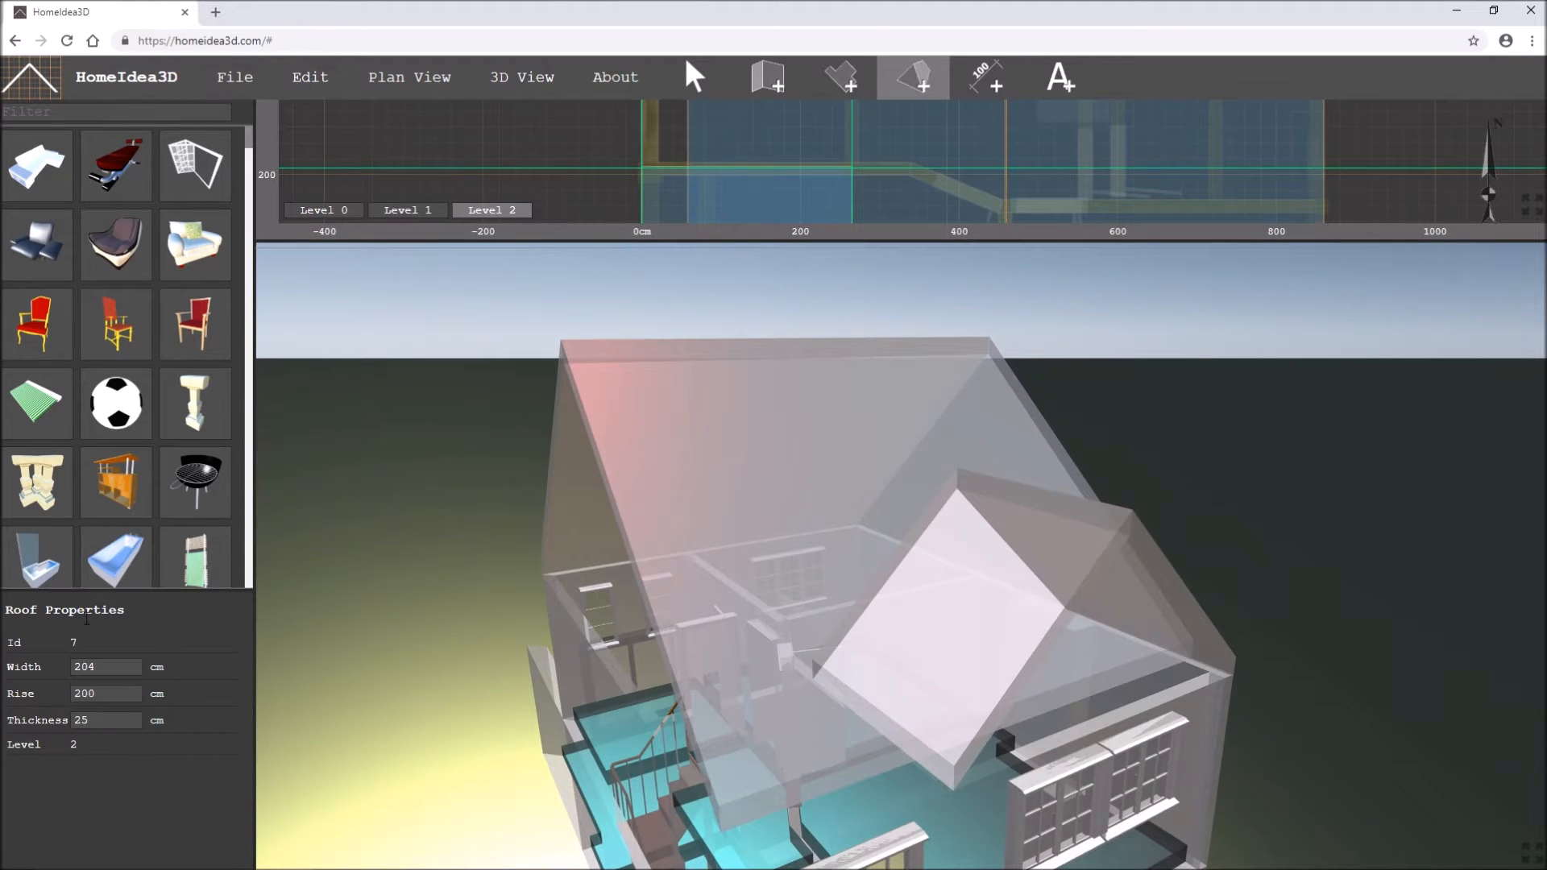
- Change the Roof Color in 3D View Properties to an opaque colour so the roofs render solid
click(521, 78)
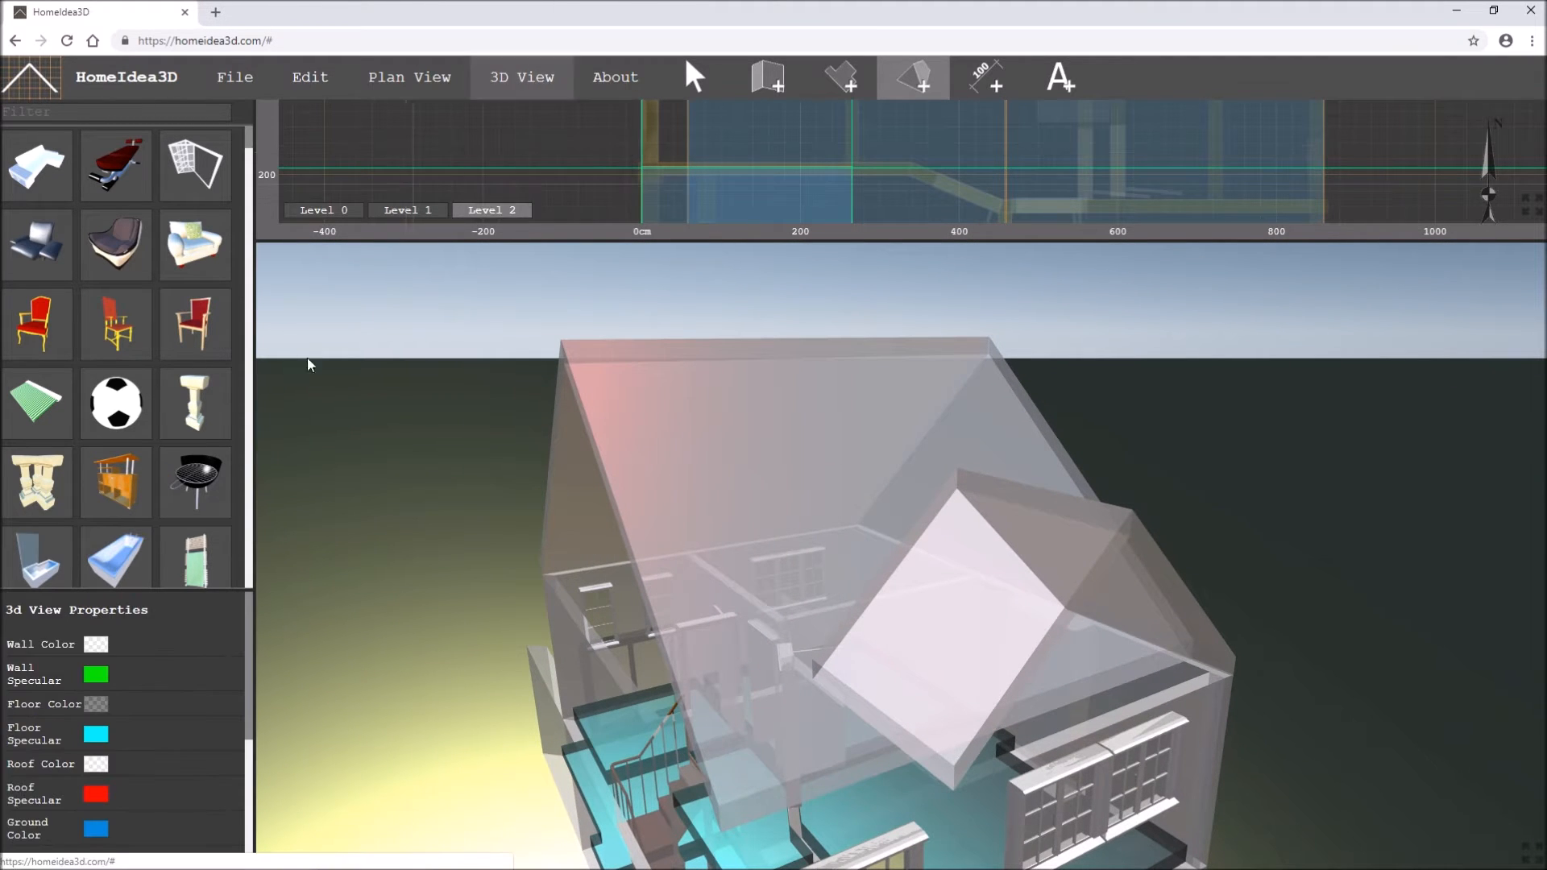
scroll(down, 3)
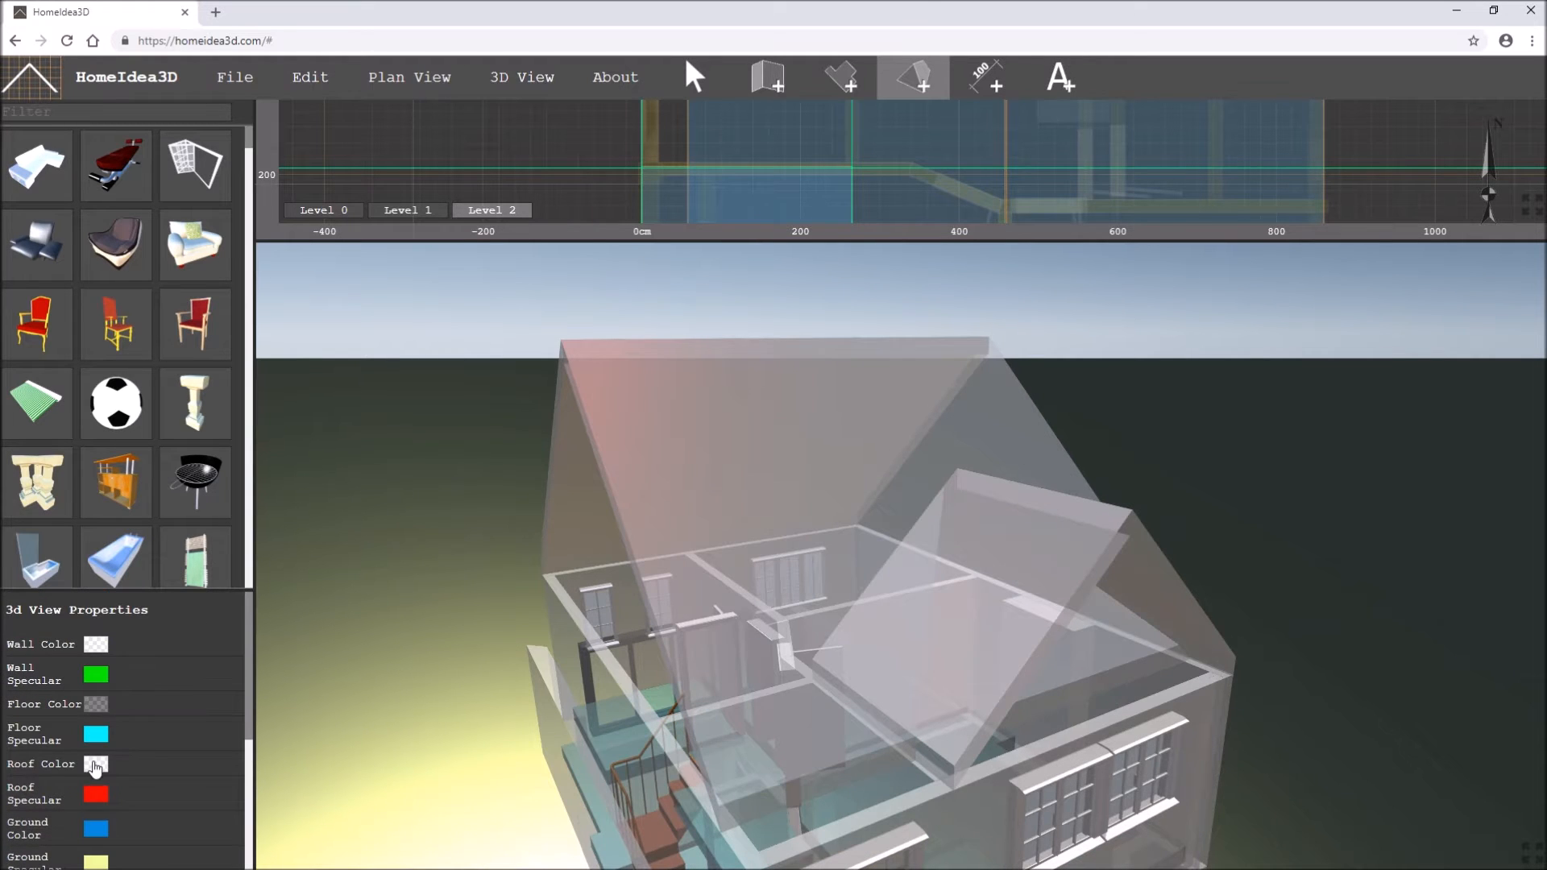
click(95, 767)
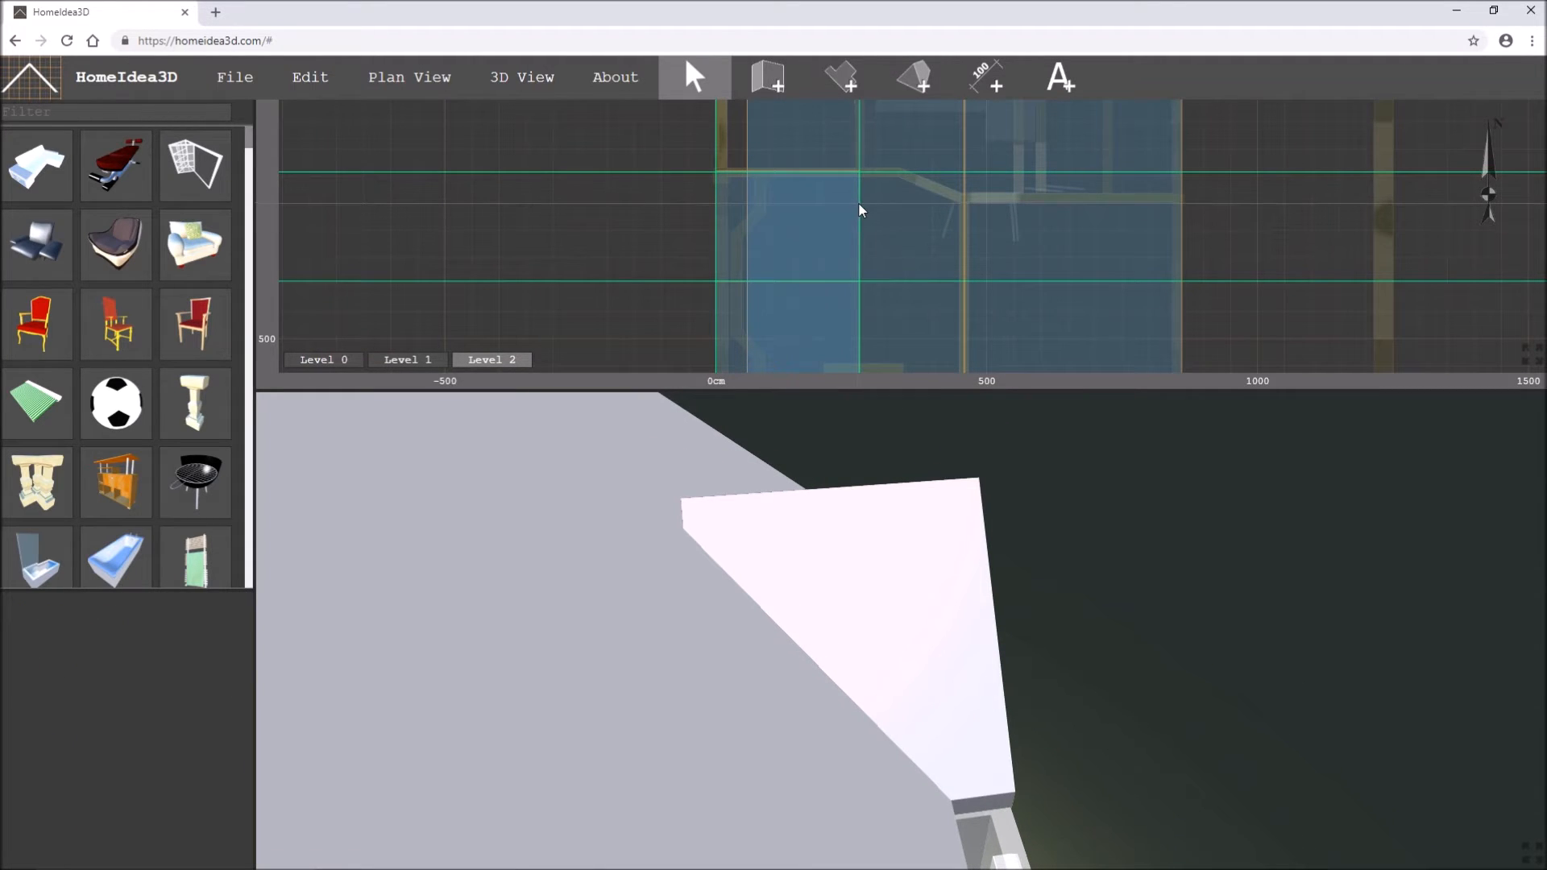
- Select the front gable roof and drag its edge handle to reshape its footprint
click(859, 228)
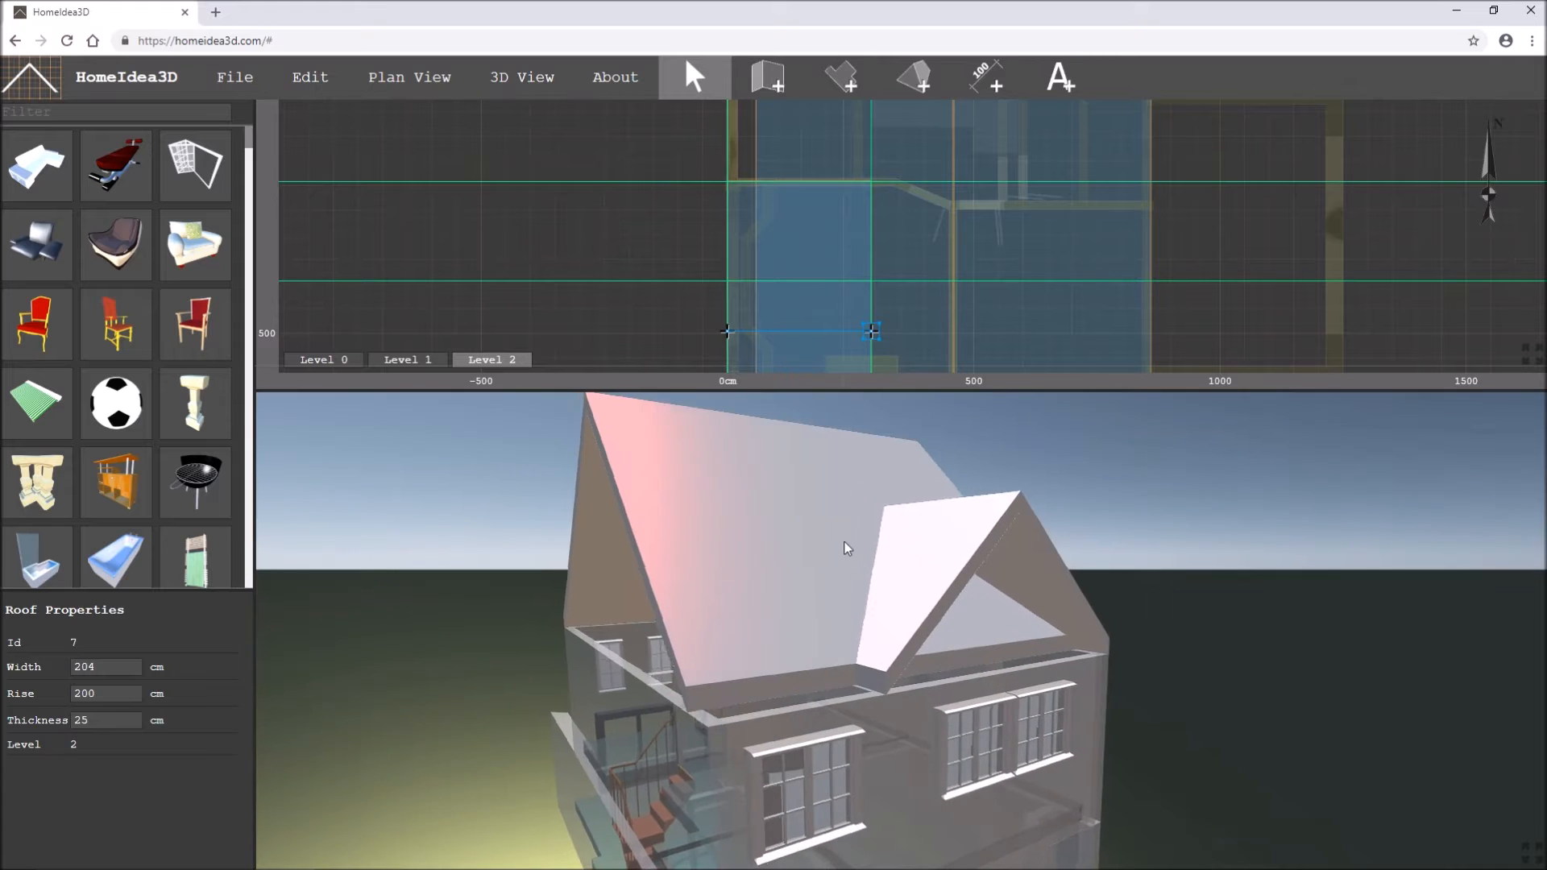
drag(843, 548, 996, 651)
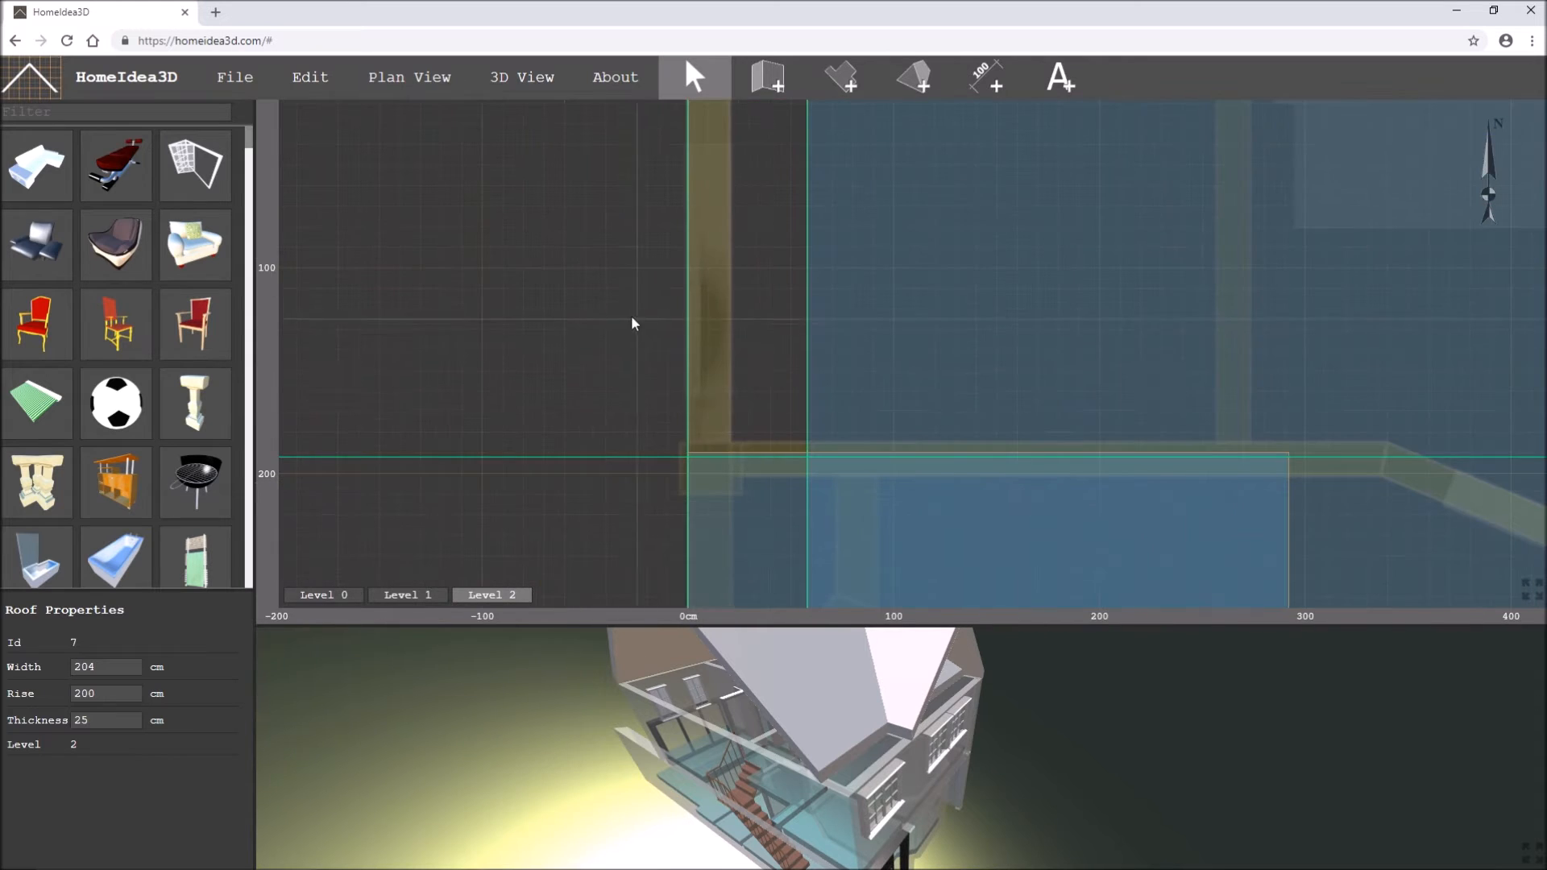
- Draw a 25 cm floor slab from the origin along the left side in the front-left corner
click(838, 77)
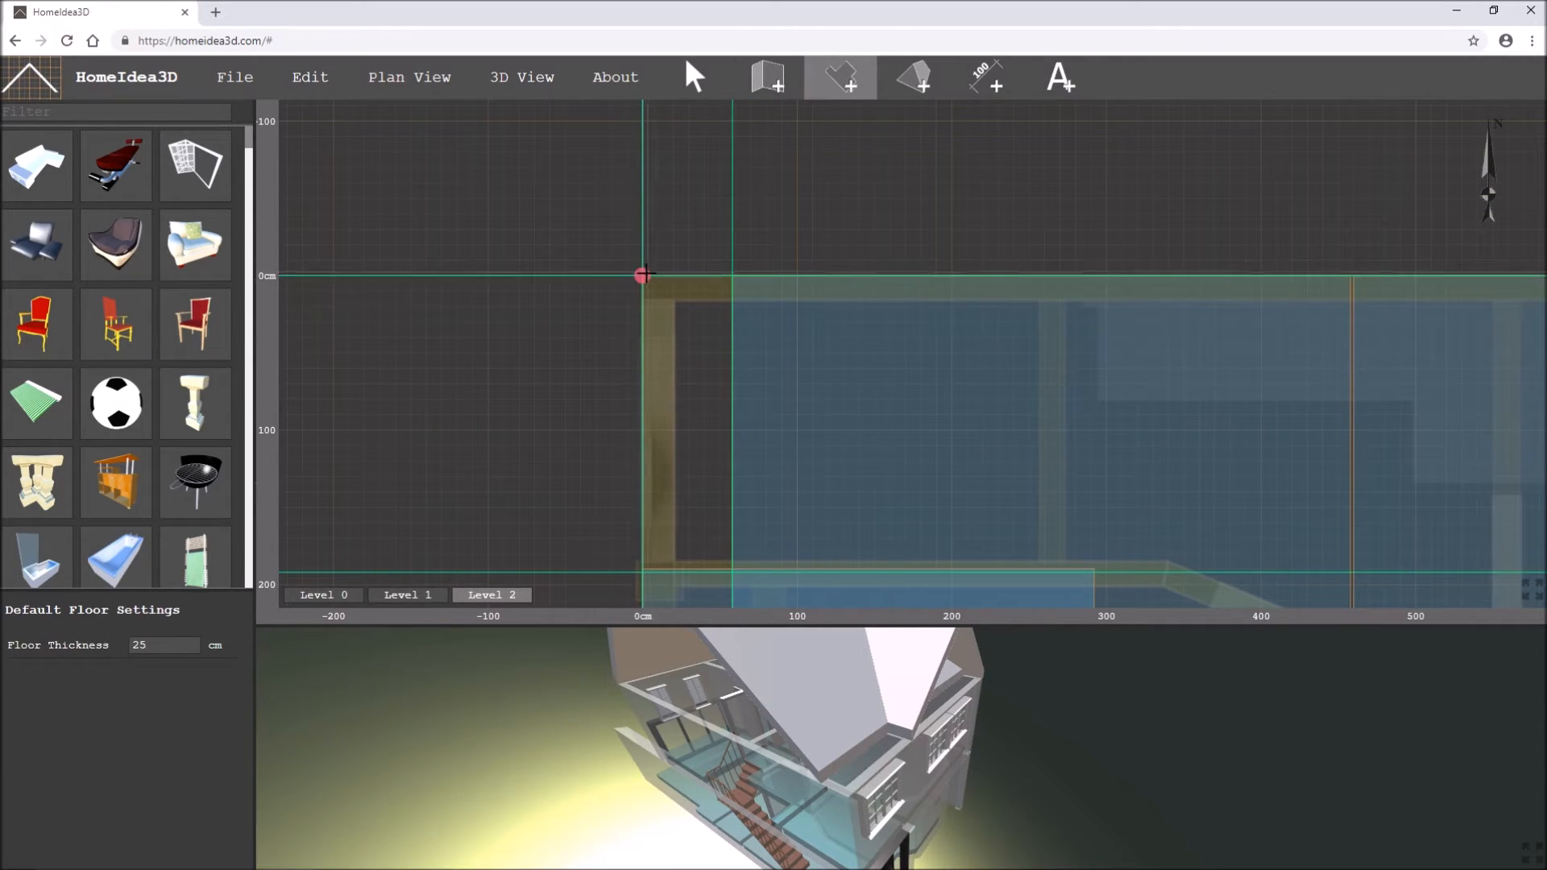
drag(642, 276, 731, 556)
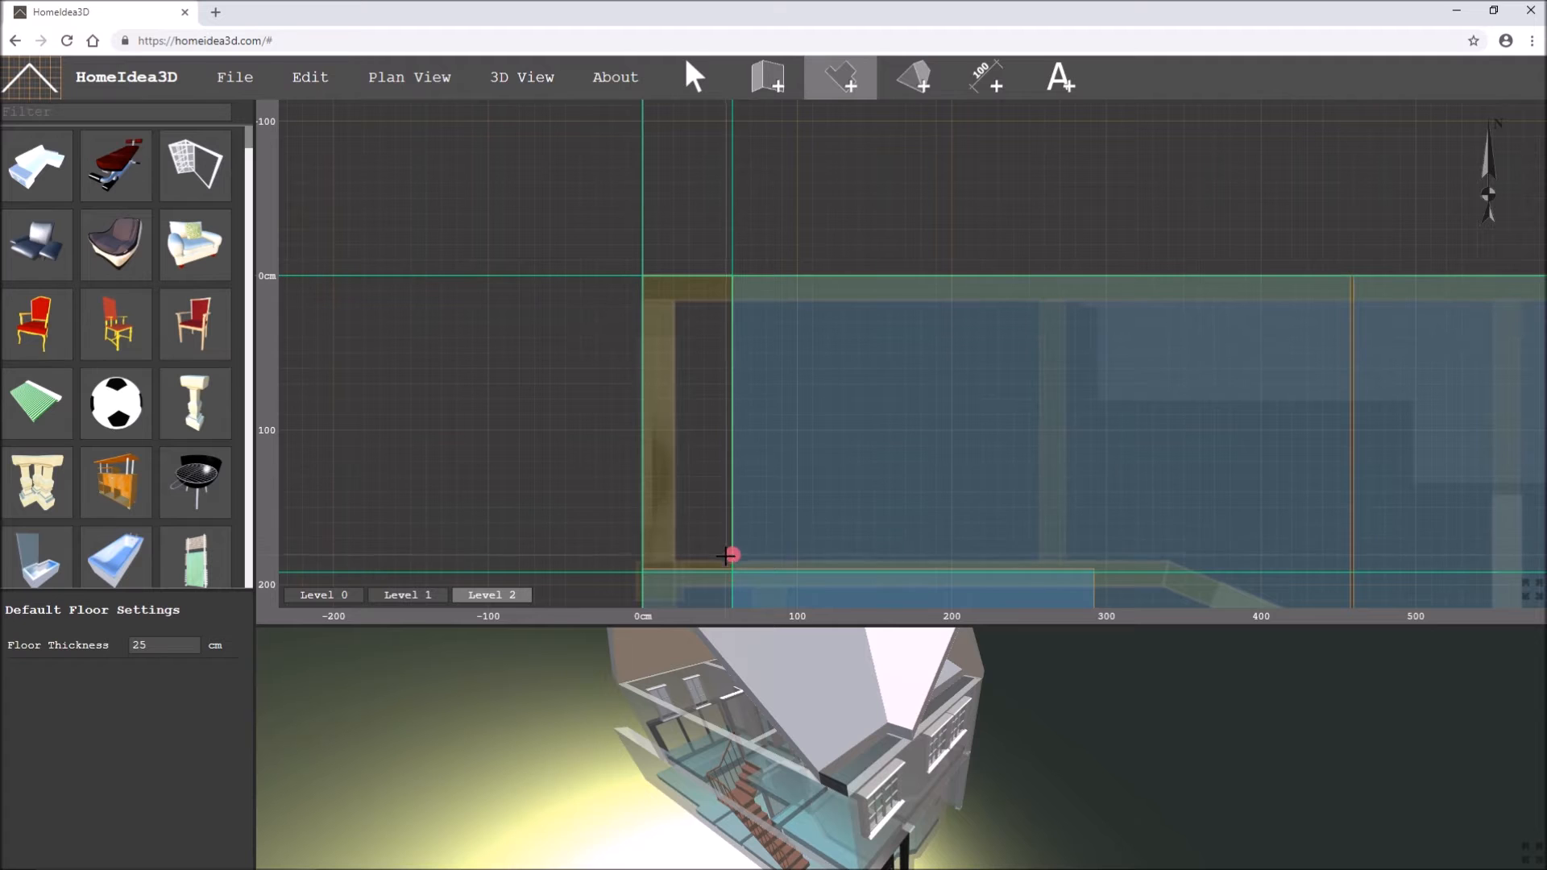
drag(730, 554, 648, 428)
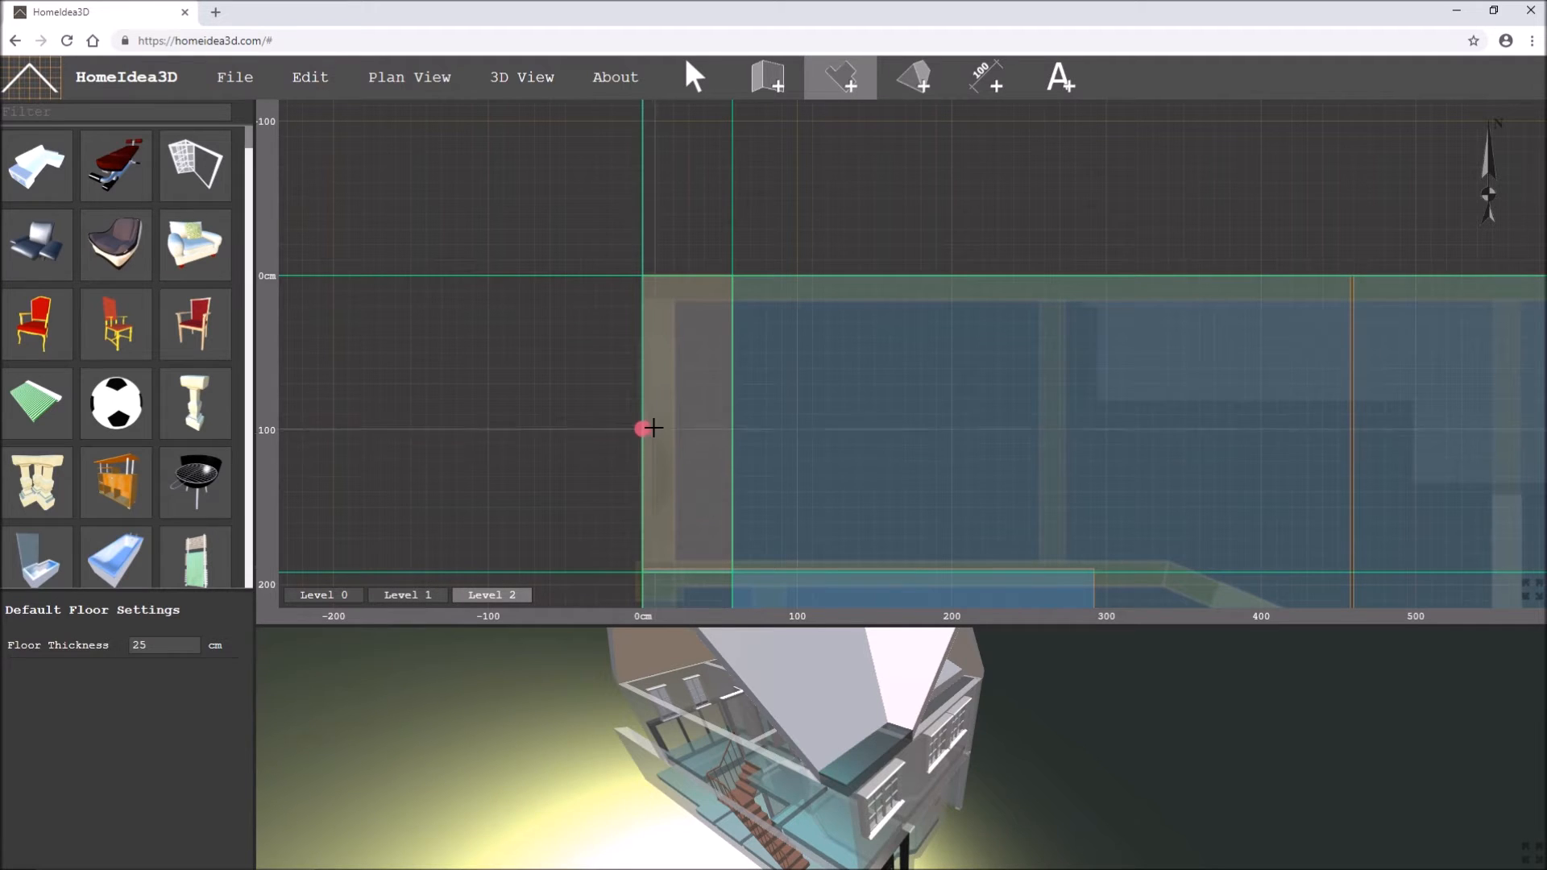
scroll(down, 3)
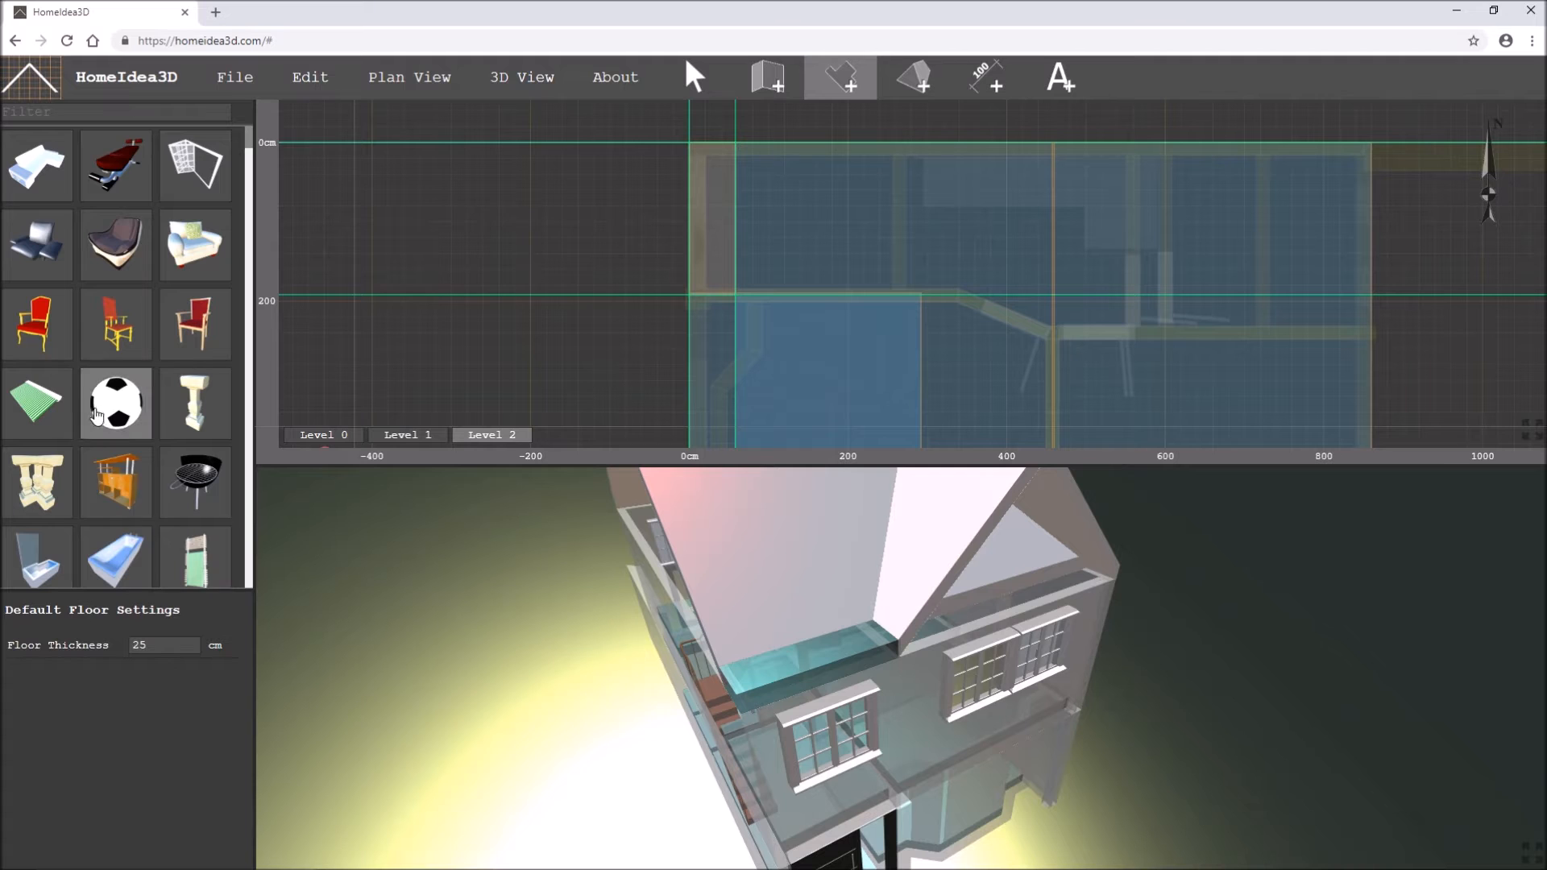
- Set Floor Specular to grey in 3D View Properties and verify the floors from several angles
click(520, 77)
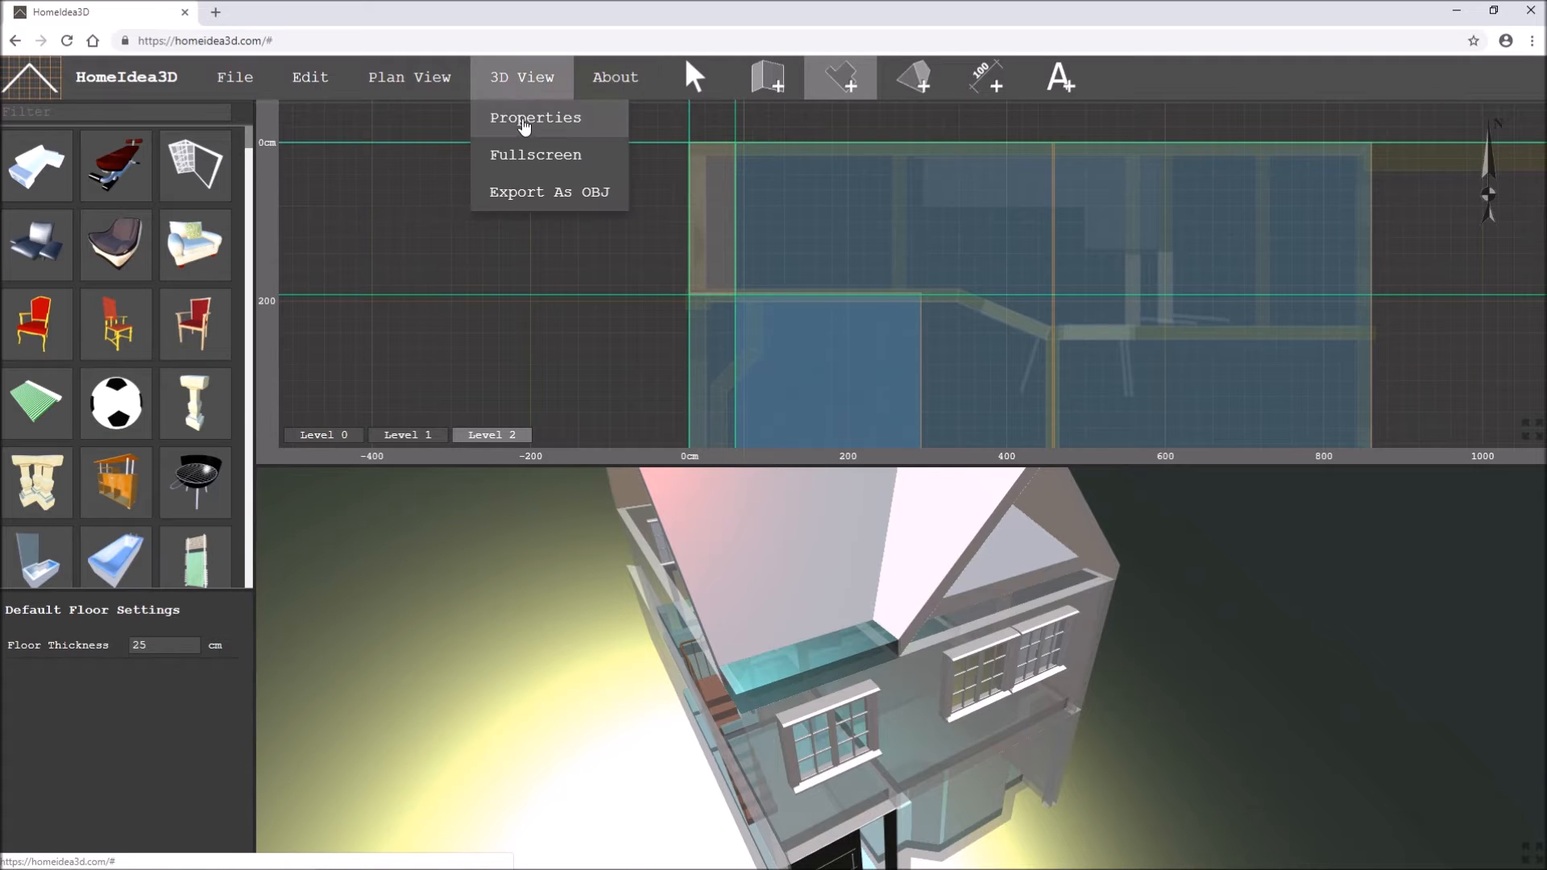
click(535, 118)
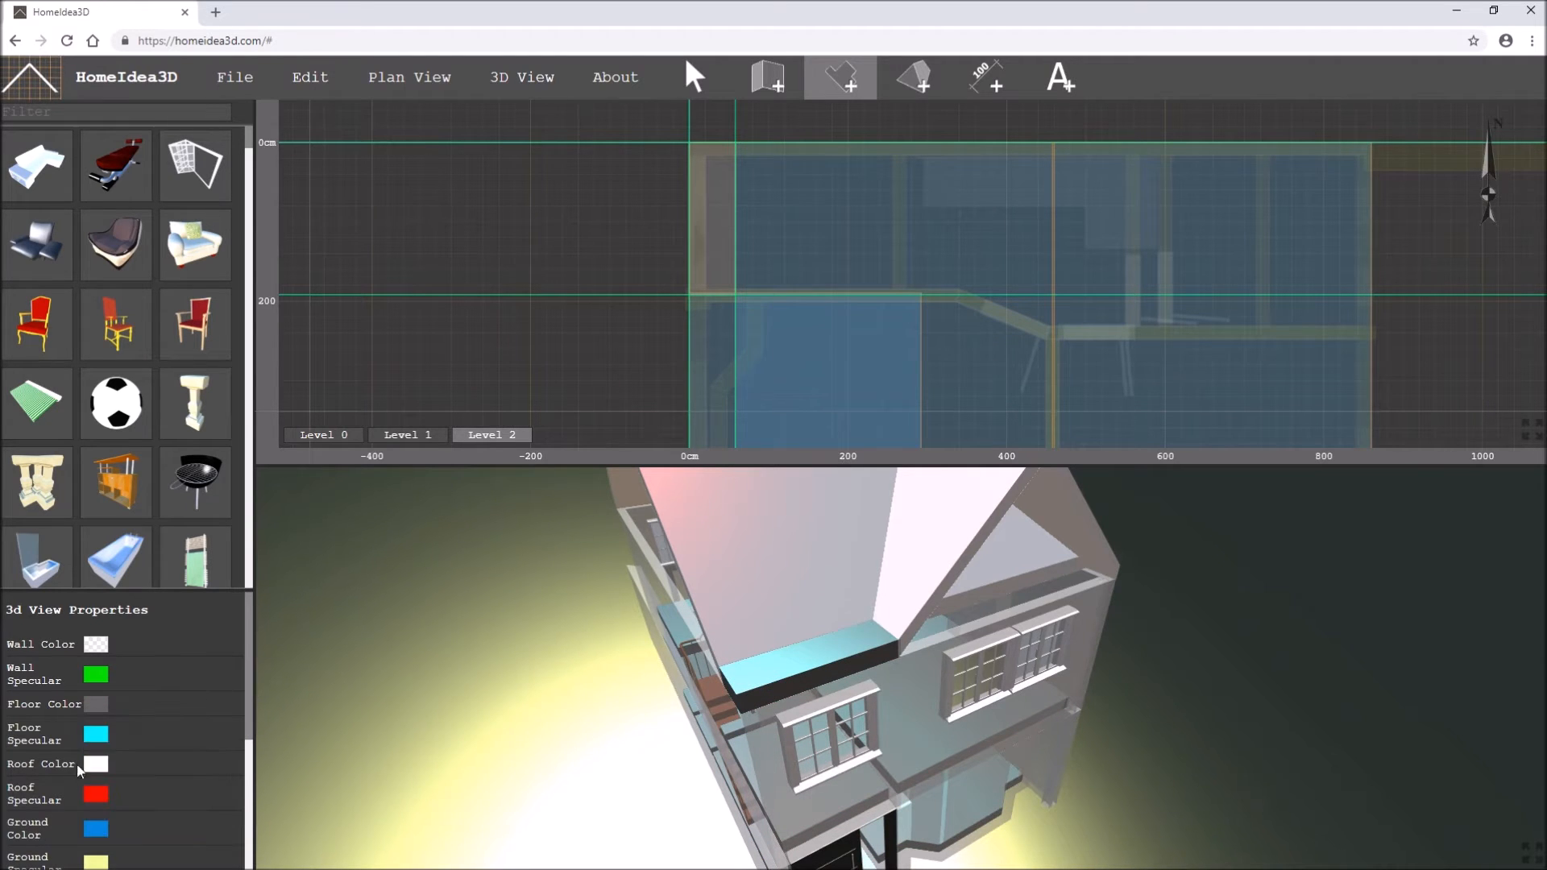
click(95, 764)
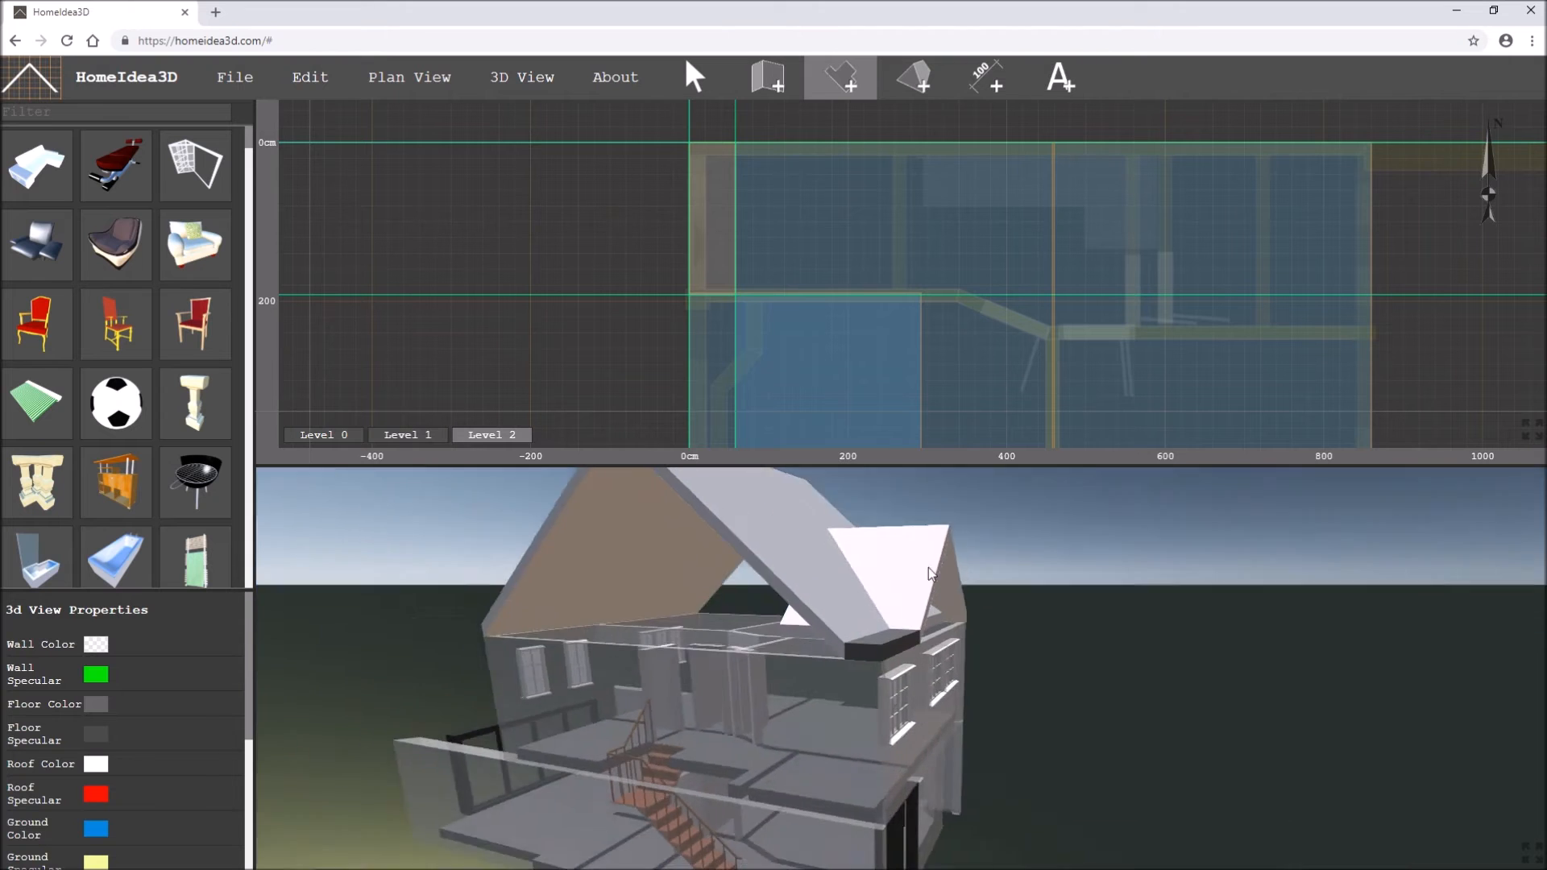
drag(928, 576, 885, 561)
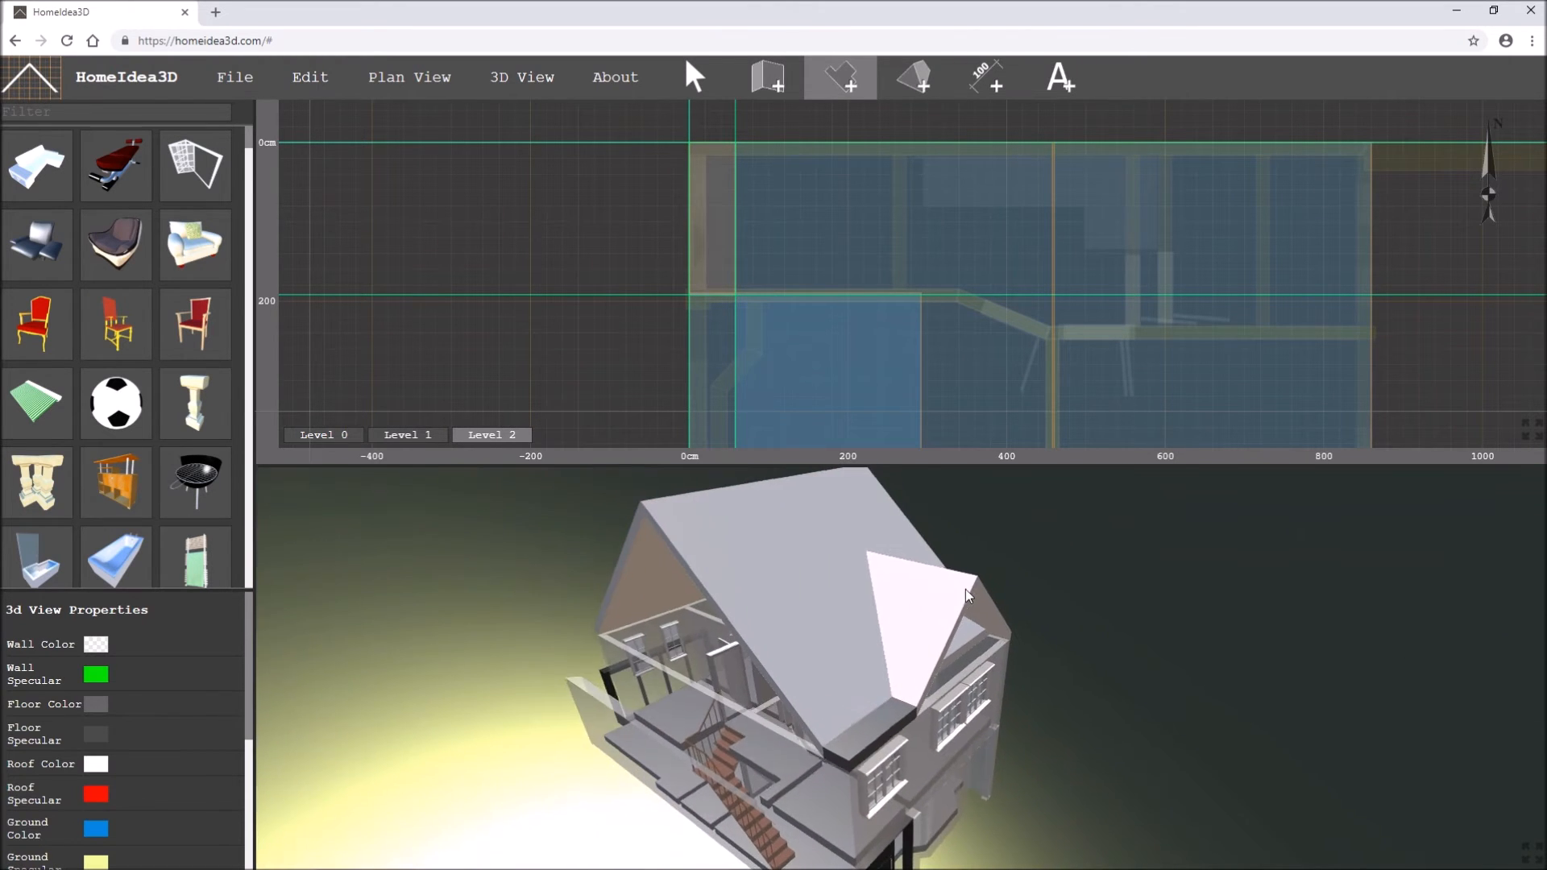
drag(967, 595, 825, 648)
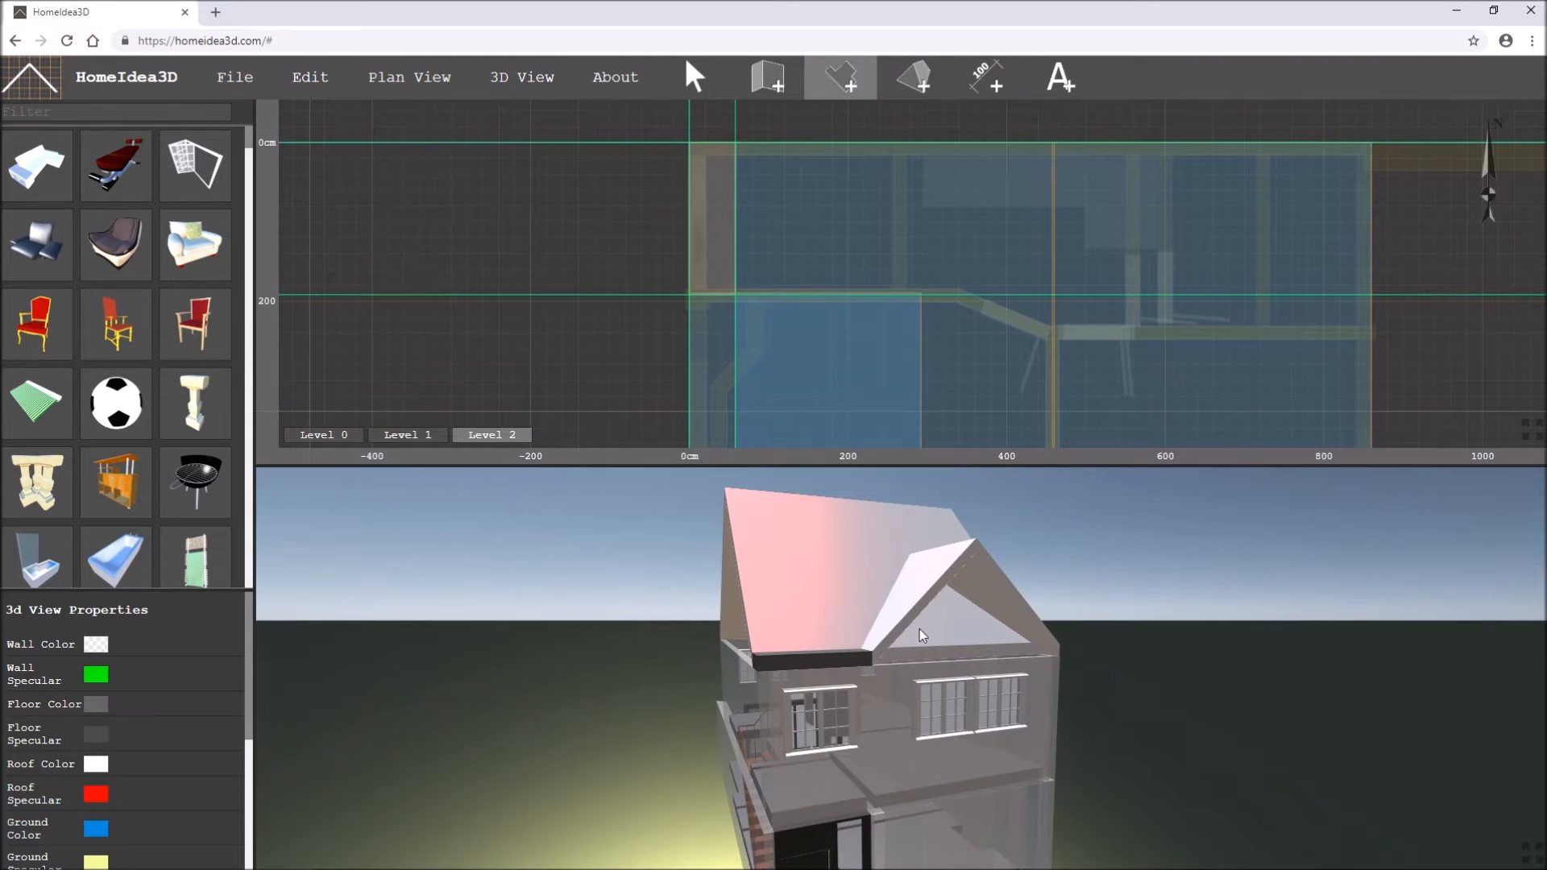
drag(921, 635, 843, 613)
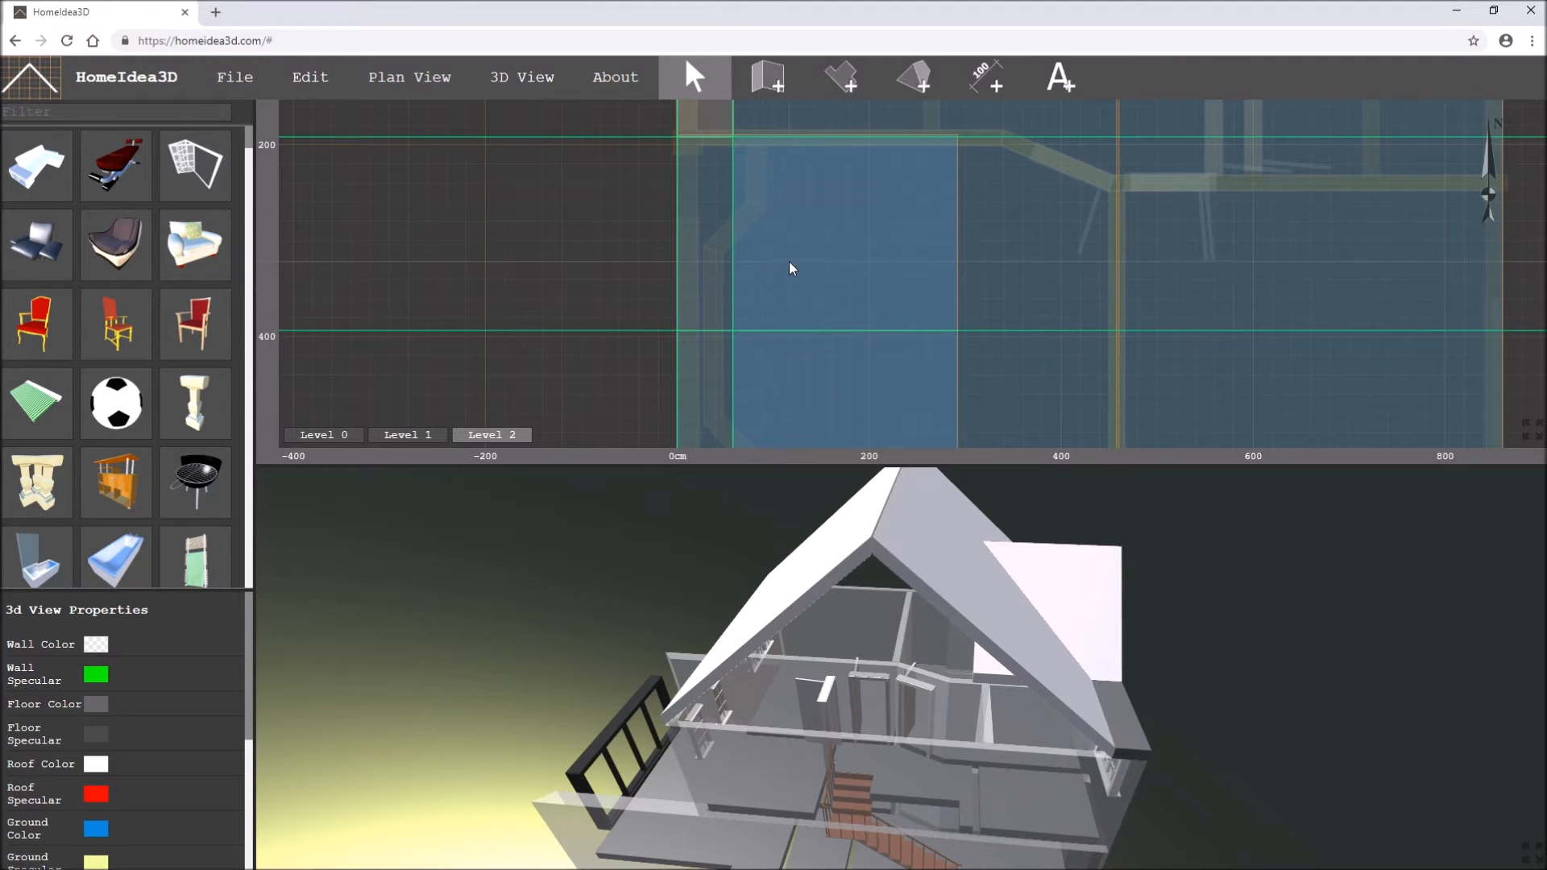
- Draw a 265 cm-tall, 20 cm-thick wall along the left front gable edge
click(709, 233)
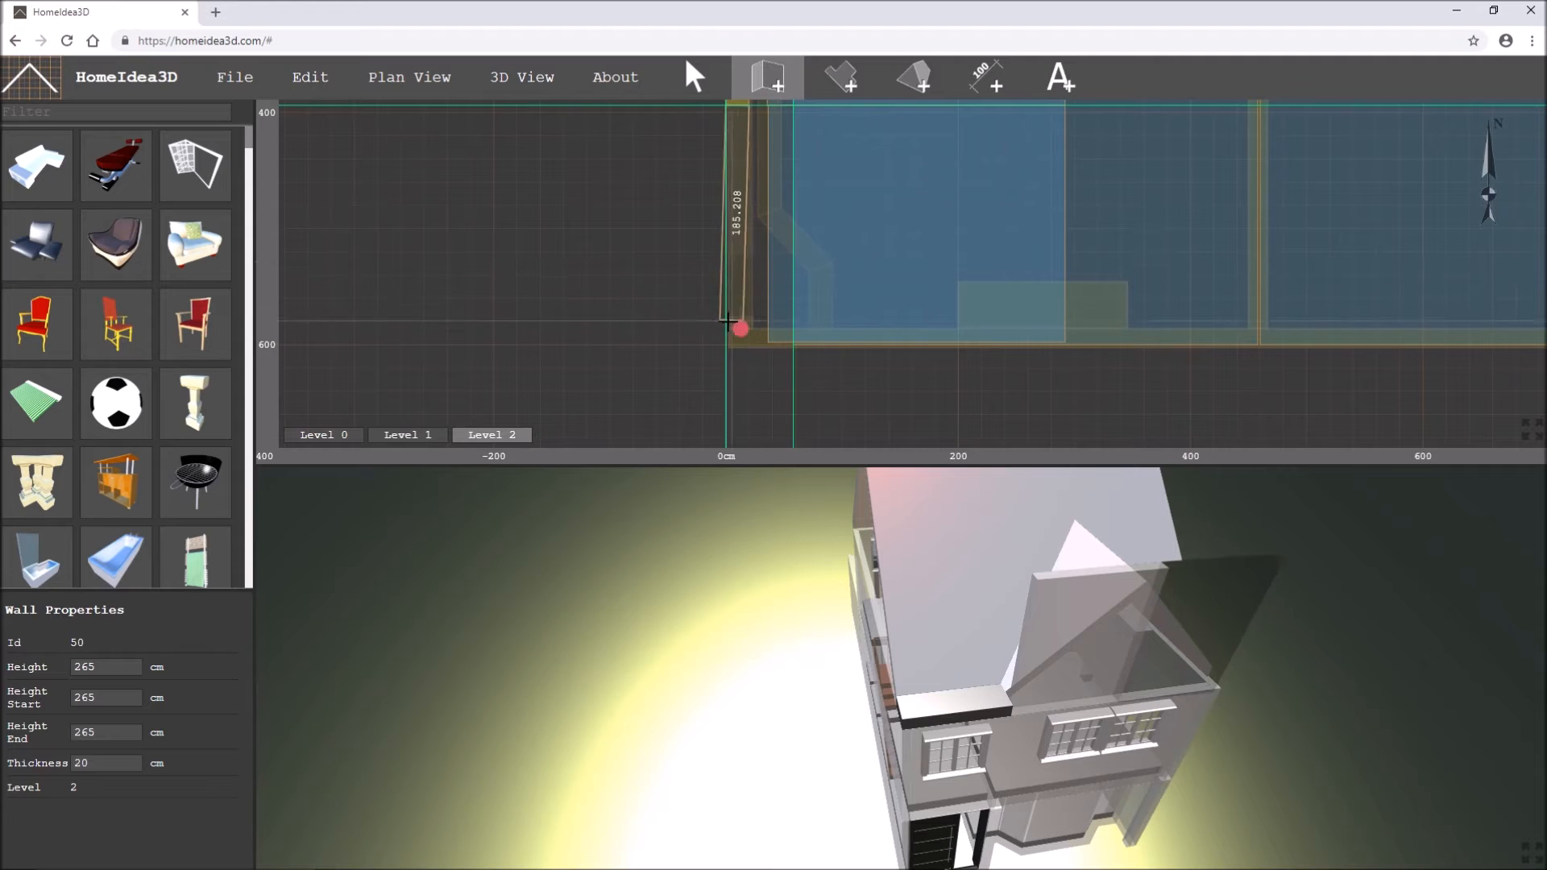
drag(739, 329, 731, 342)
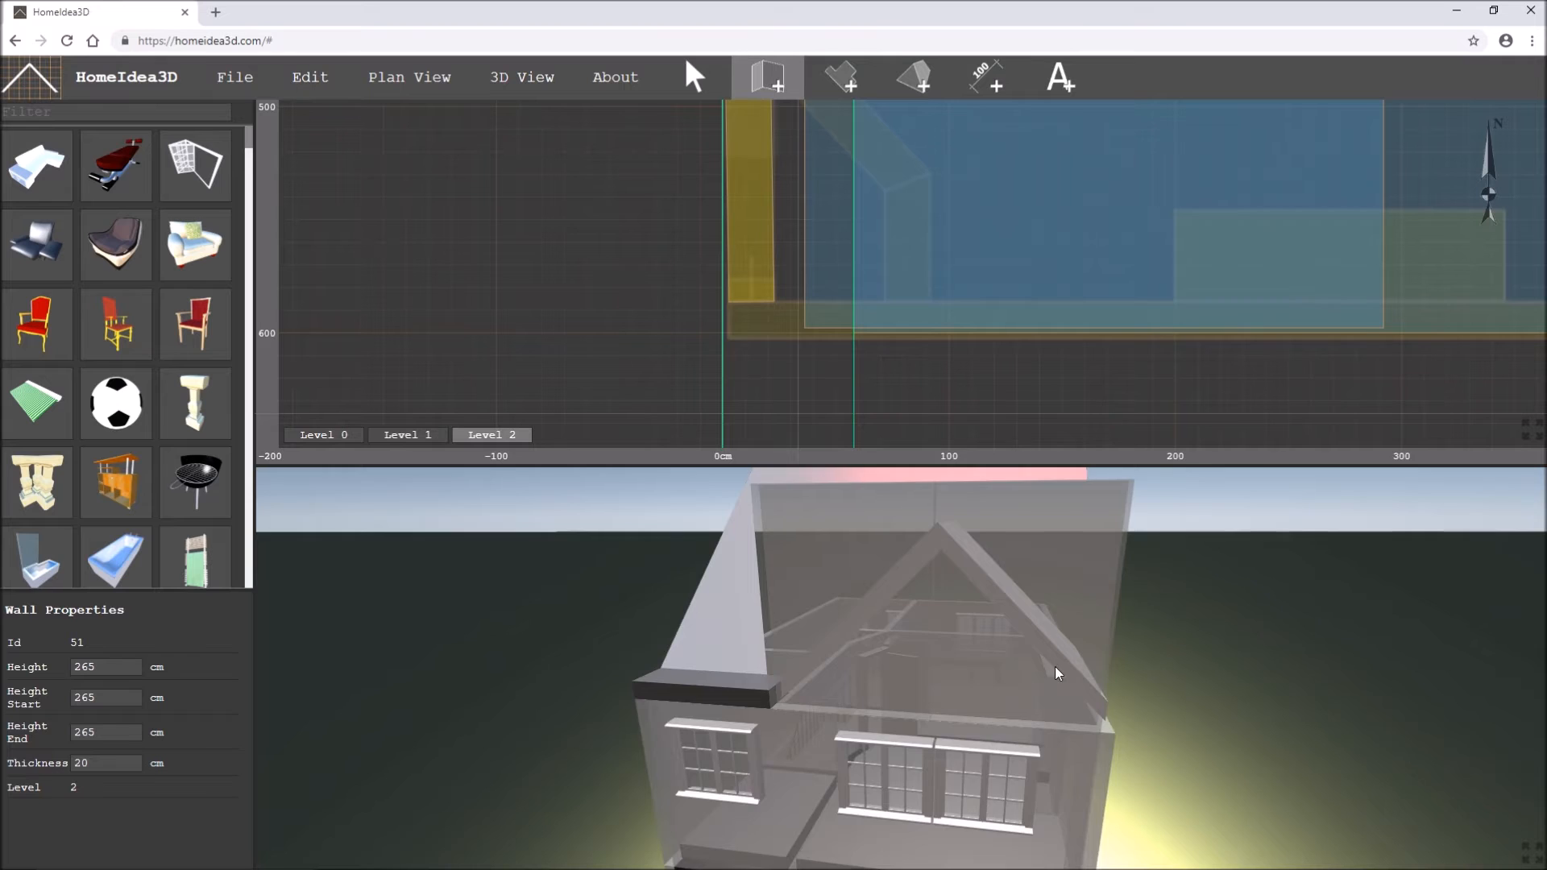
- Move the new wall's endpoint so it meets the house corner
click(693, 78)
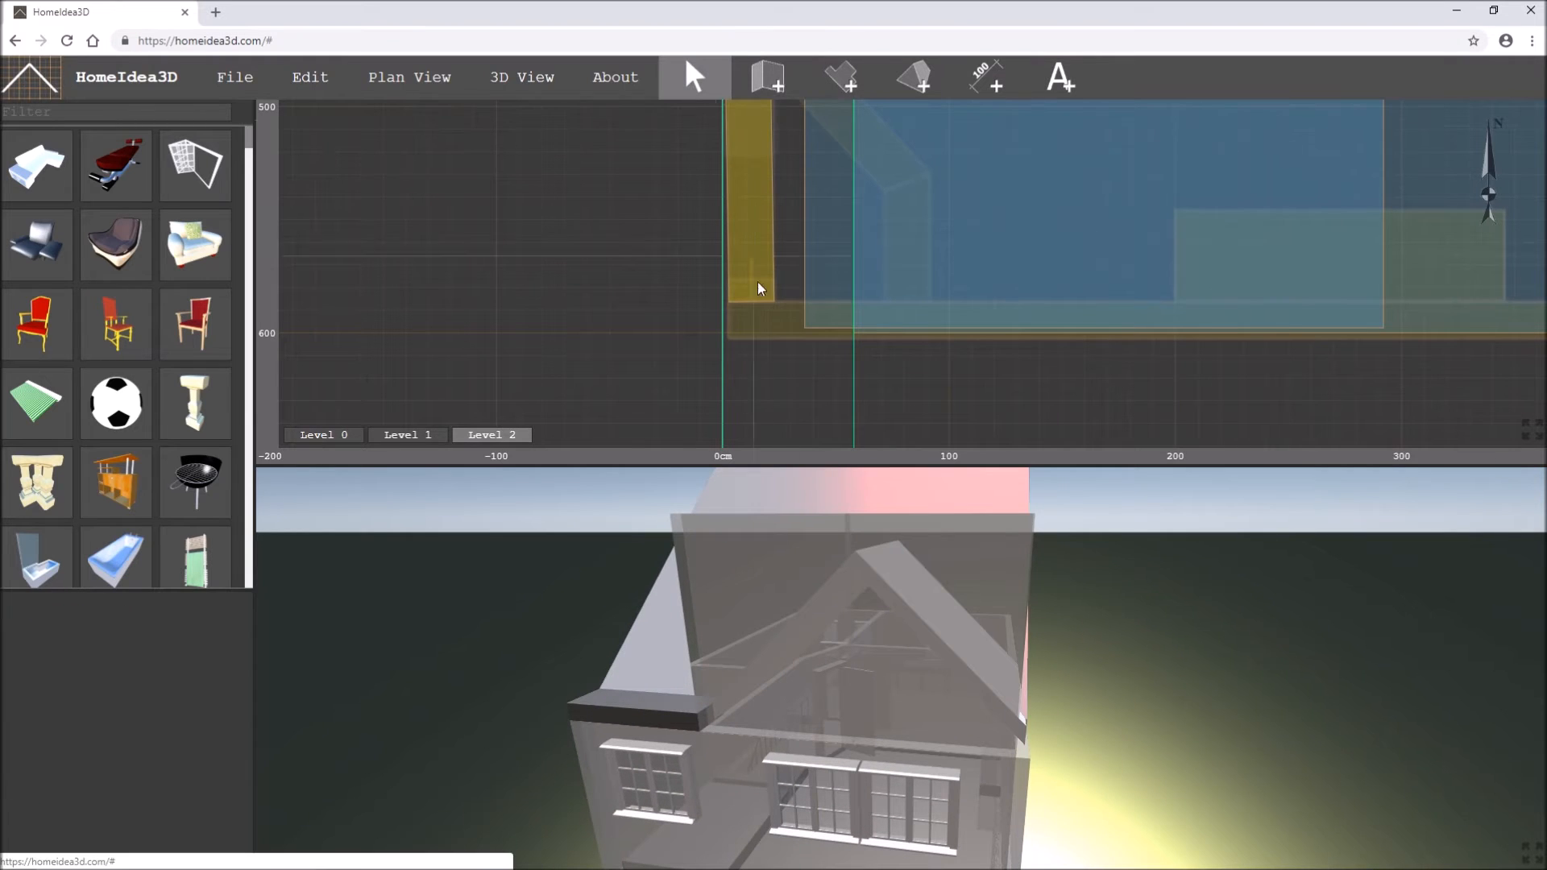
click(754, 292)
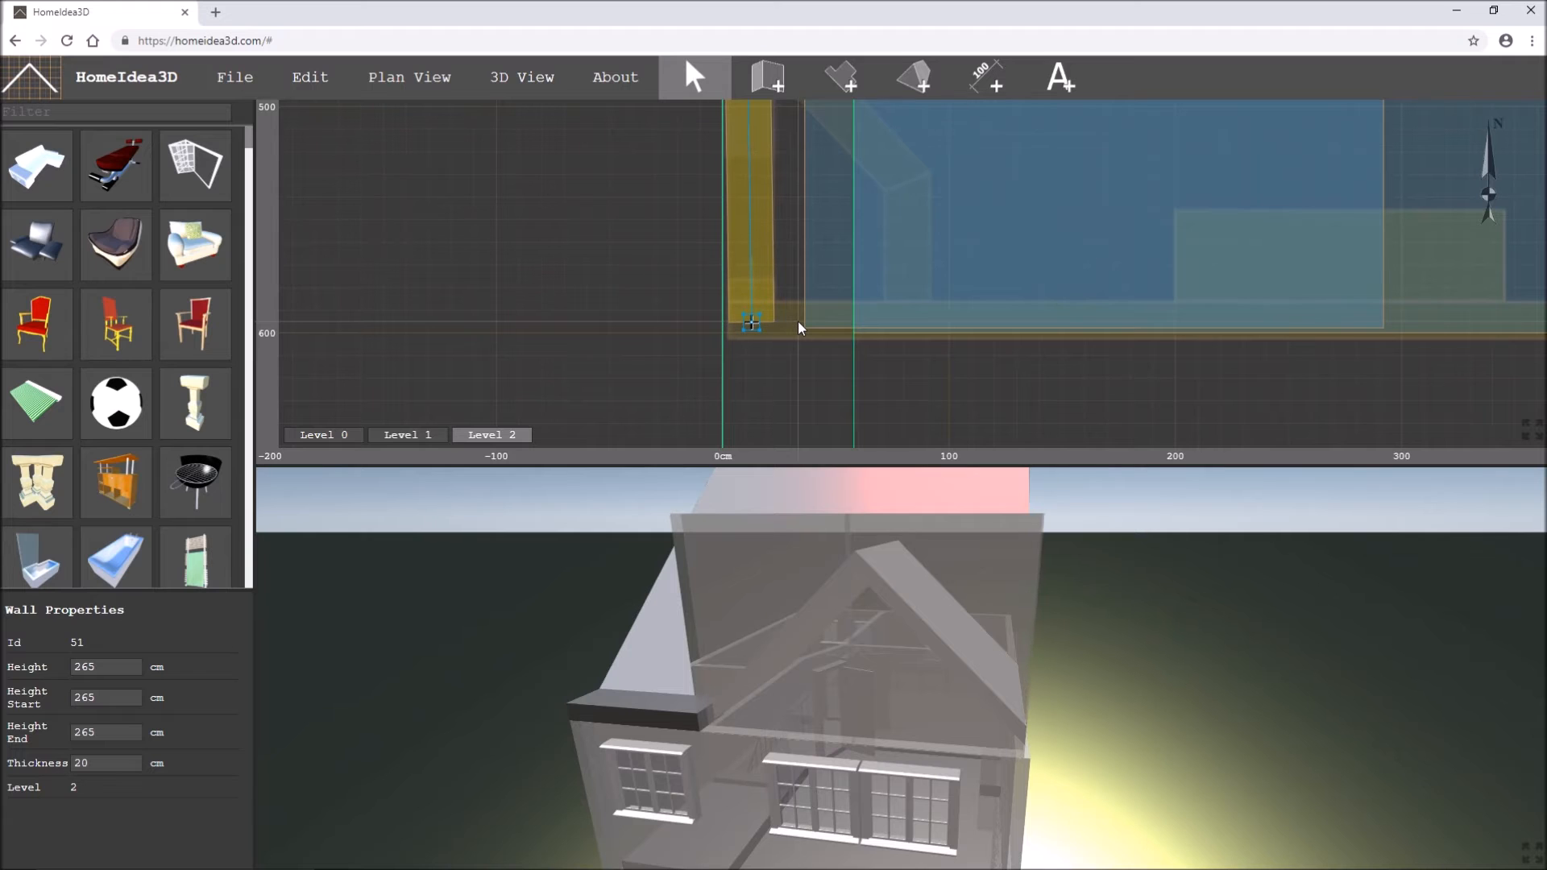
scroll(up, 3)
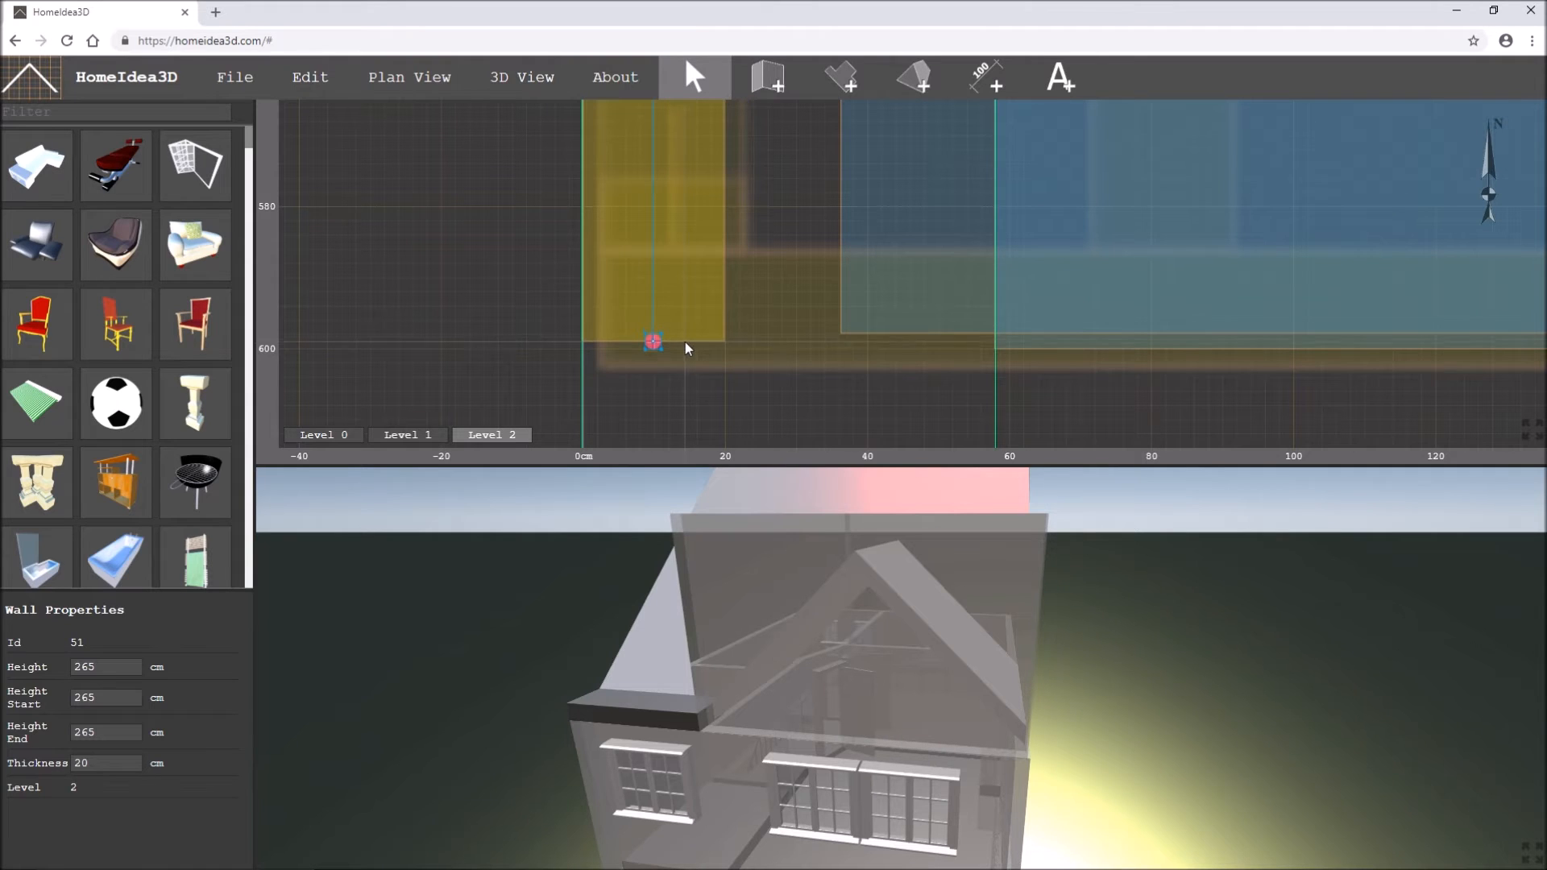
drag(653, 342, 652, 321)
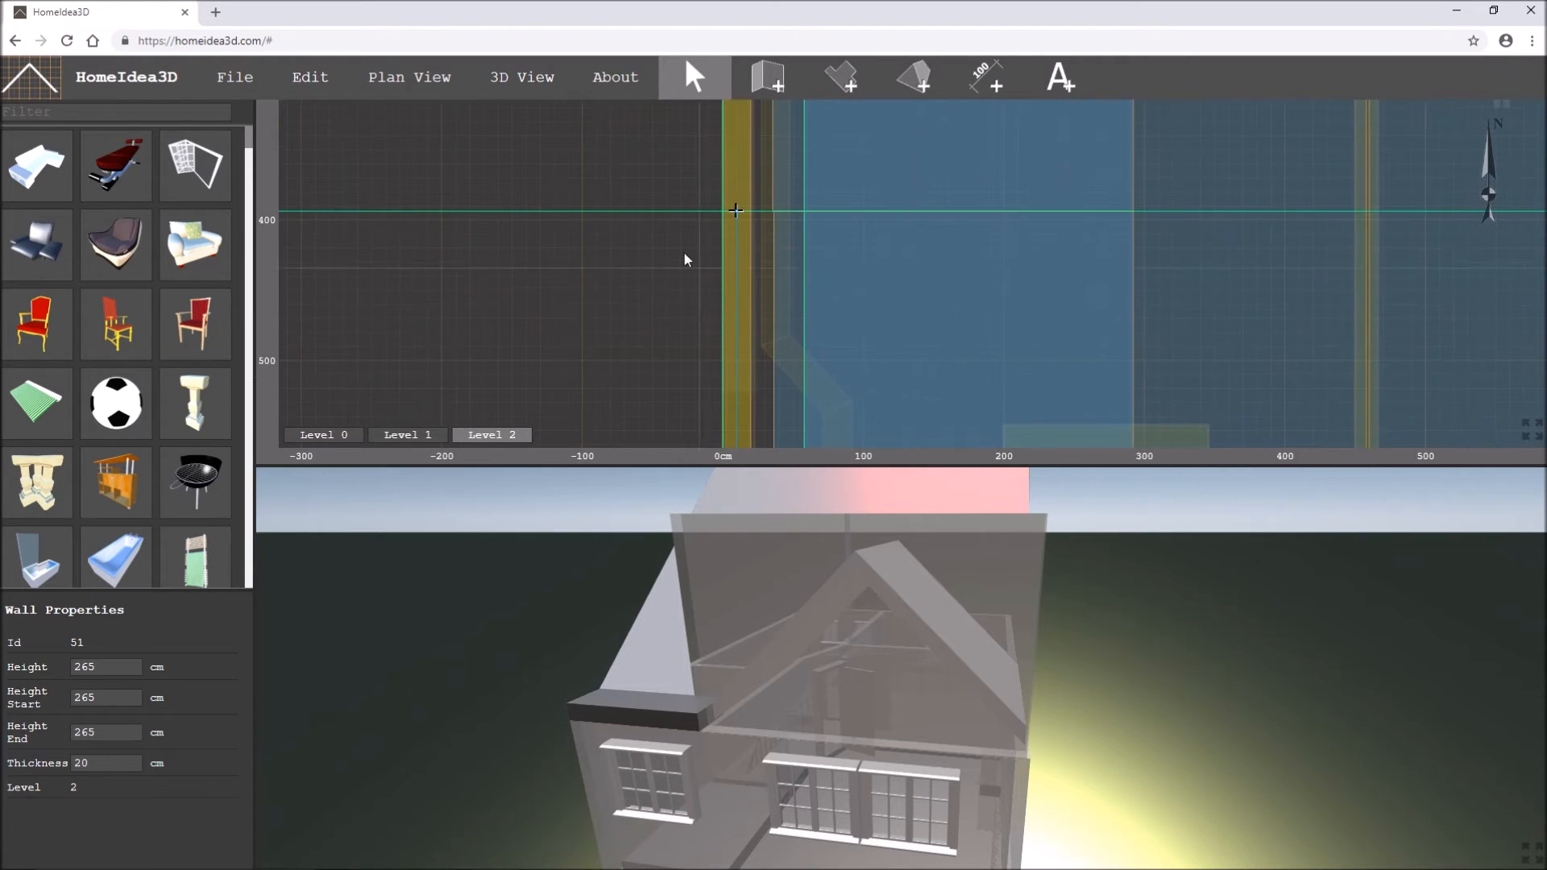
mouse_move(224, 838)
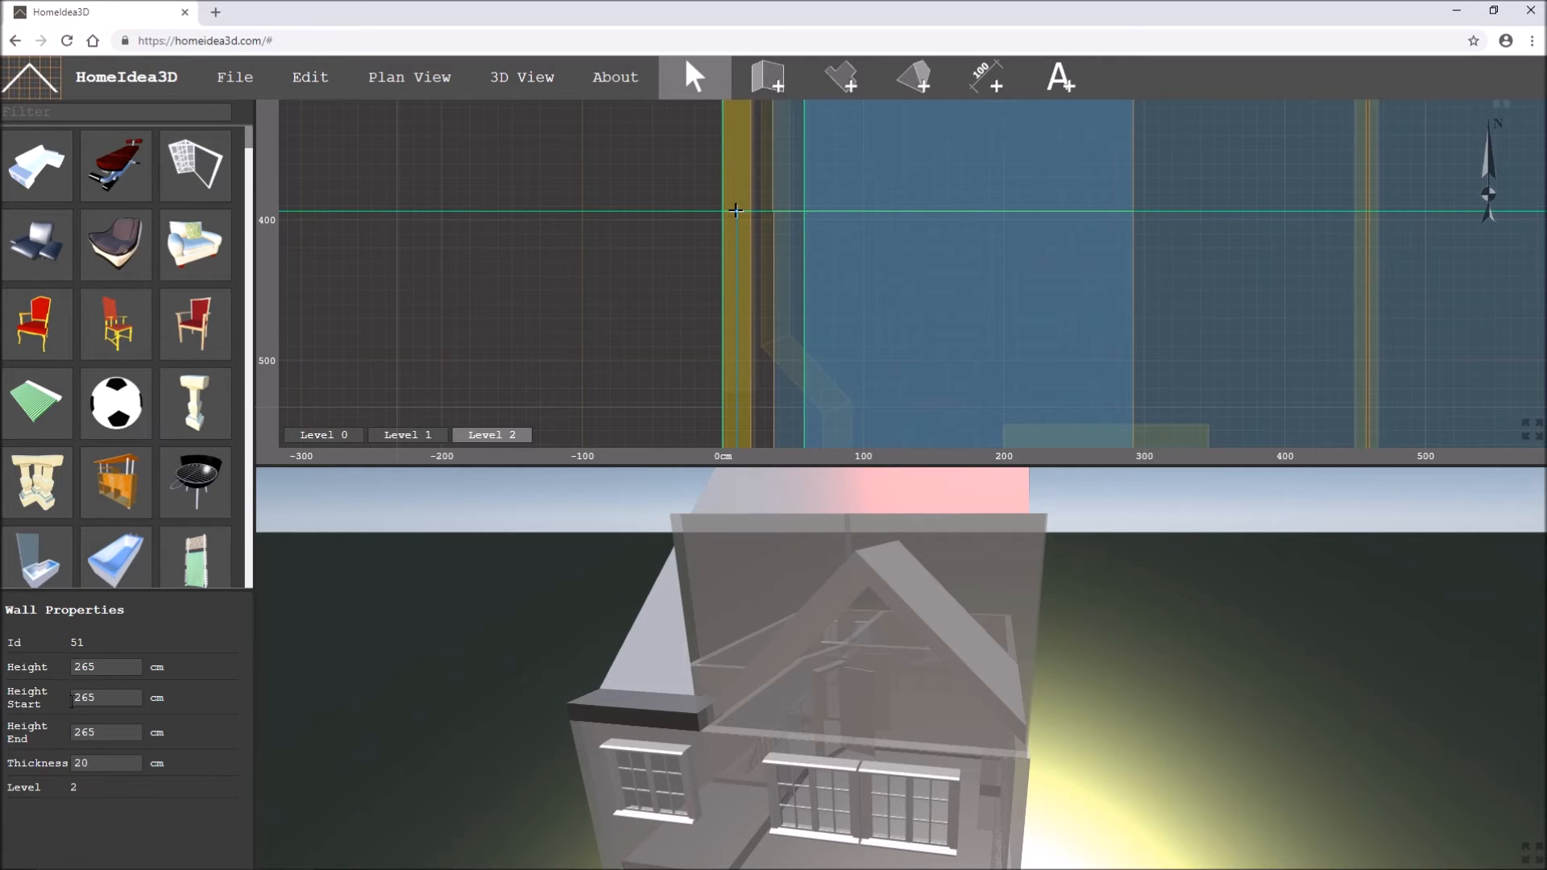
- Set the gable-end wall's Height End to 200 cm so it slopes up from 0 cm
click(107, 732)
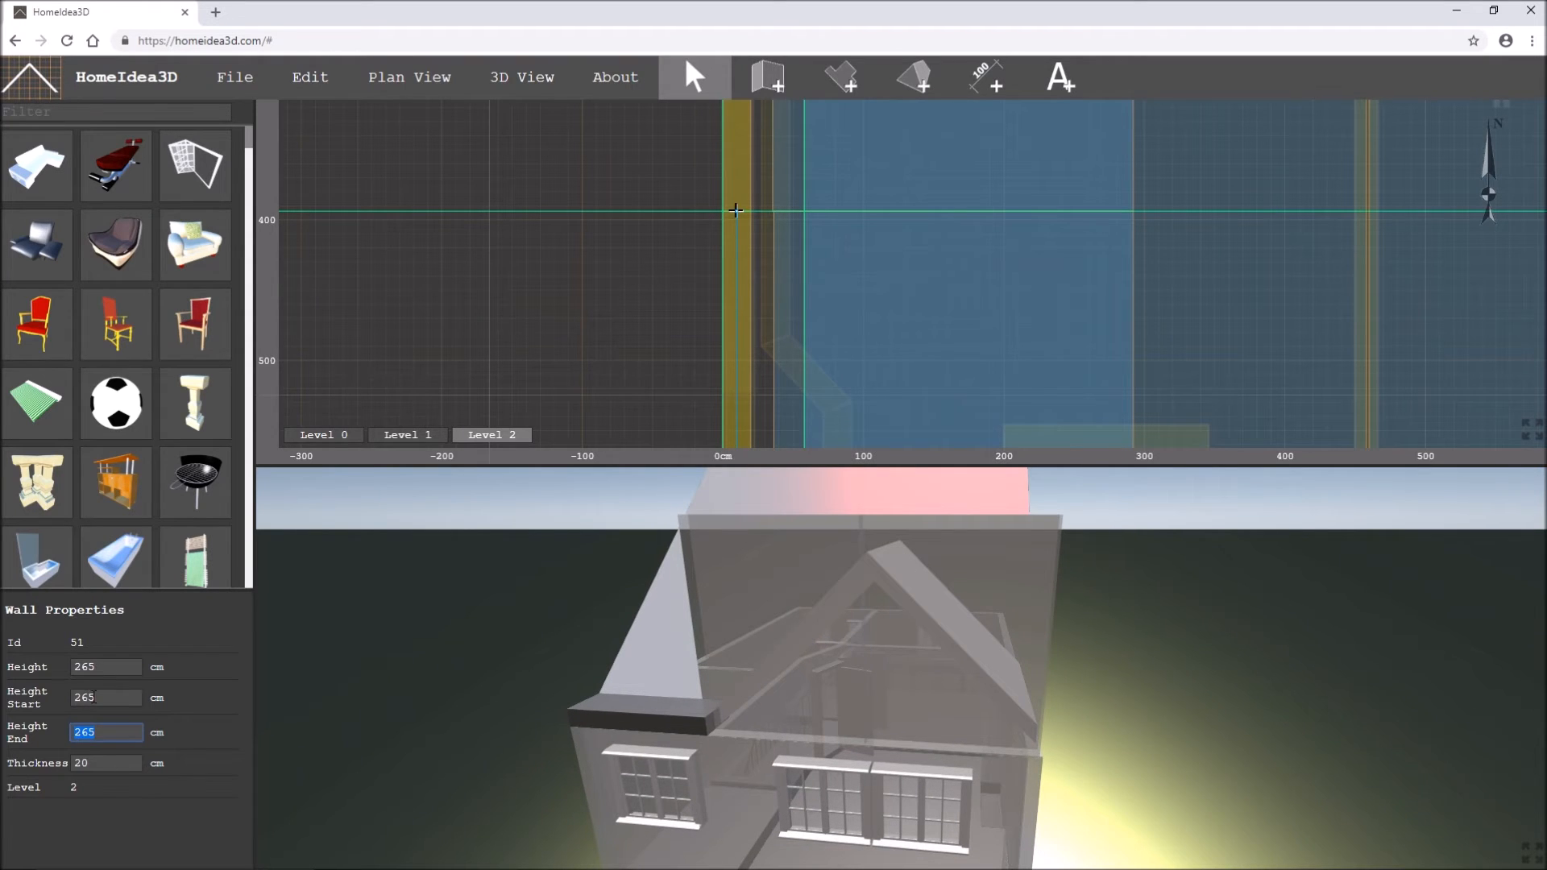
text(20)
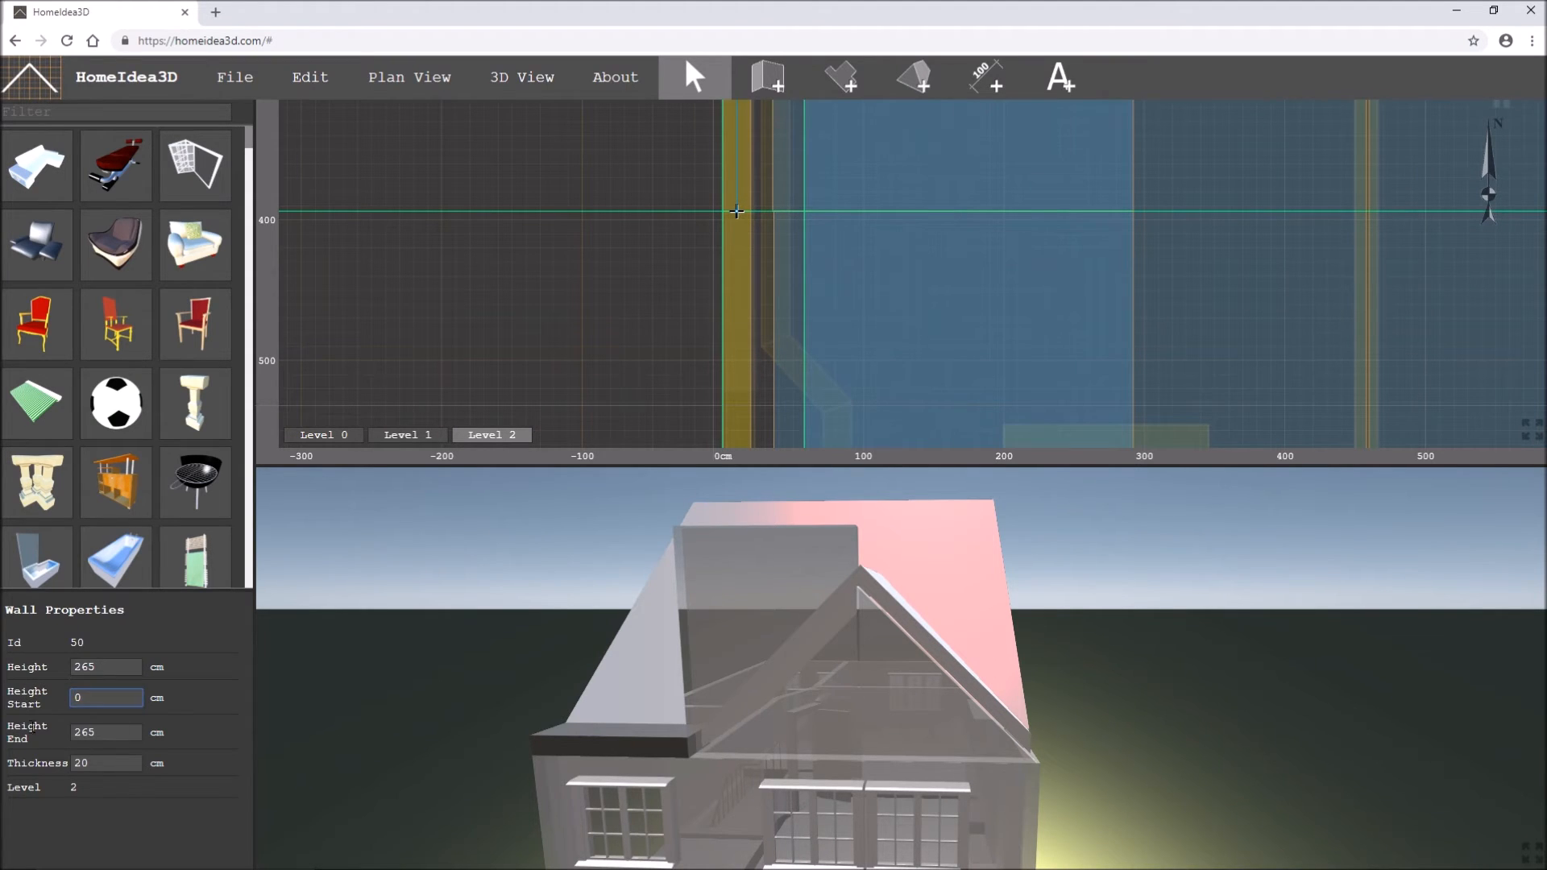
text(200)
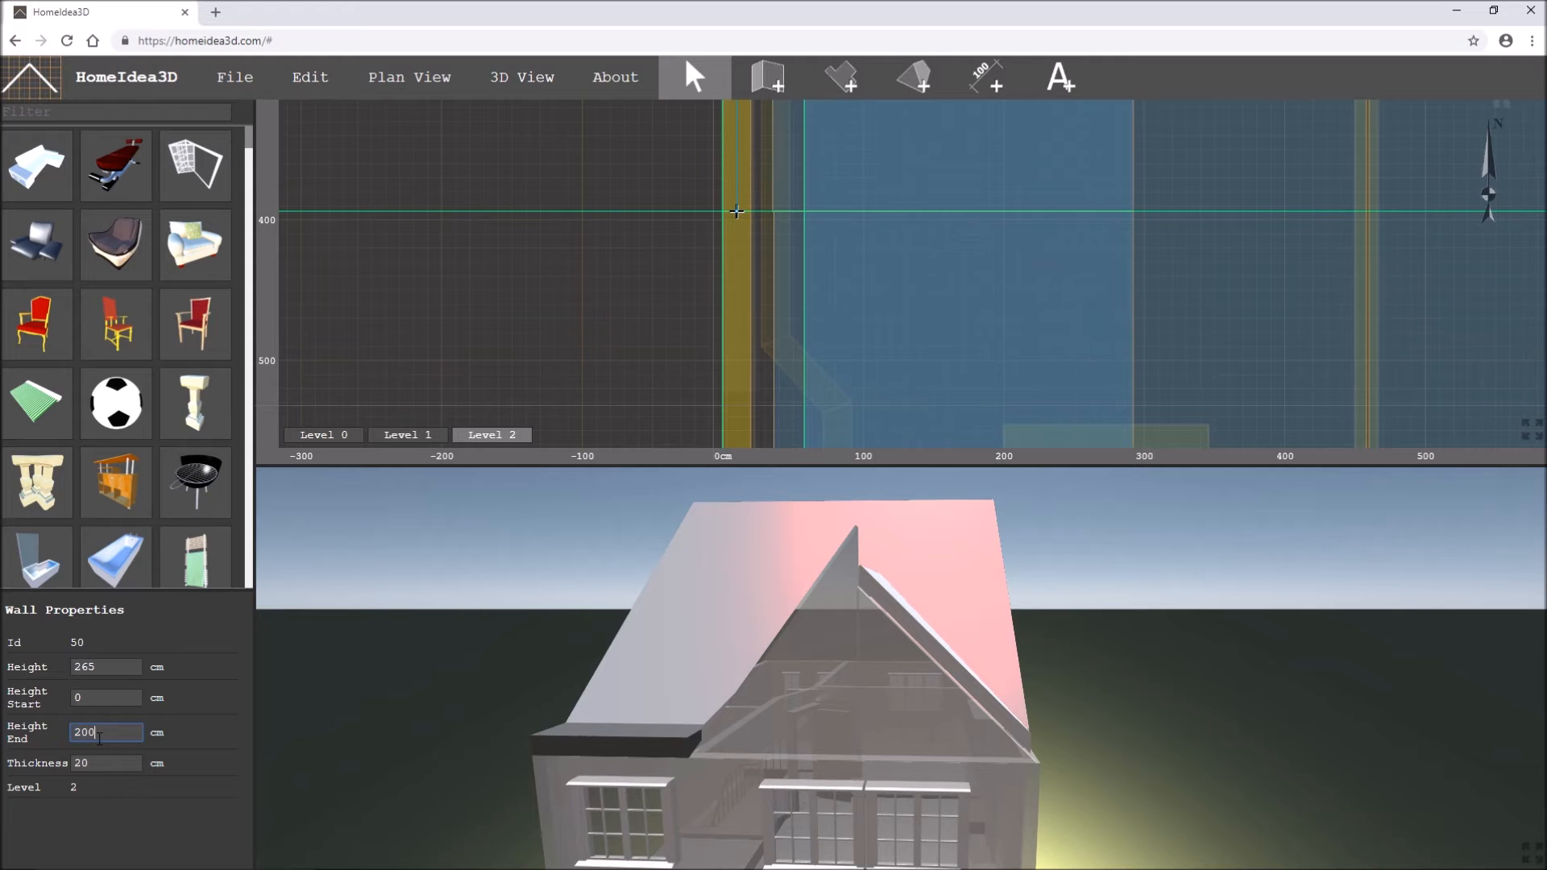
key(Enter)
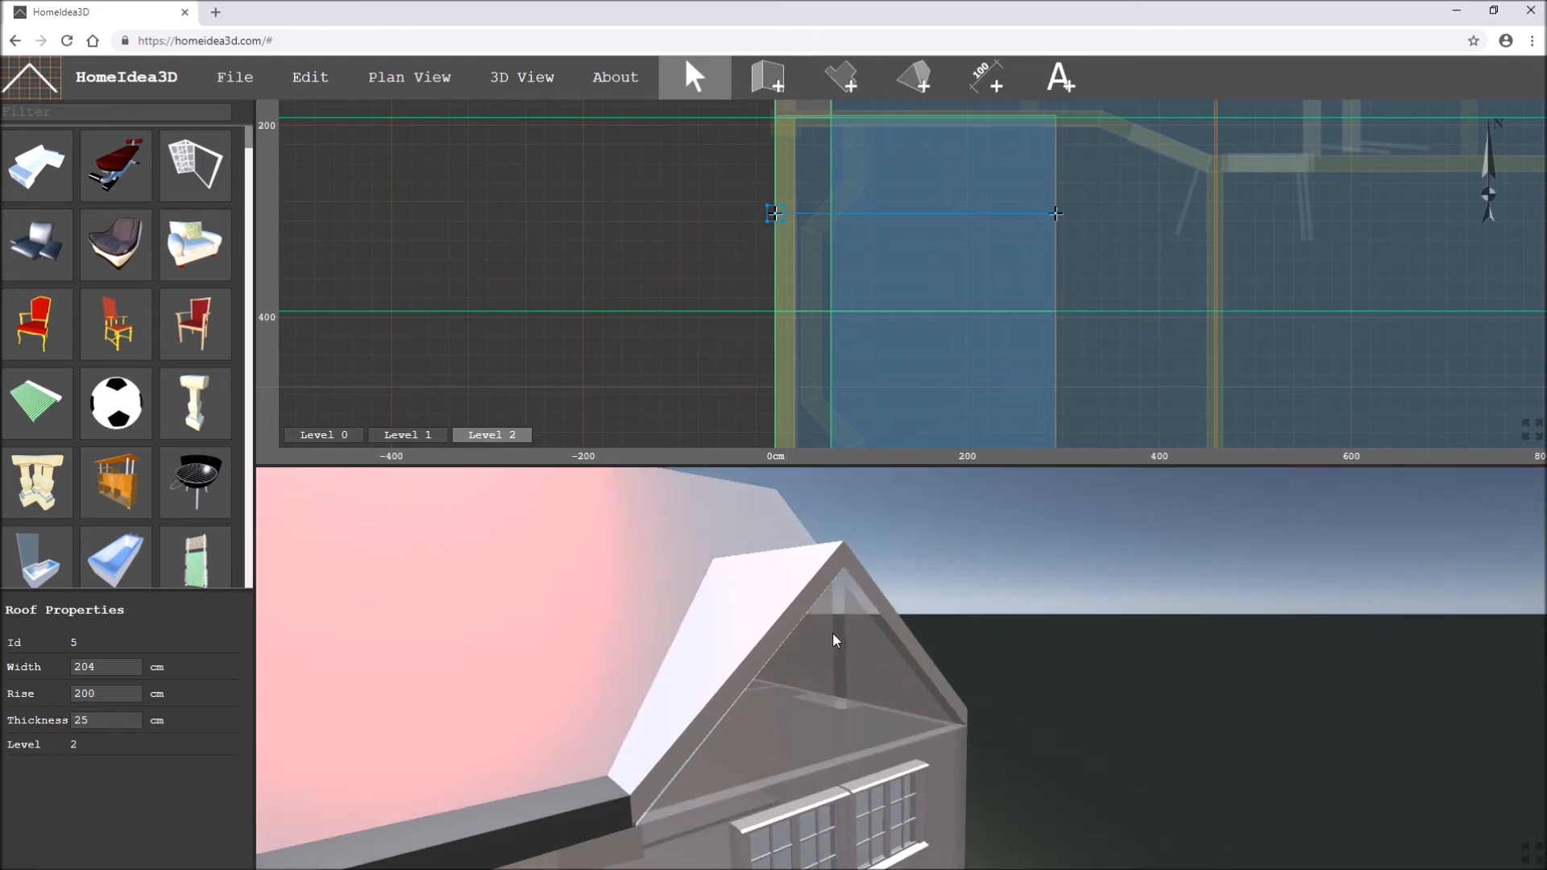
- Check the main roofs' settings in the plan, then return to drawing walls
drag(833, 639, 925, 641)
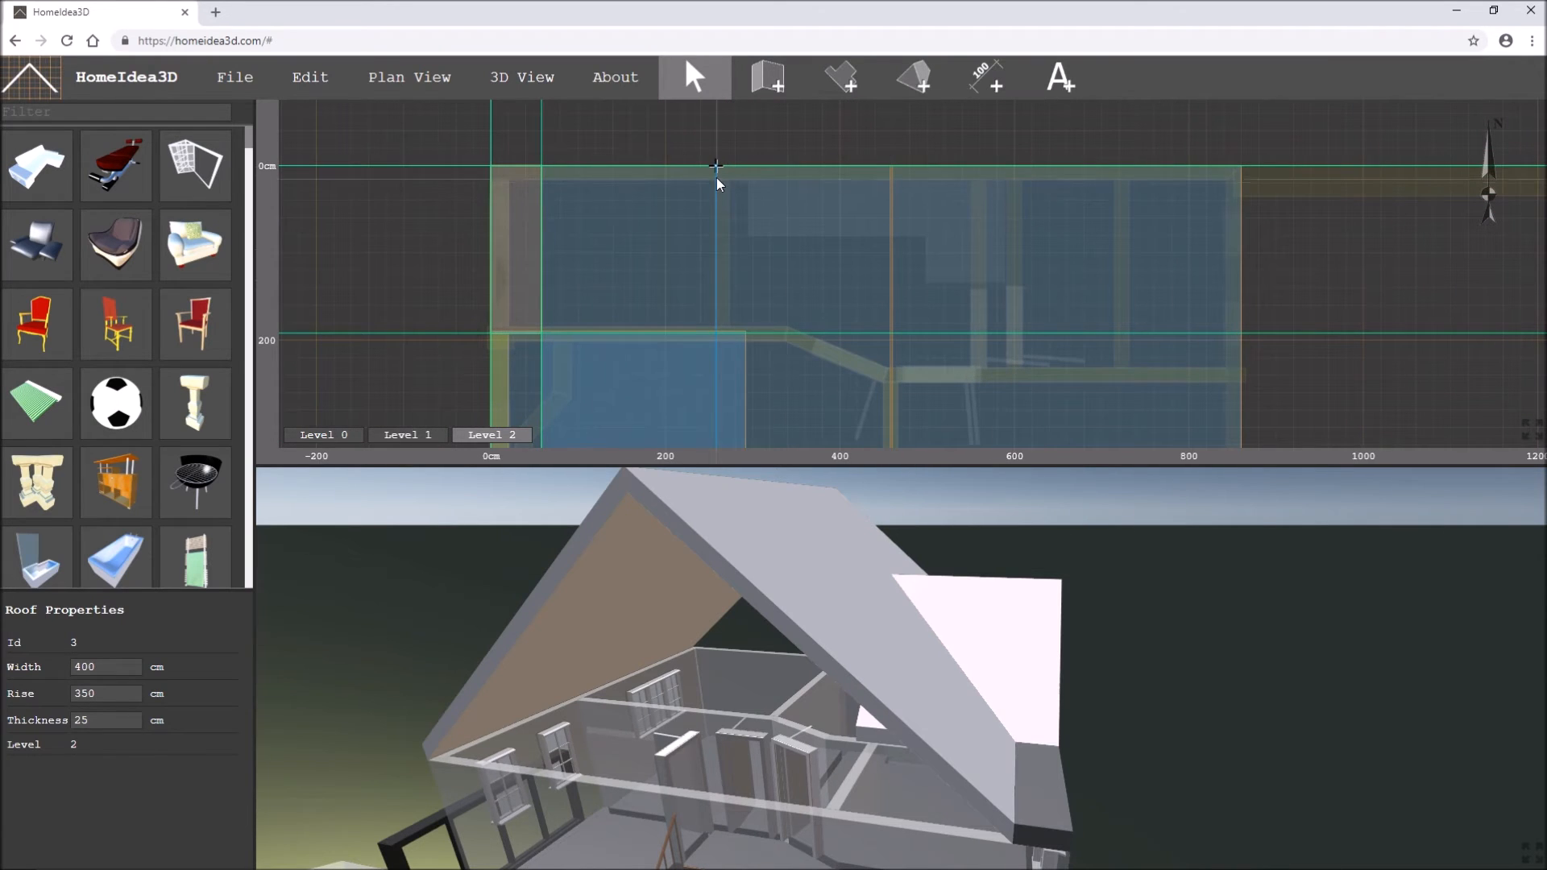
click(1066, 177)
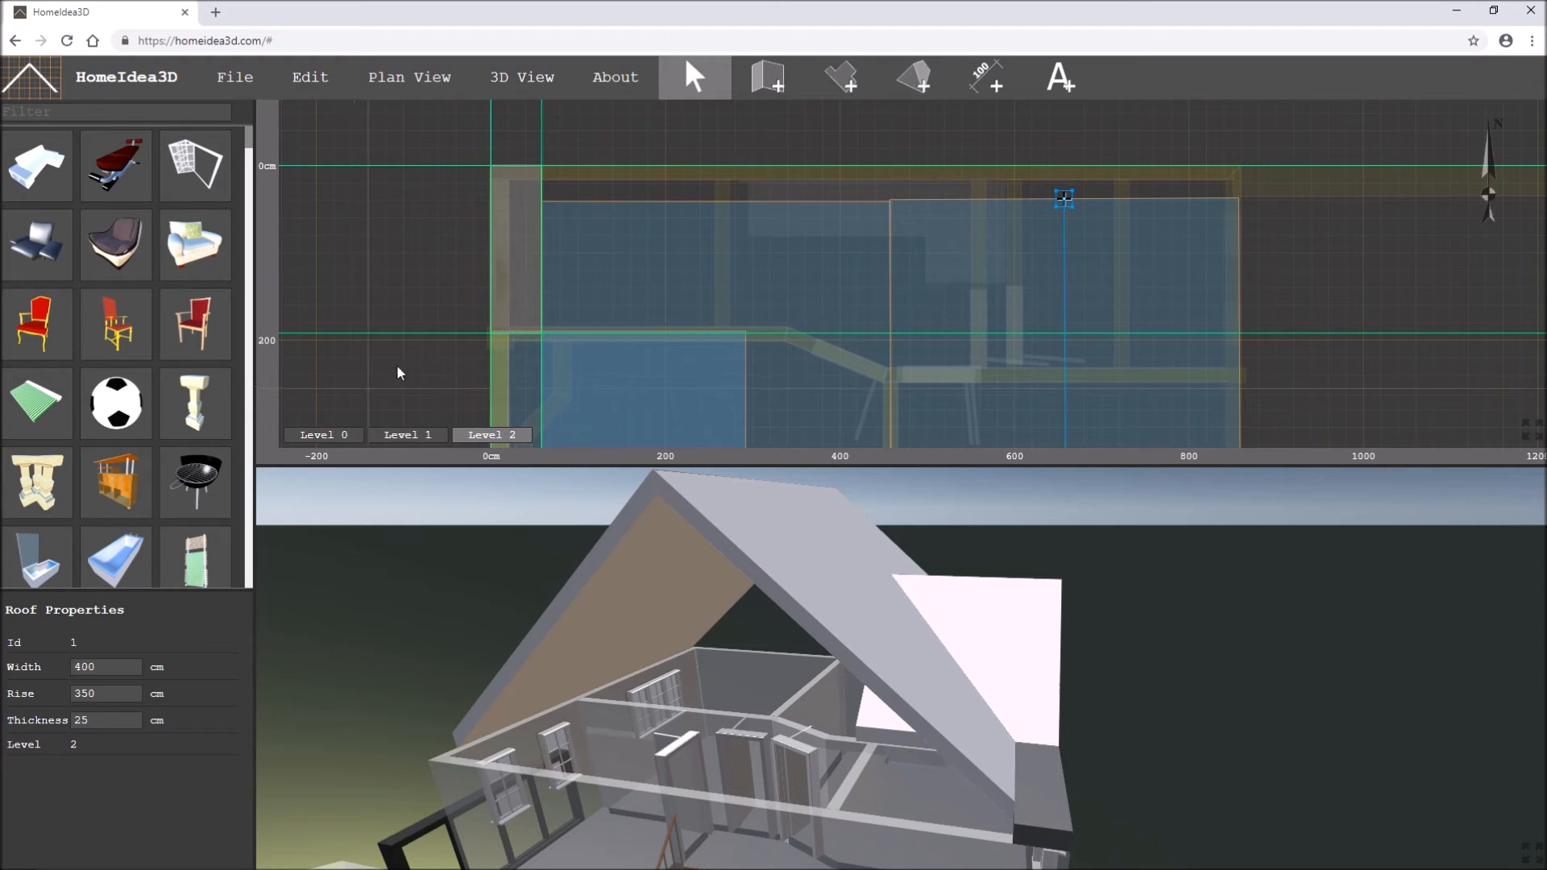
click(768, 77)
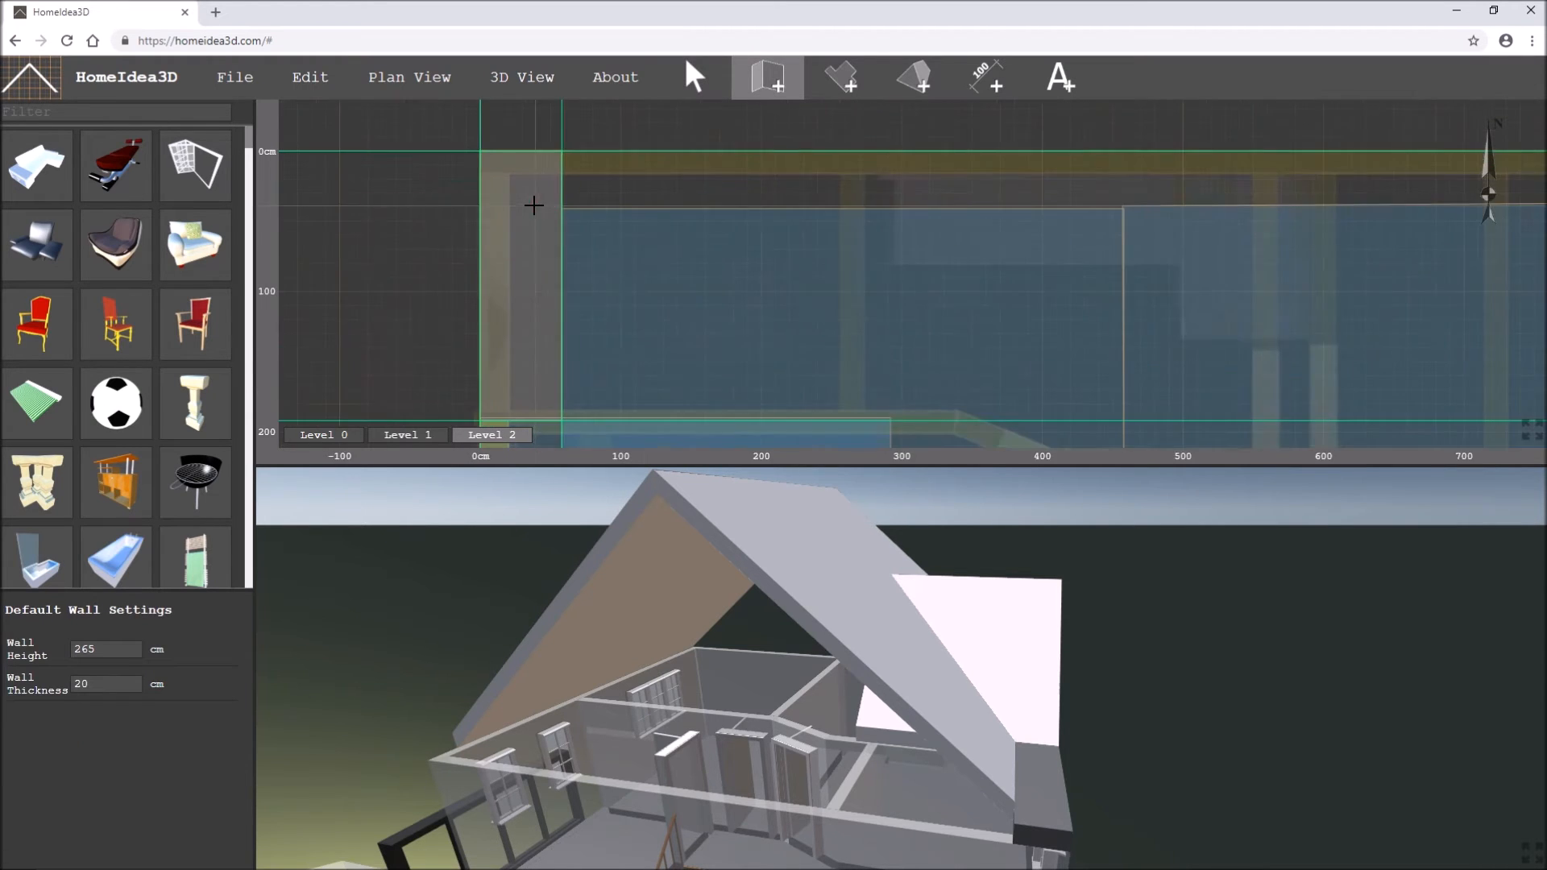
- Set Default Wall Thickness to 16 cm for the new front-edge walls
click(105, 684)
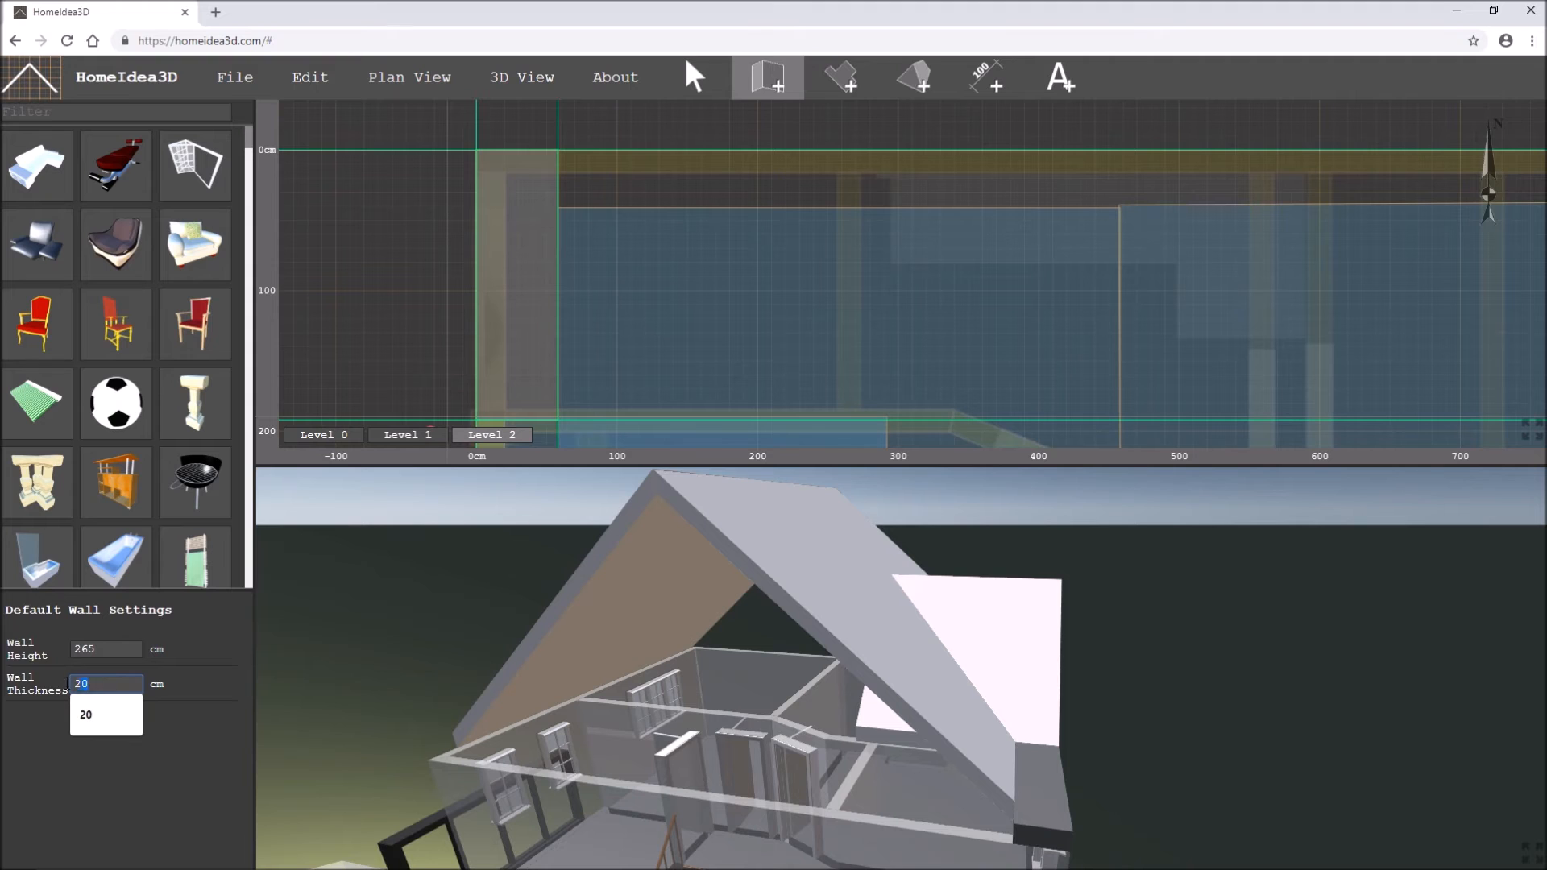
text(16)
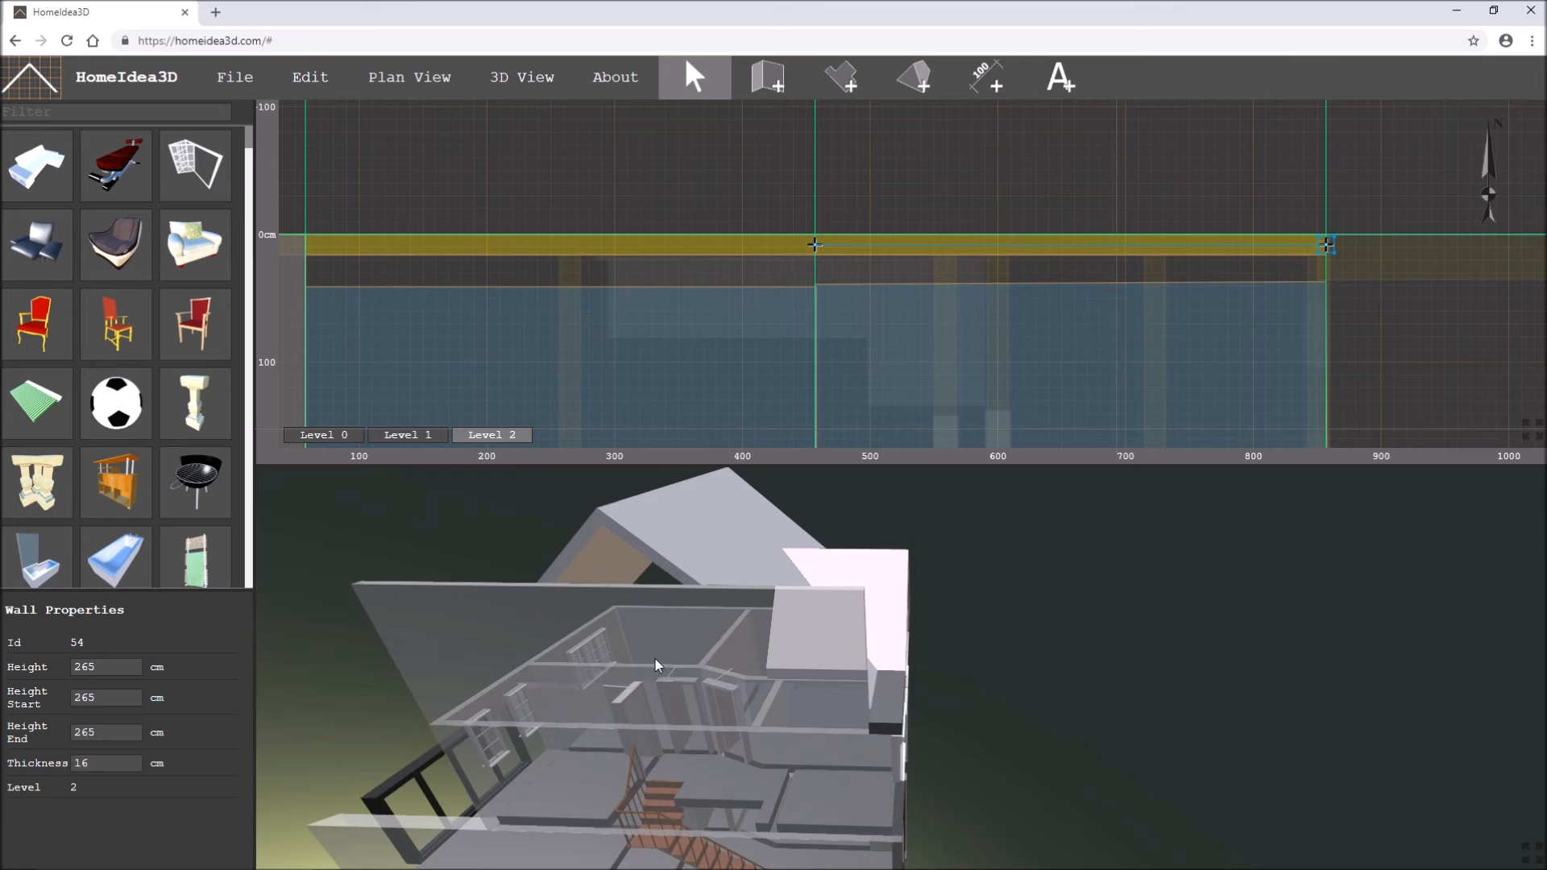
- Slope the two front walls: one 0 to 300 cm, the other peaking at 350 cm
drag(656, 665, 882, 619)
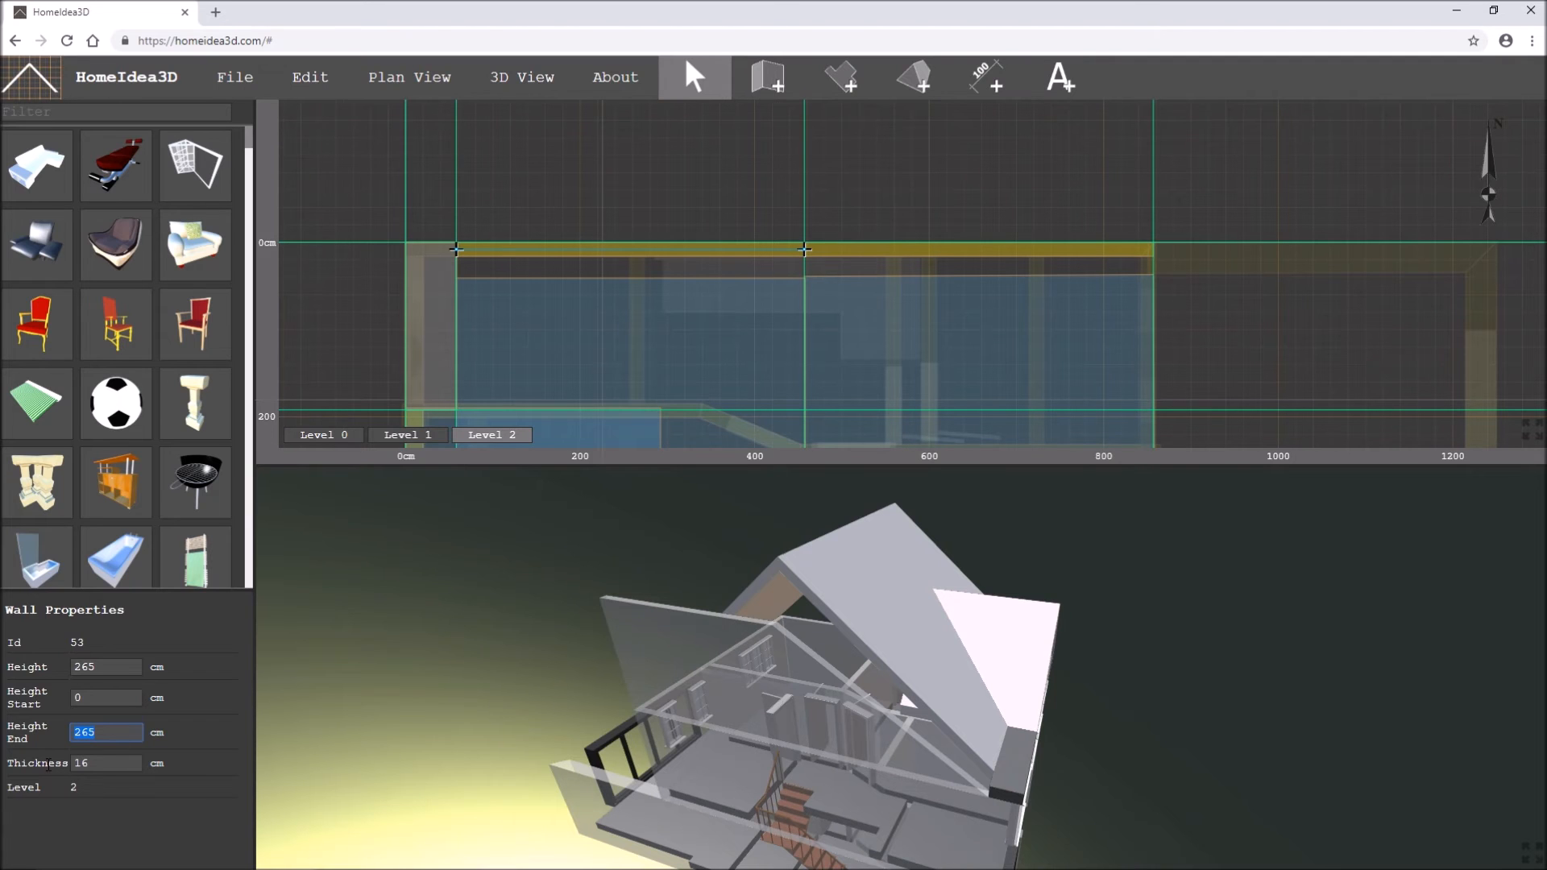
text(300)
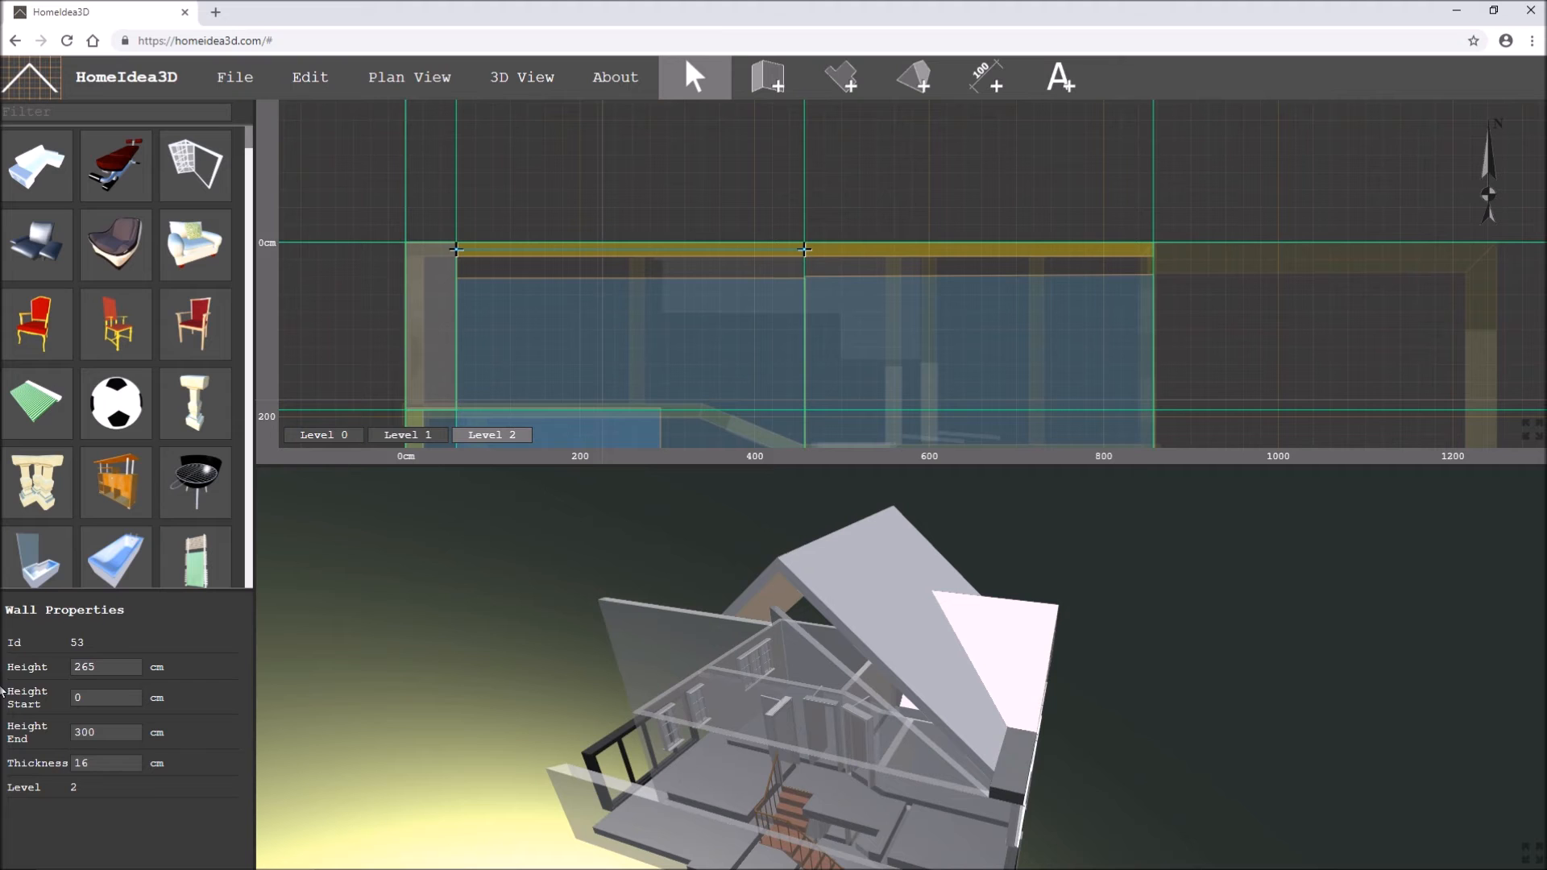
text(35)
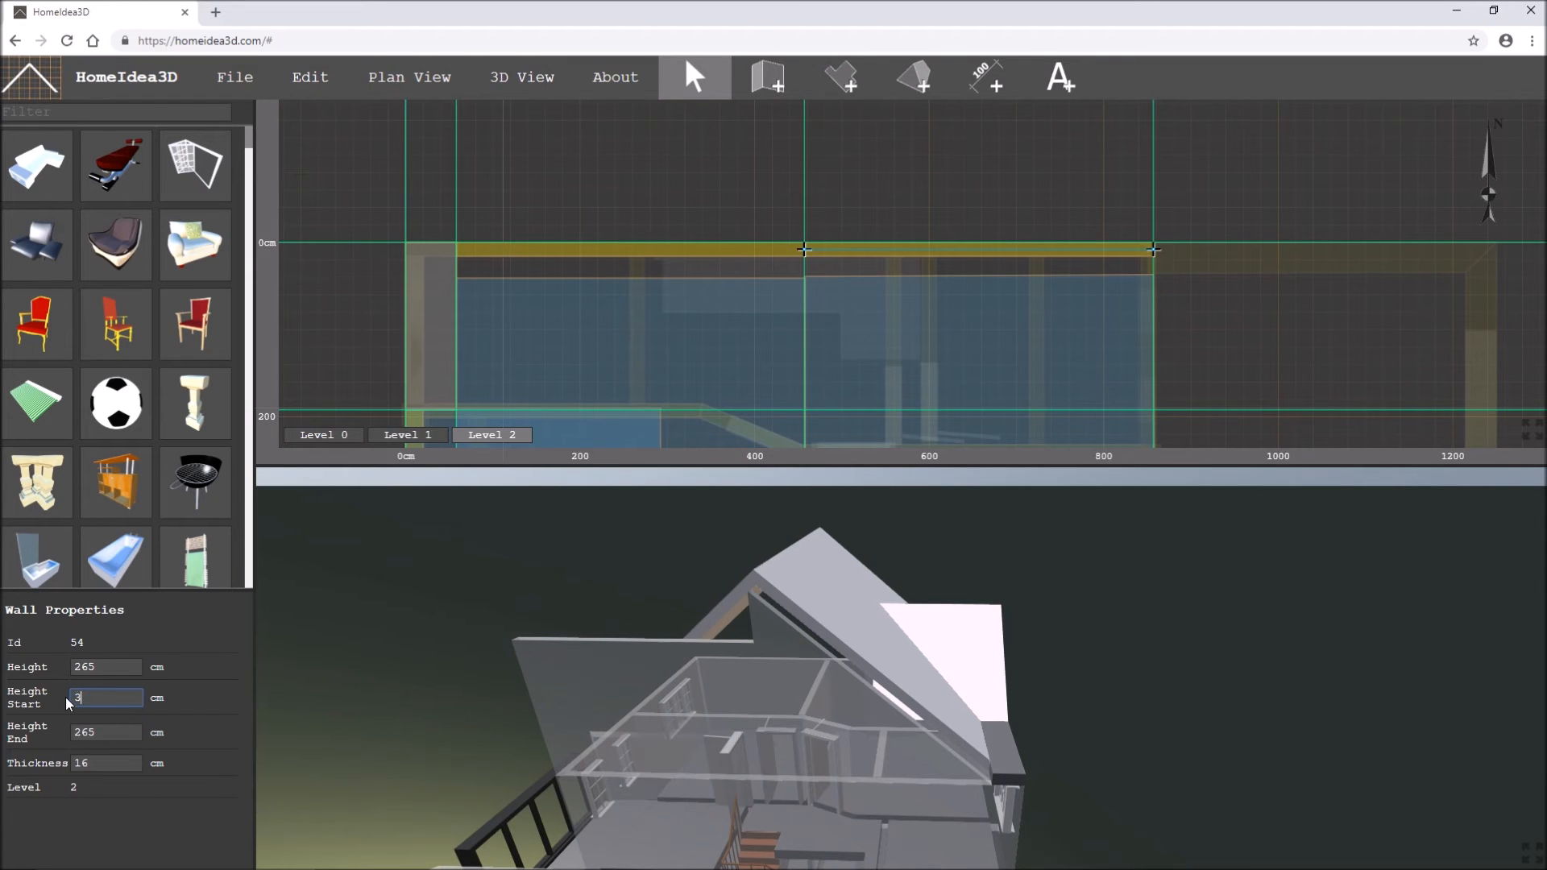
text(50)
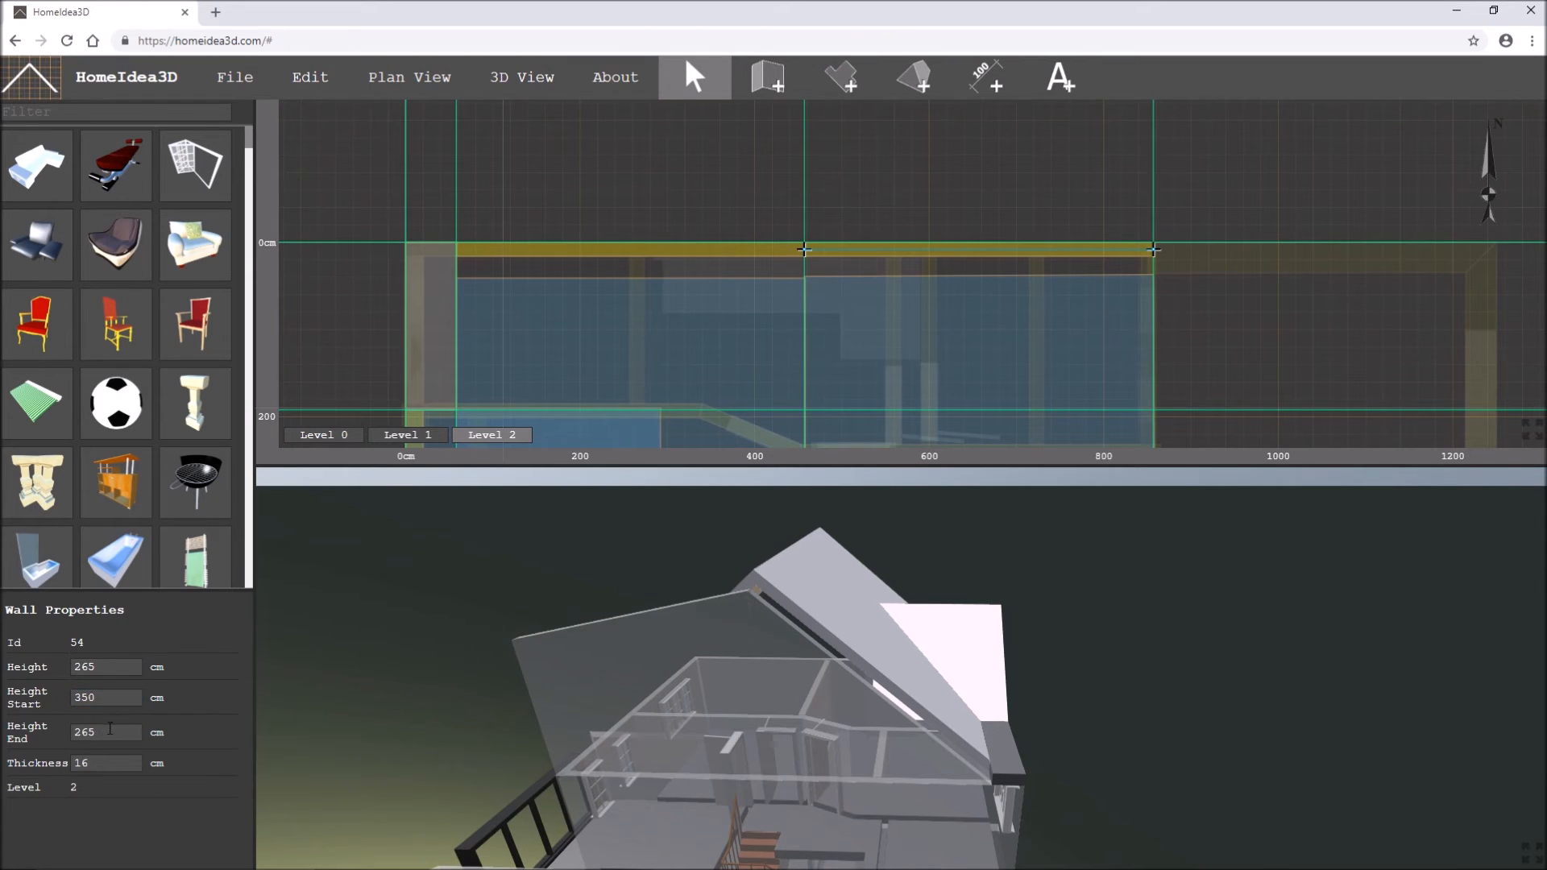
text(0)
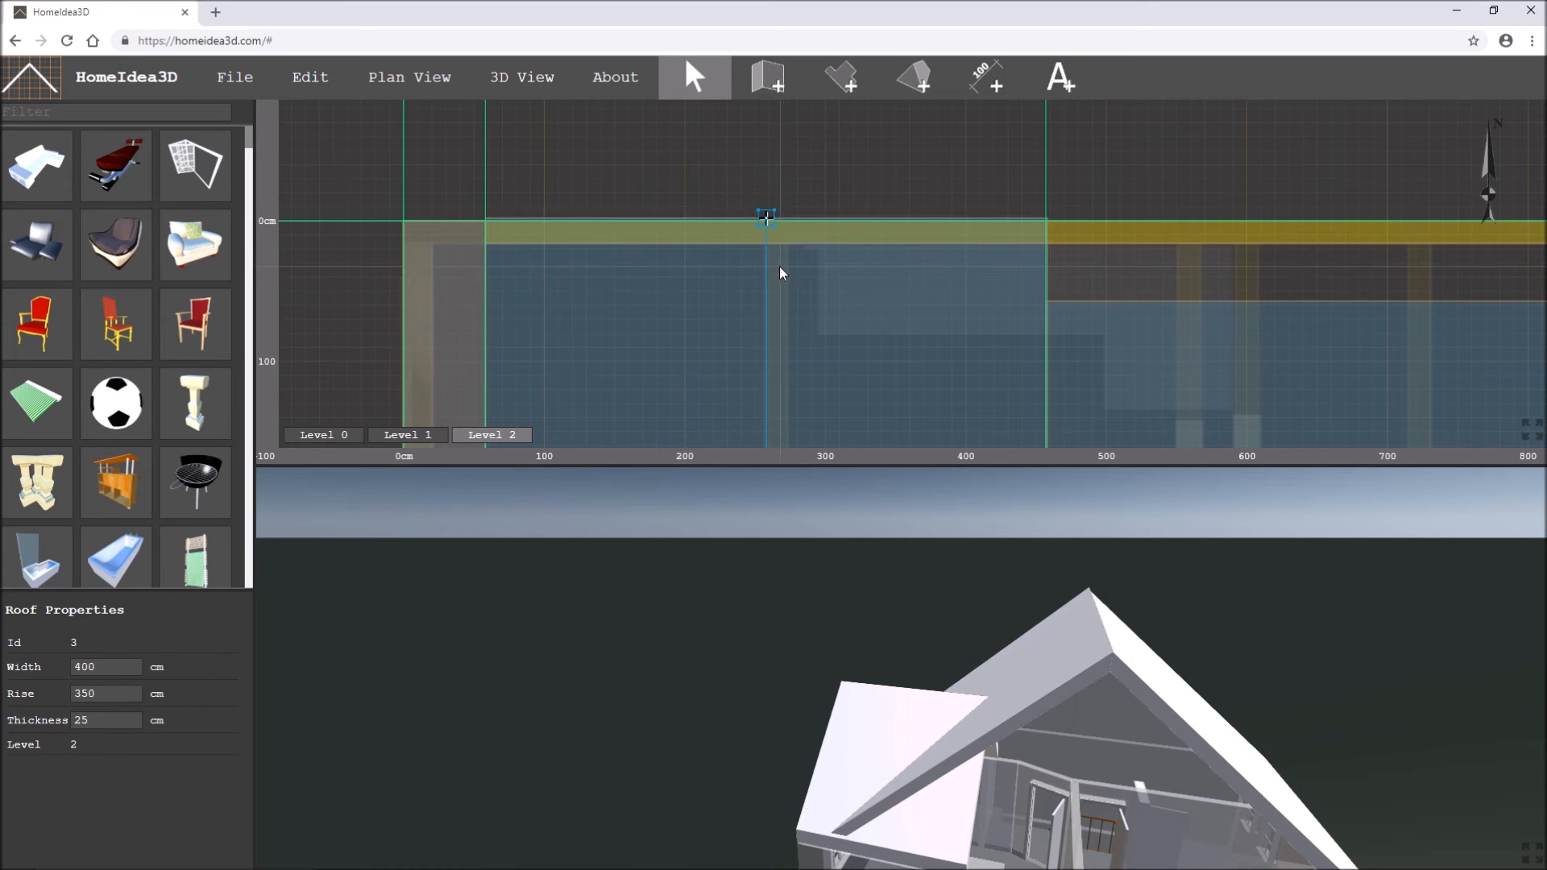
- Scroll to the rear edge of the Level 2 plan and switch to wall drawing
scroll(up, 3)
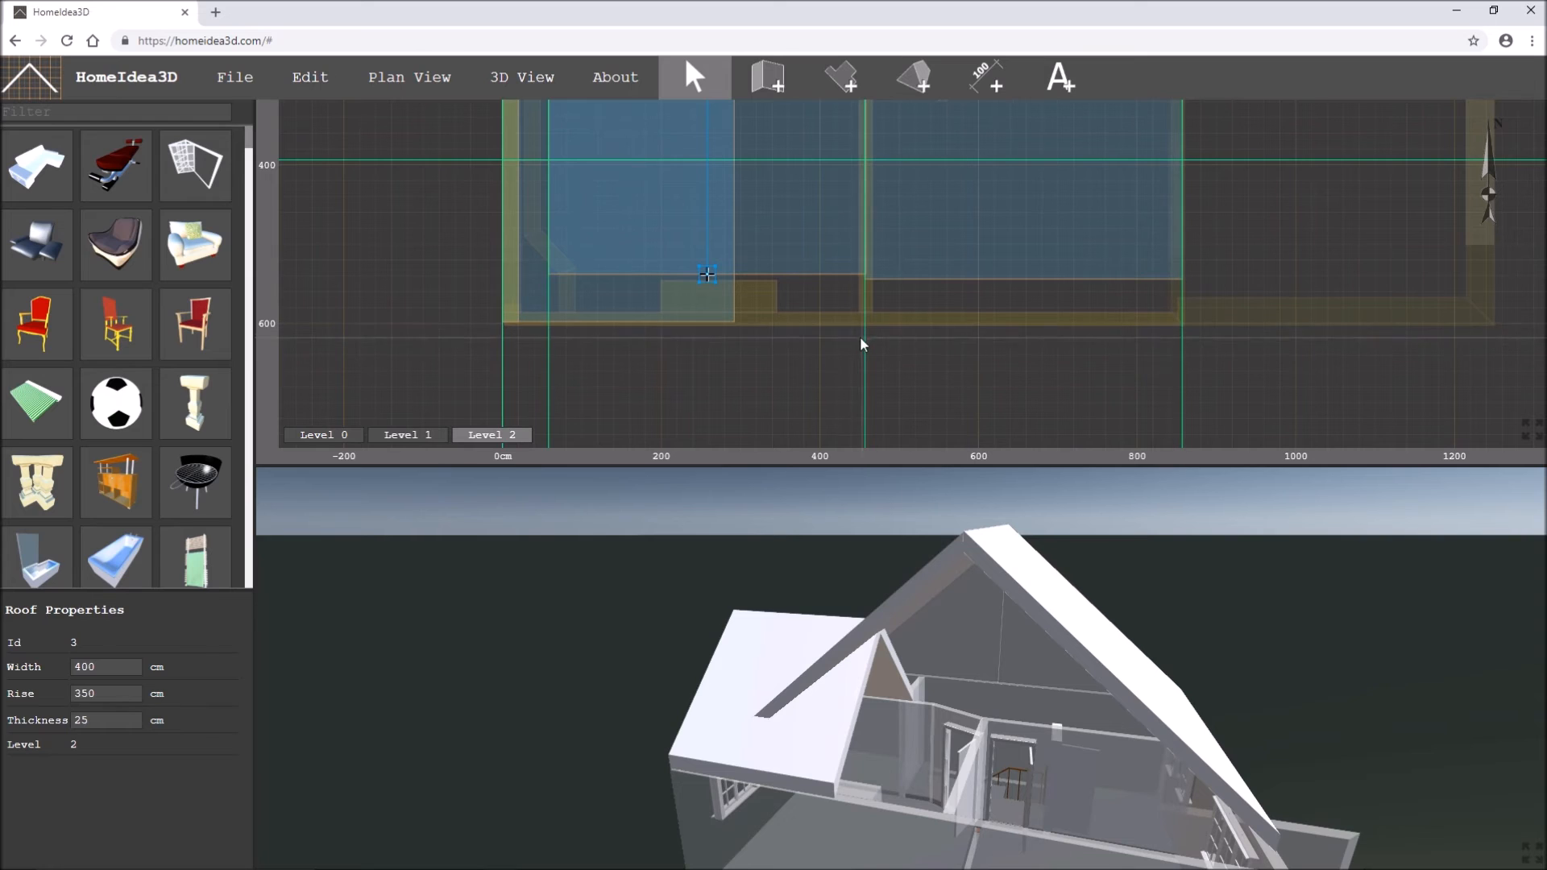
click(767, 77)
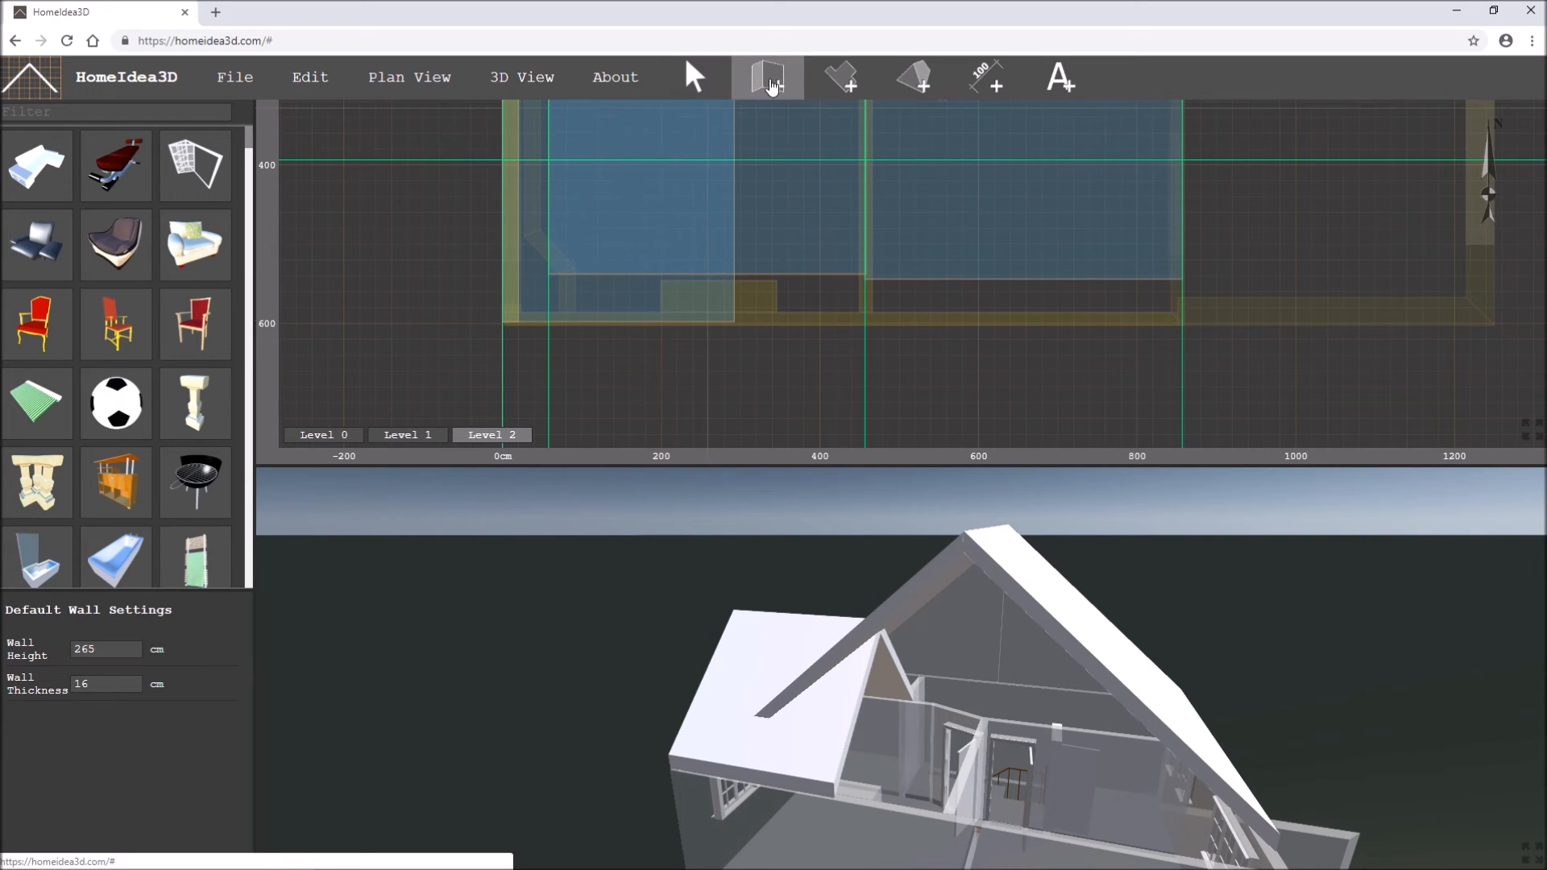
- Draw 16 cm-thick, 265 cm-tall walls along the rear edge under the main roof
click(107, 684)
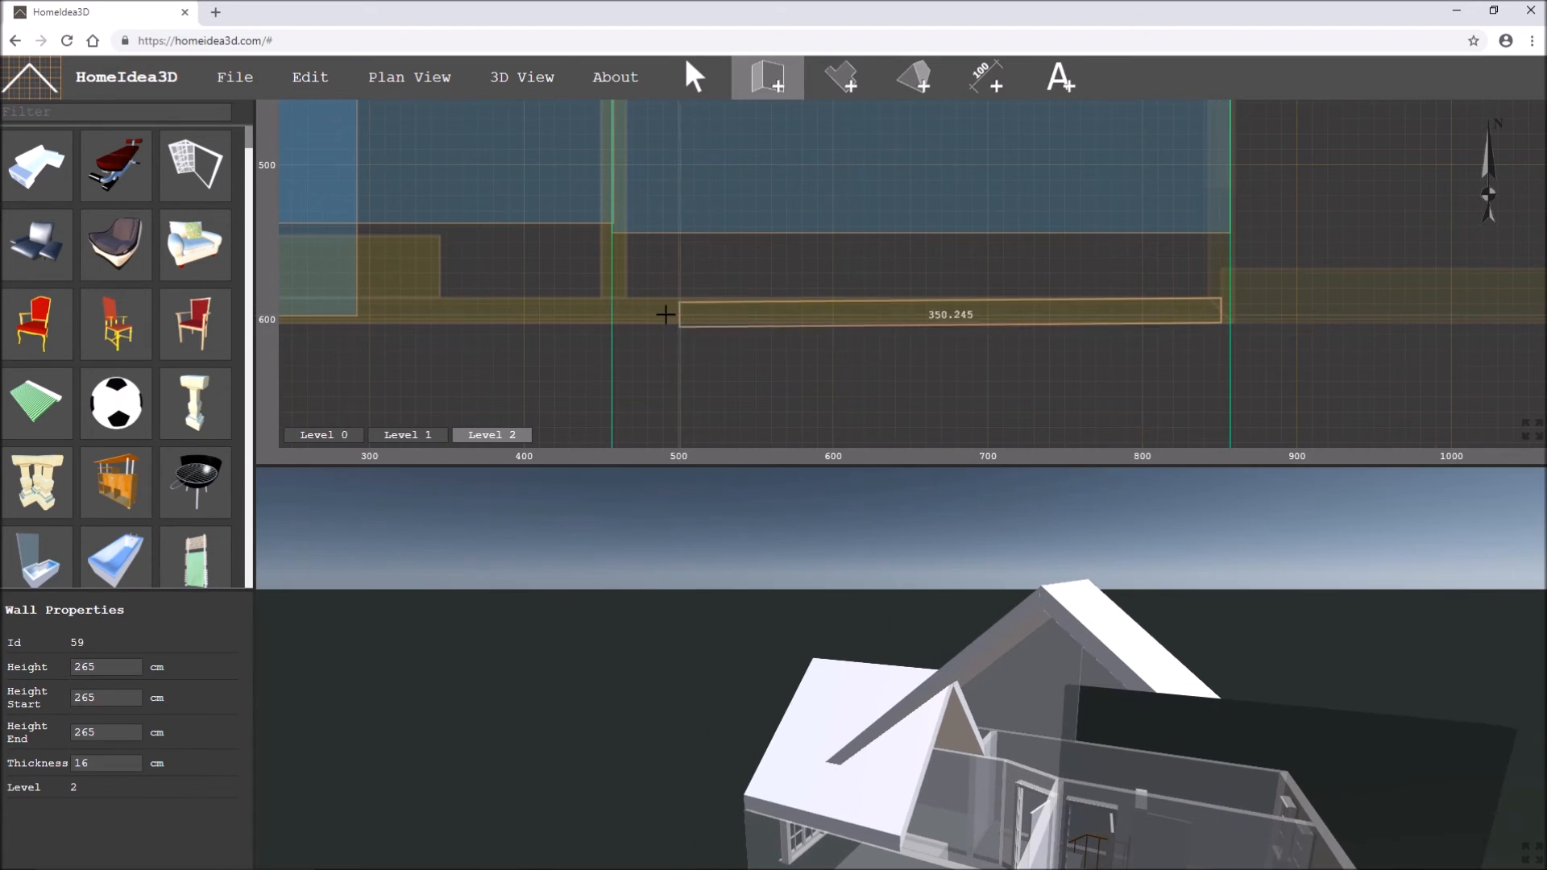
drag(665, 314, 612, 297)
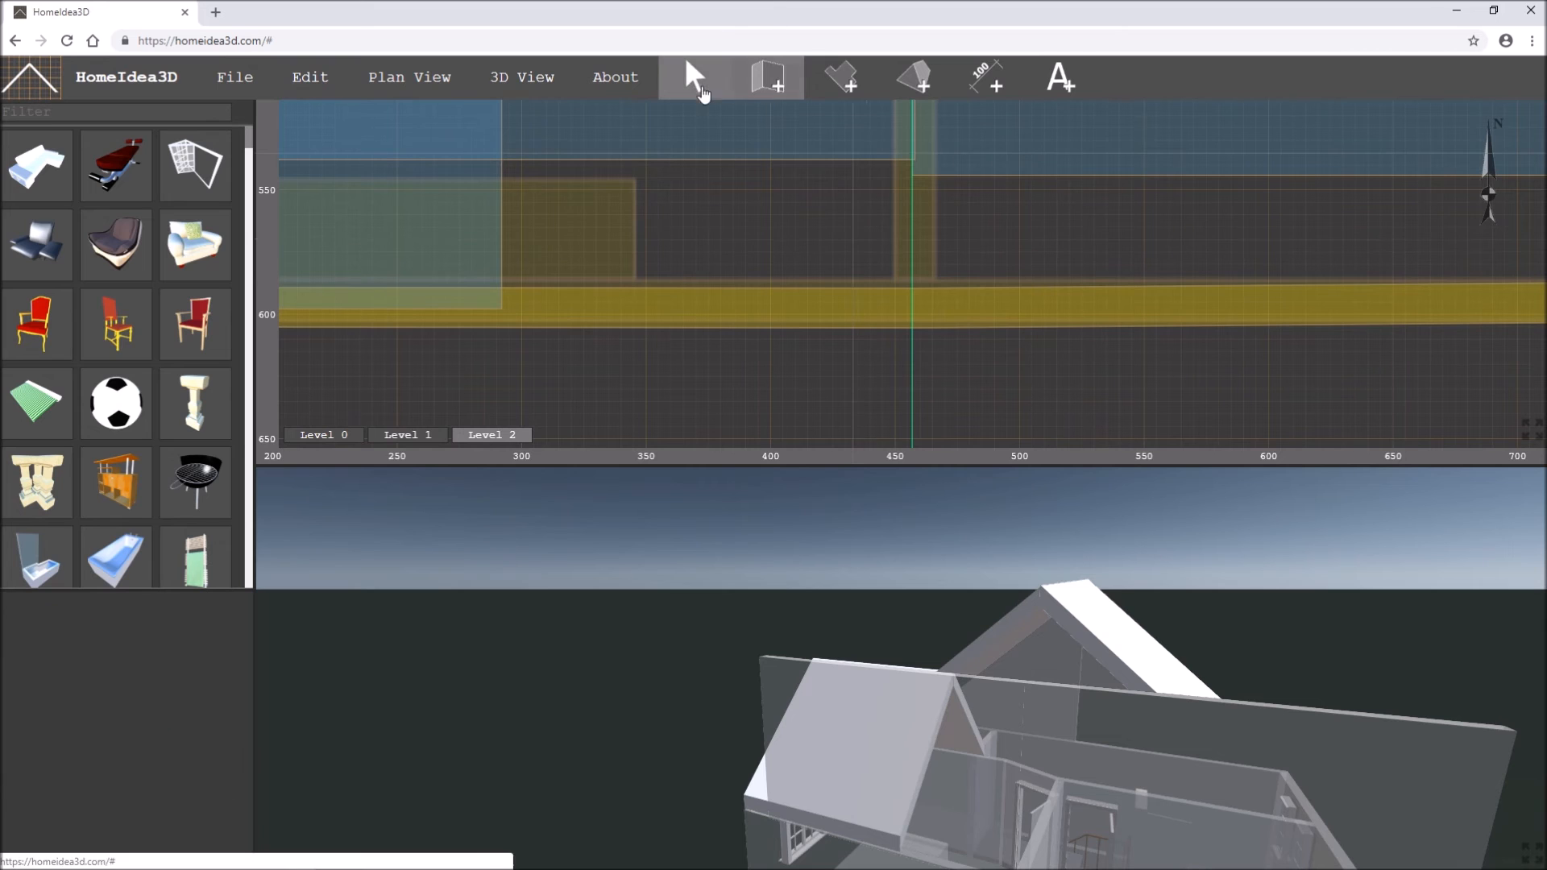
click(913, 308)
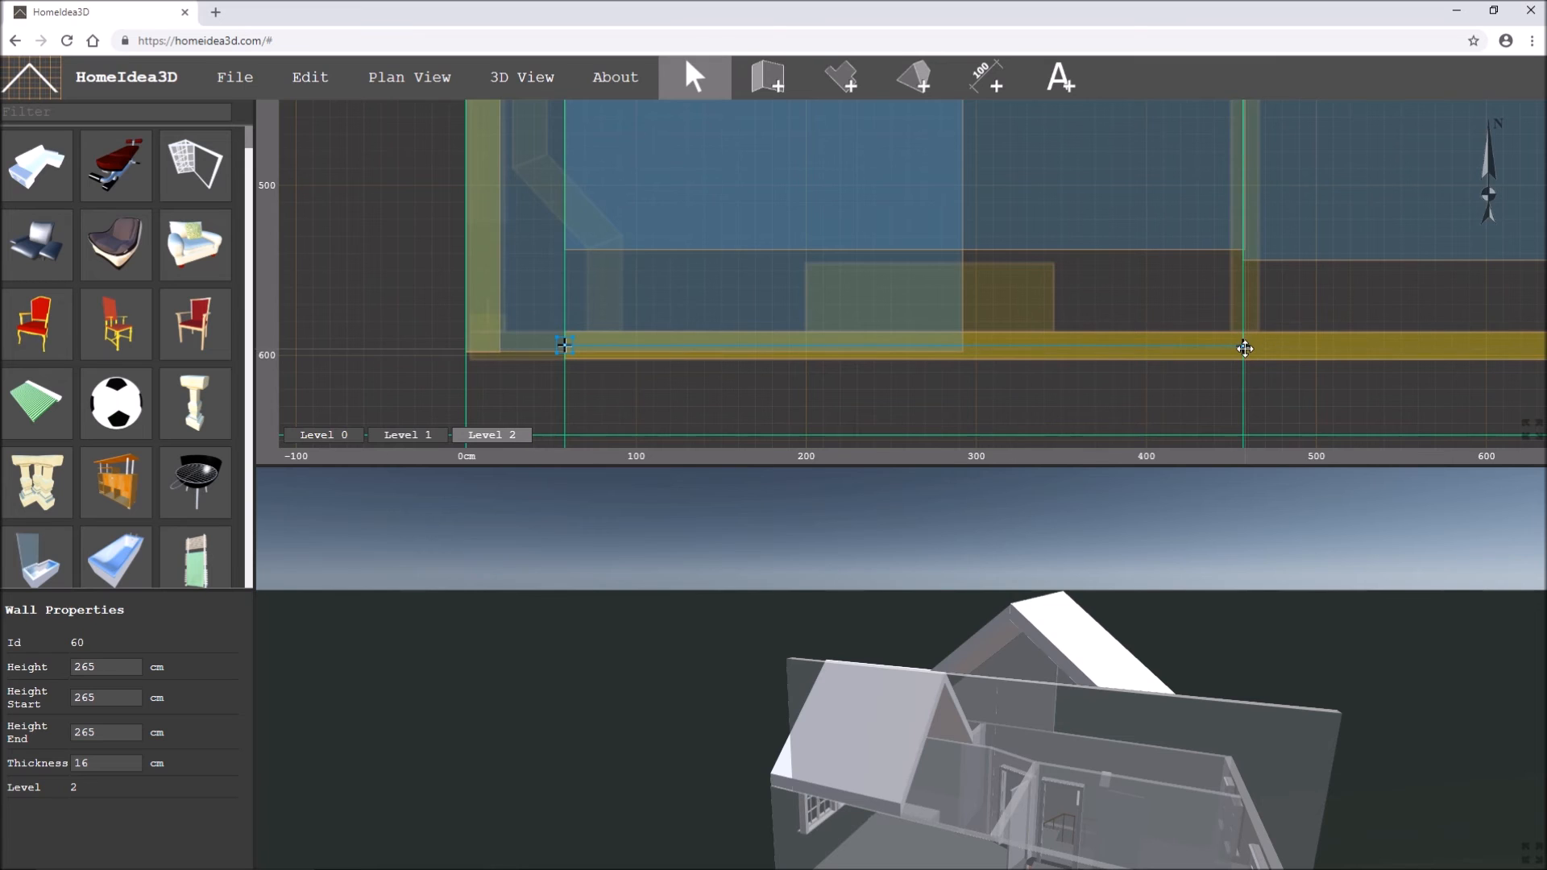
- Slope the two back walls from 0 cm up to a 350 cm centre peak
click(107, 732)
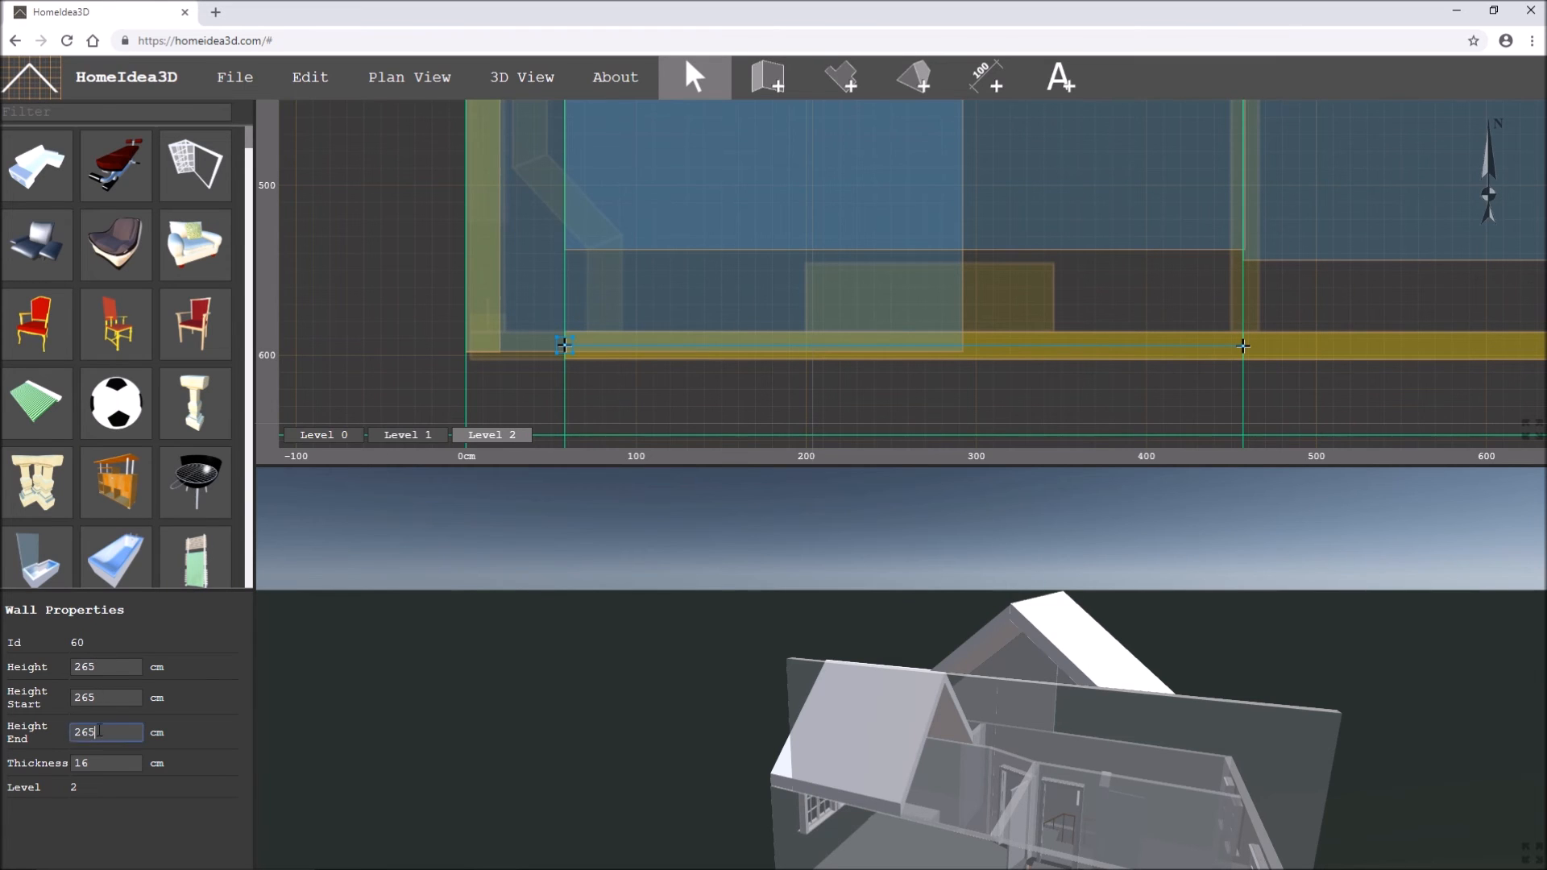
text(0)
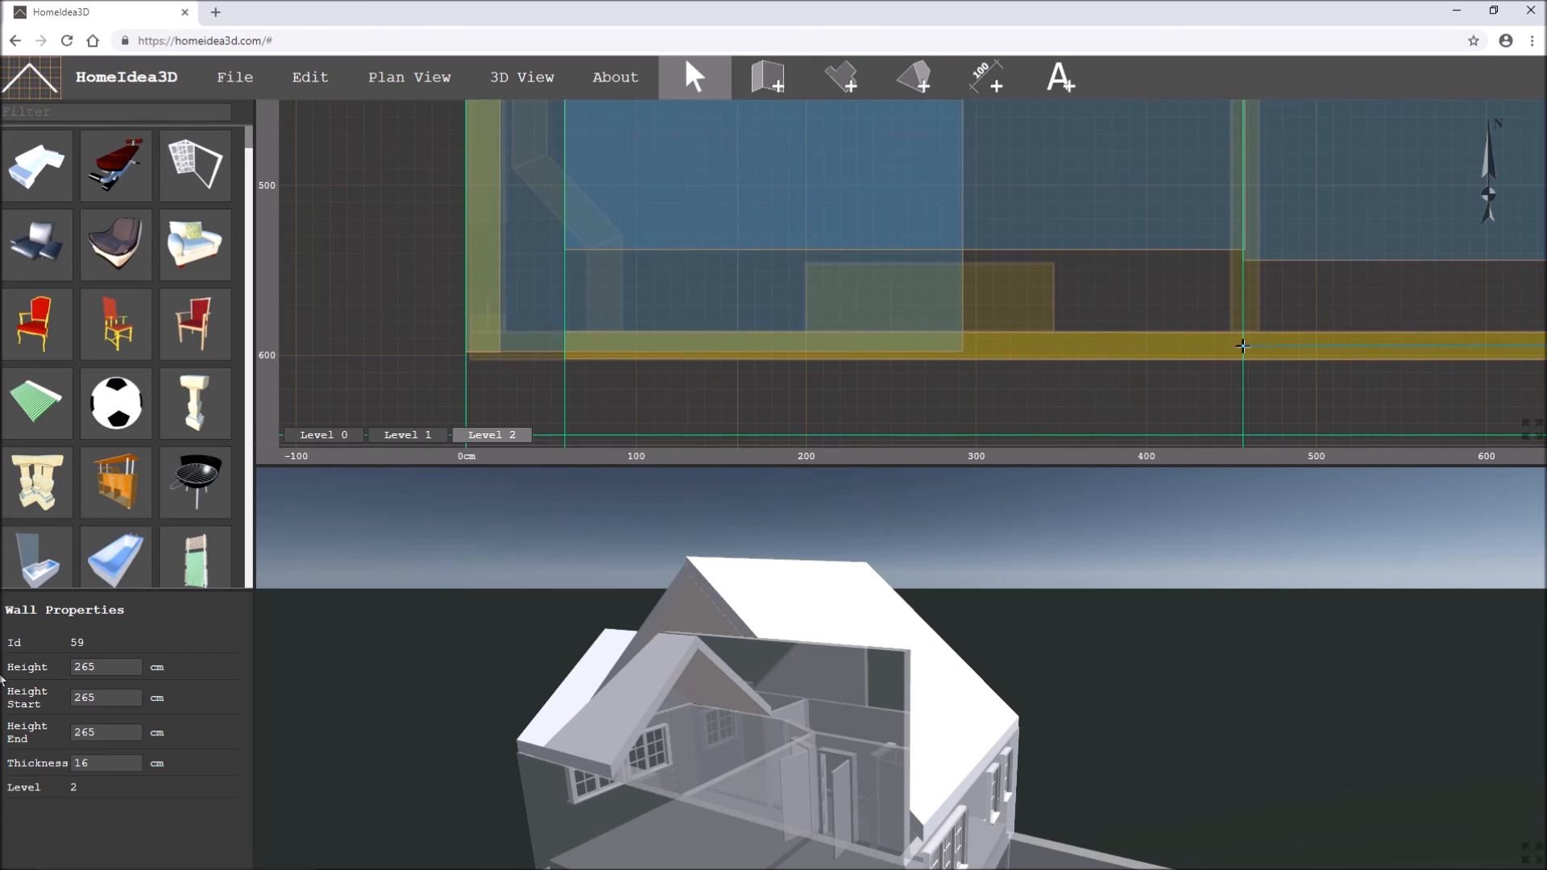
click(107, 698)
text(0)
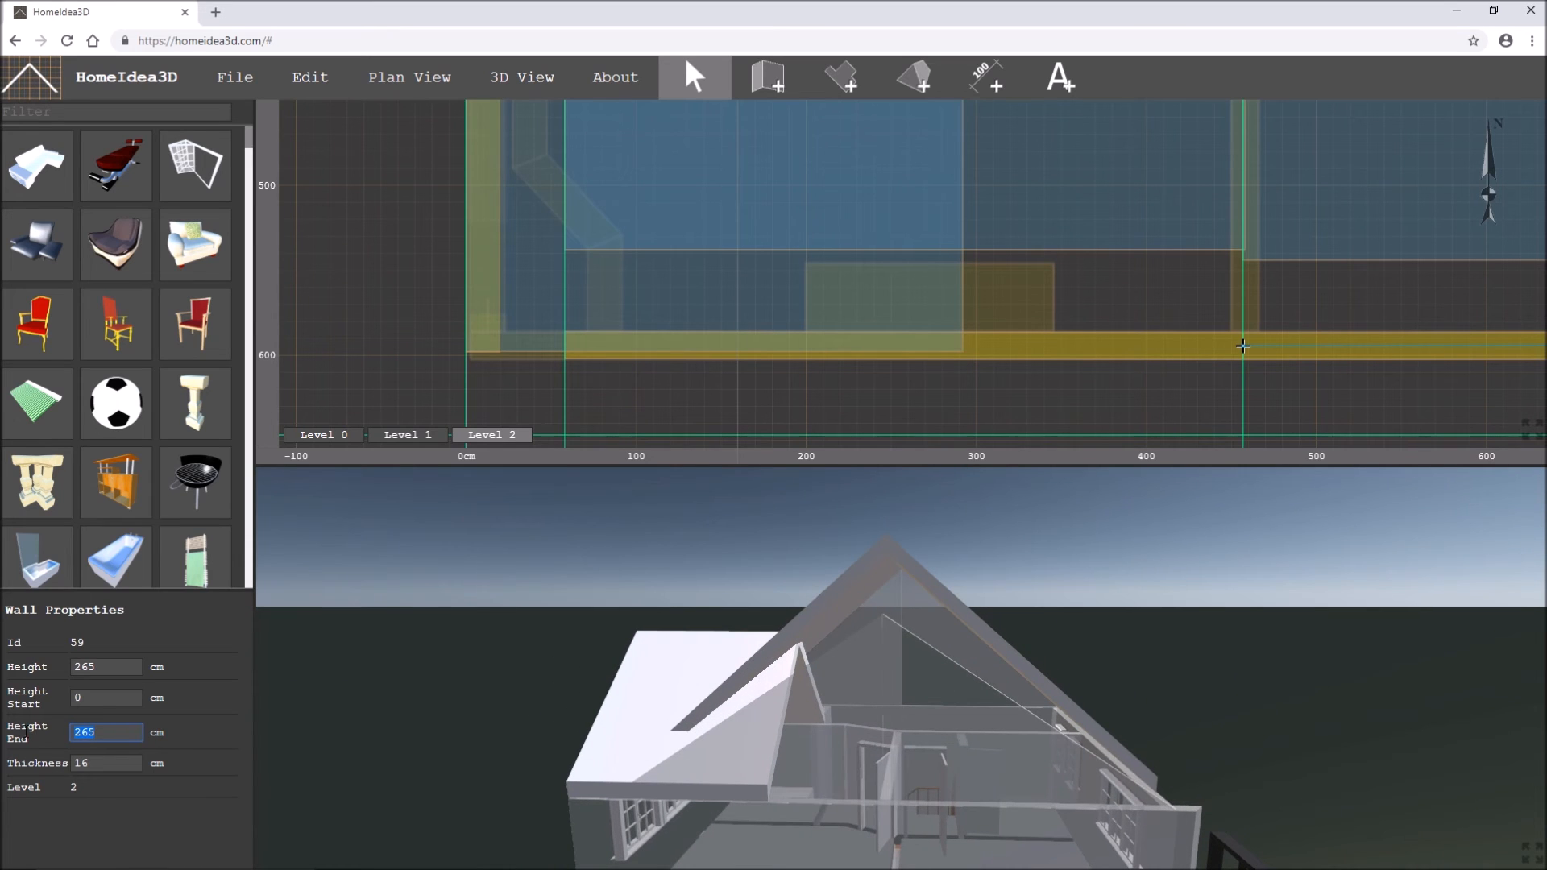
text(350)
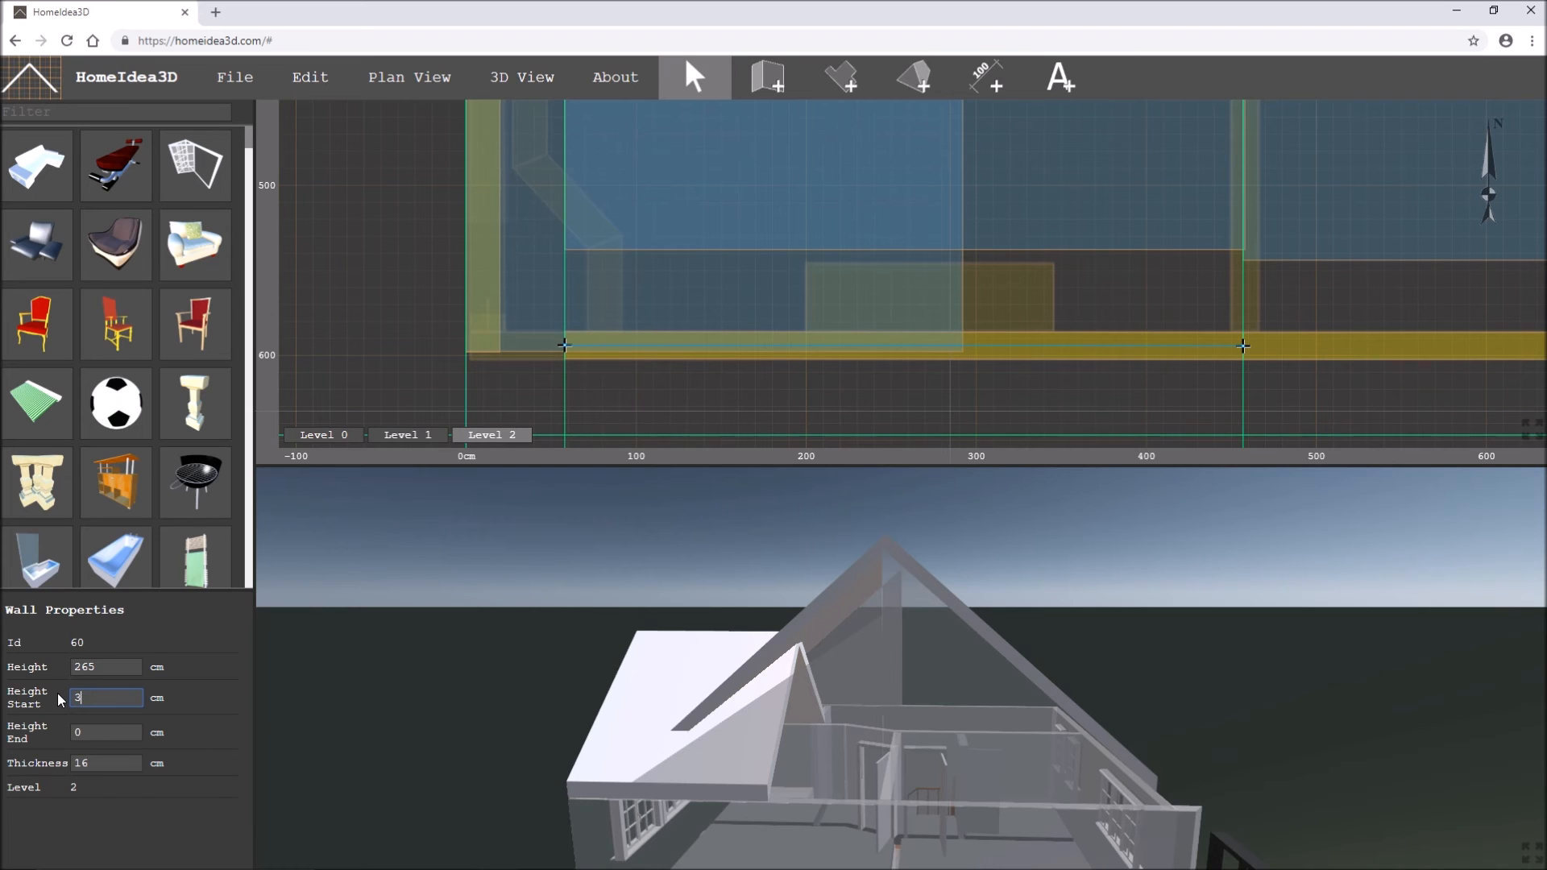
text(50)
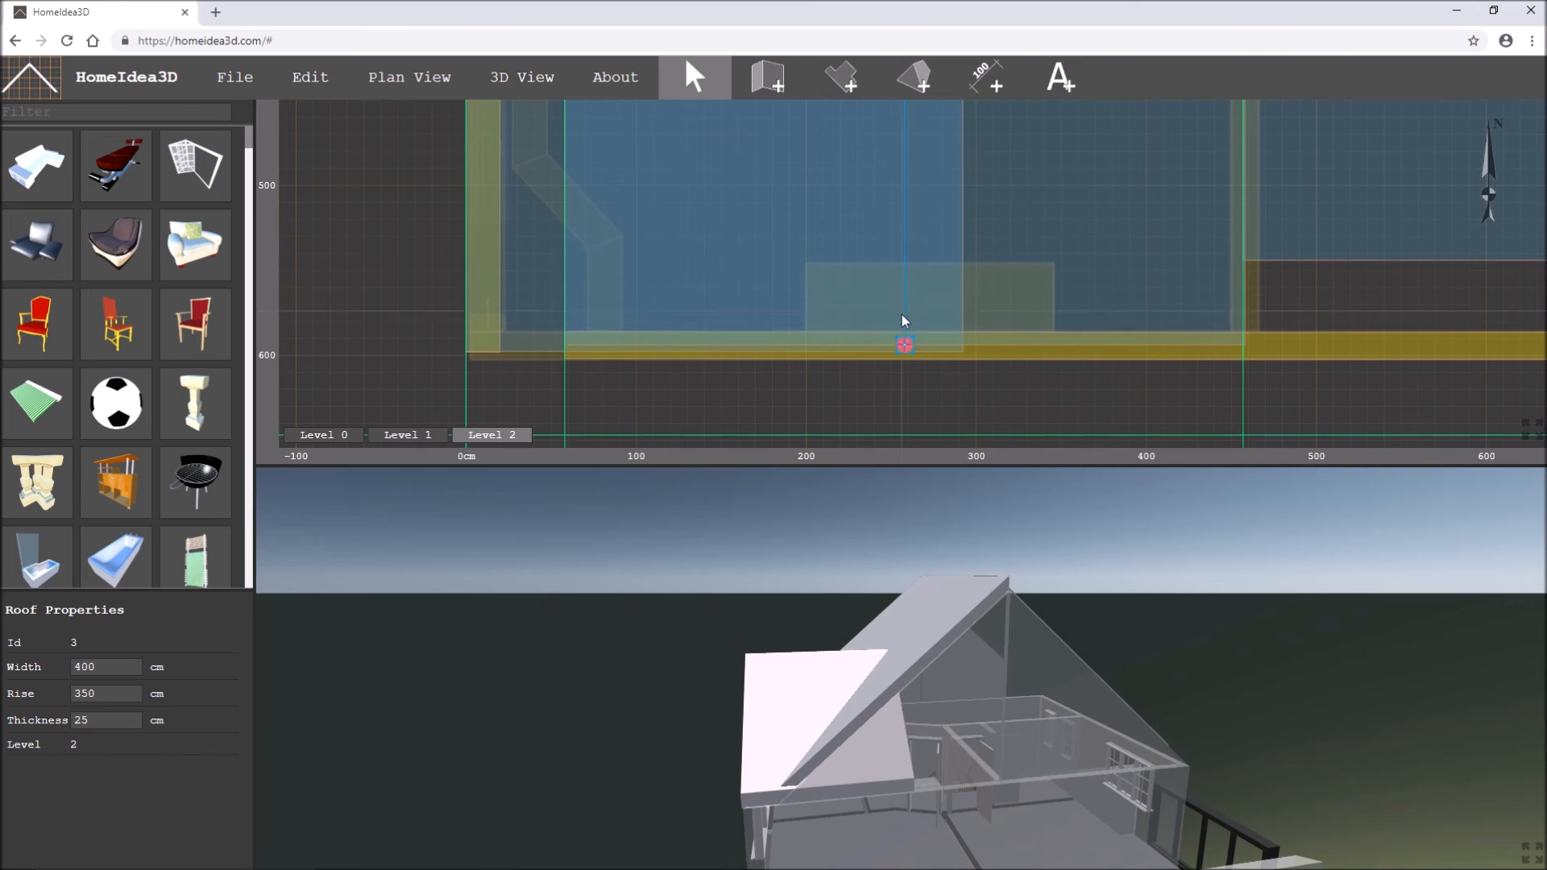
- Enlarge the 3D view pane to inspect both closed gable ends of the house
drag(905, 345, 904, 436)
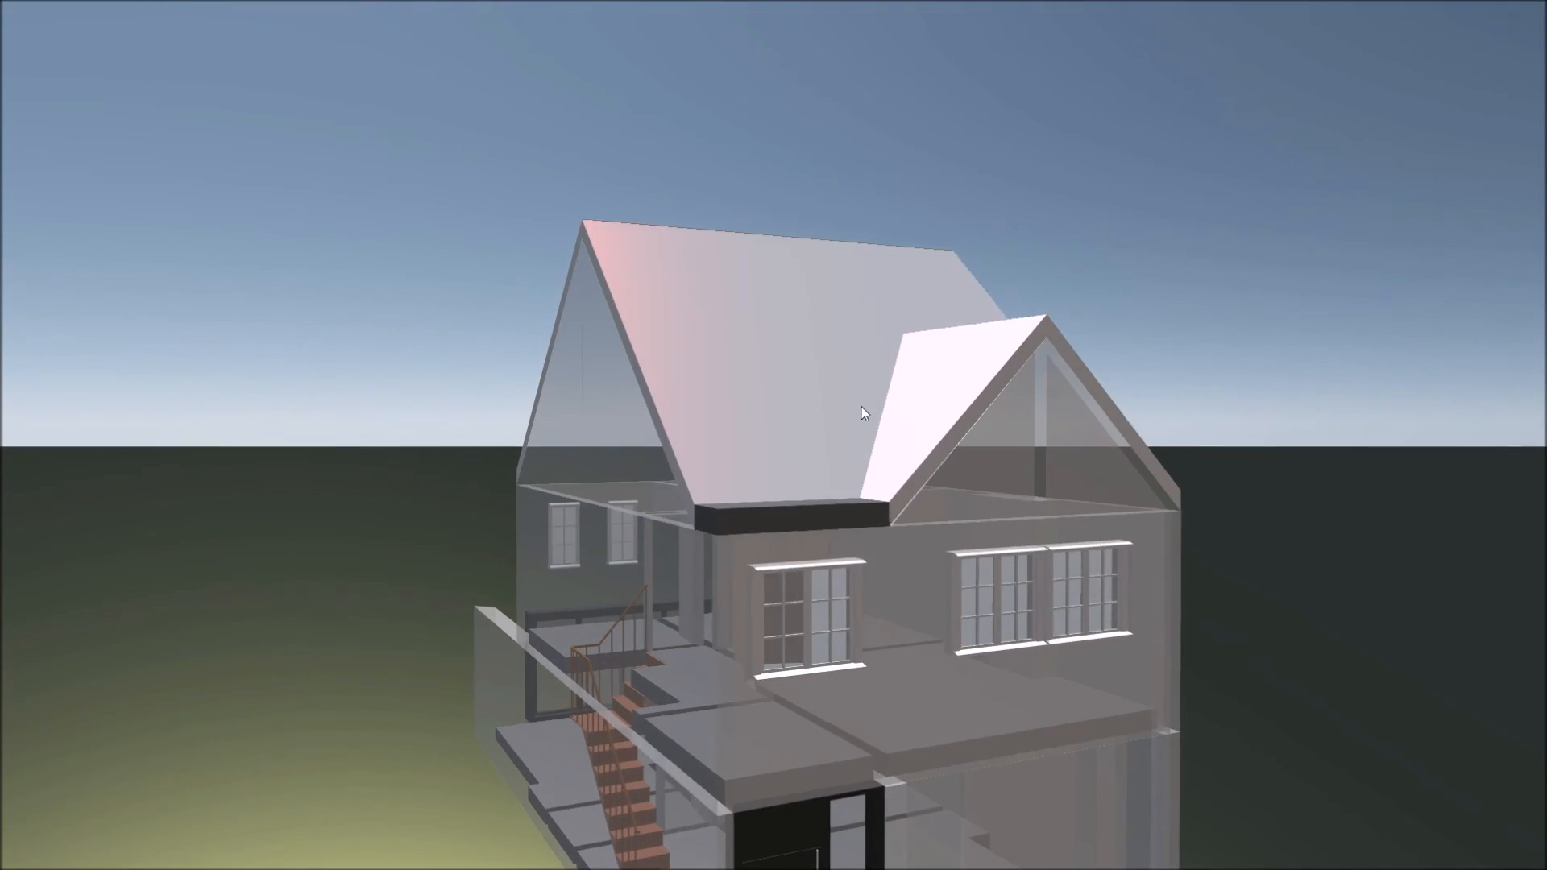
- Set the Roof Color in the 3D View properties to a dark slate grey
drag(864, 414, 922, 441)
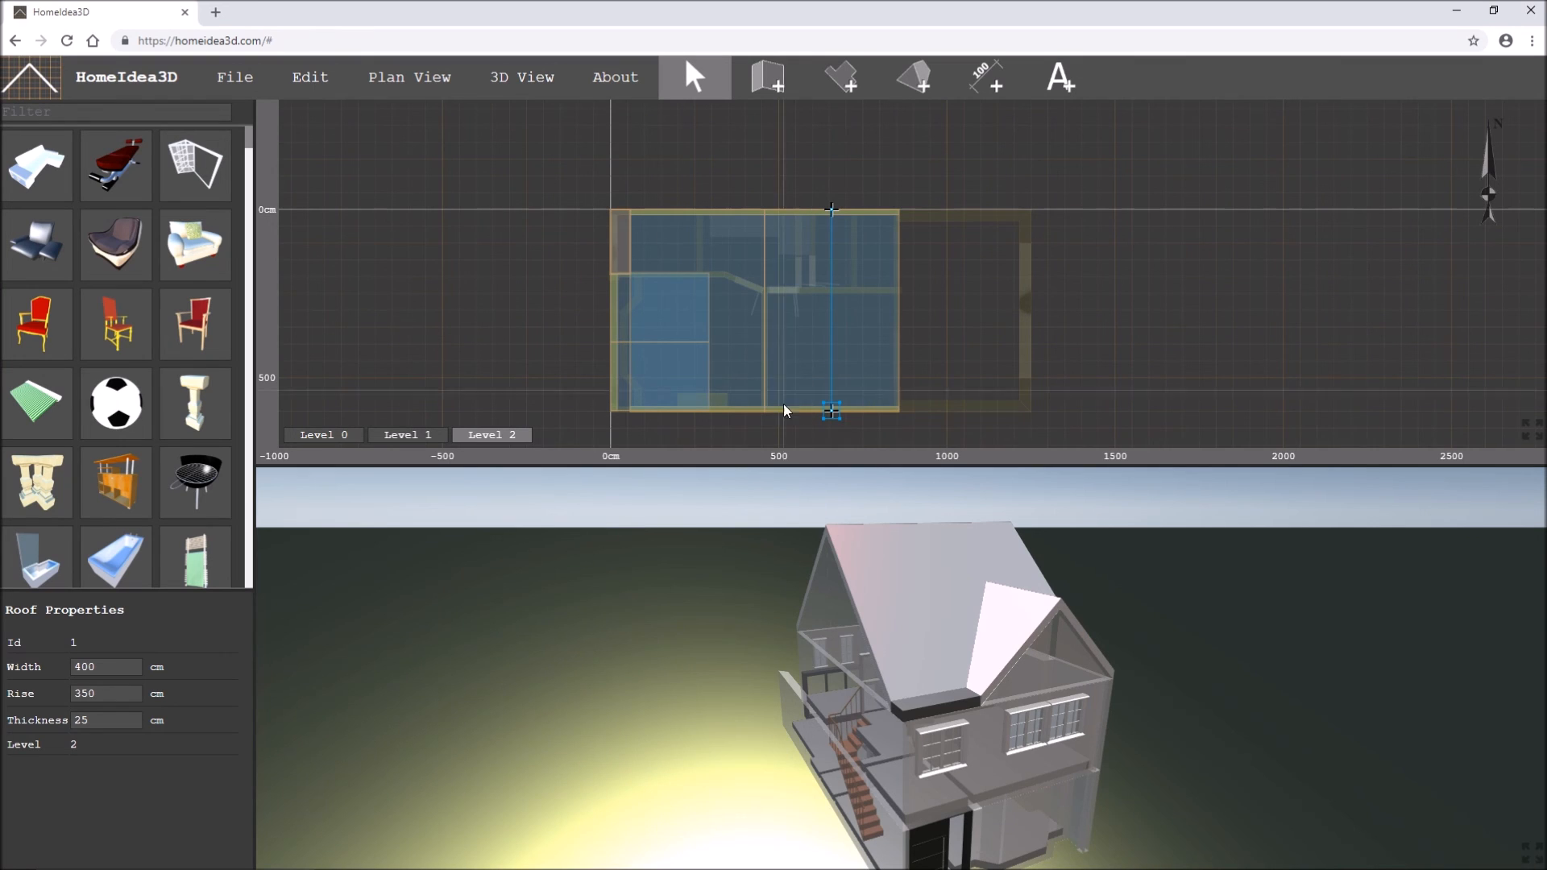
click(233, 78)
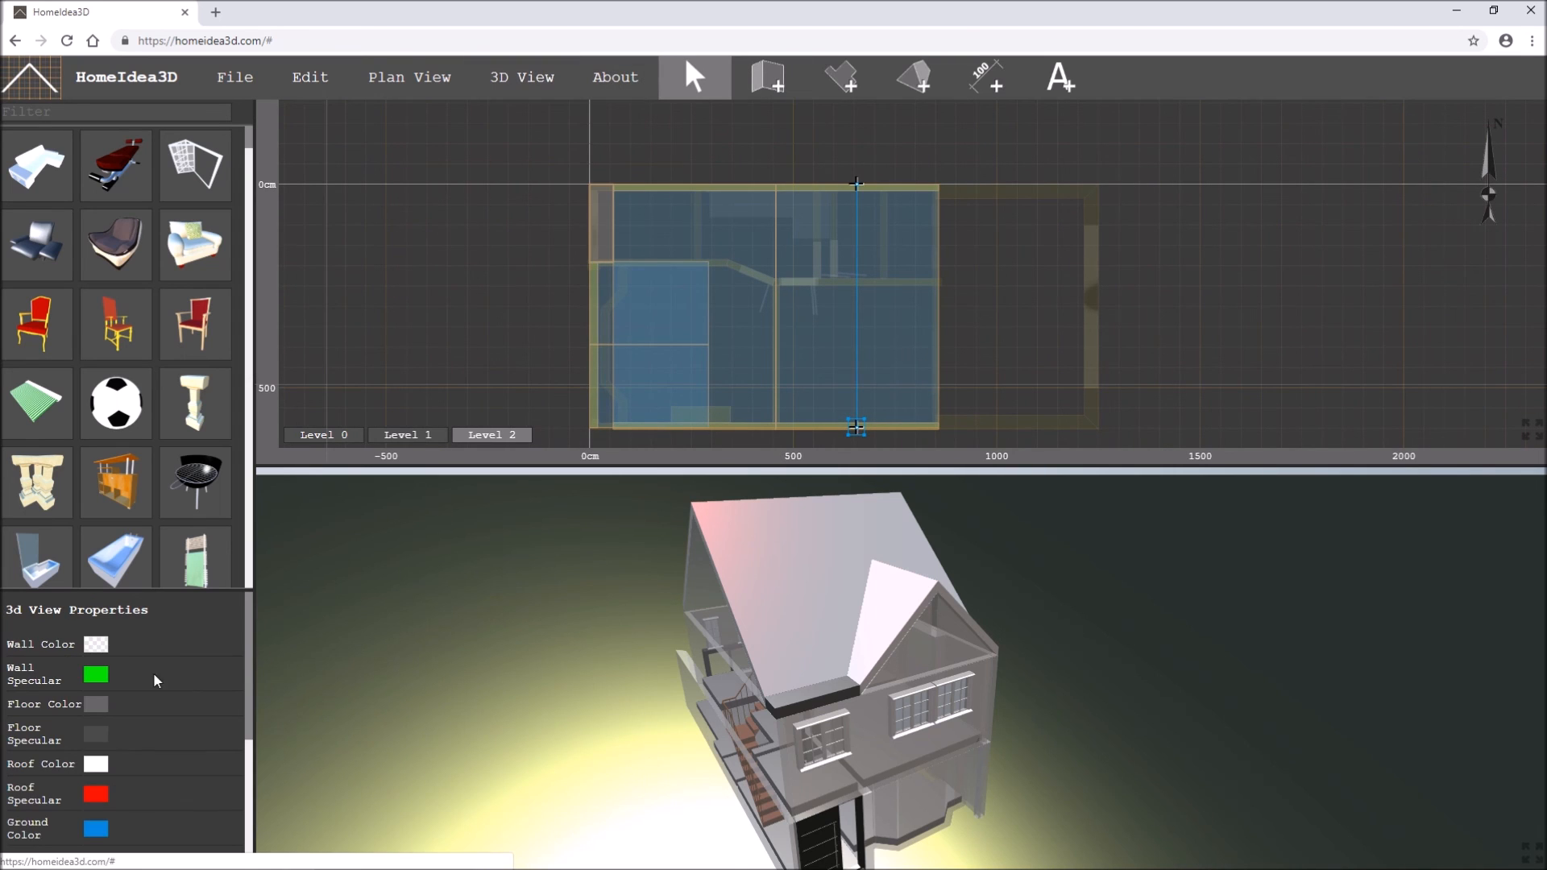
click(95, 764)
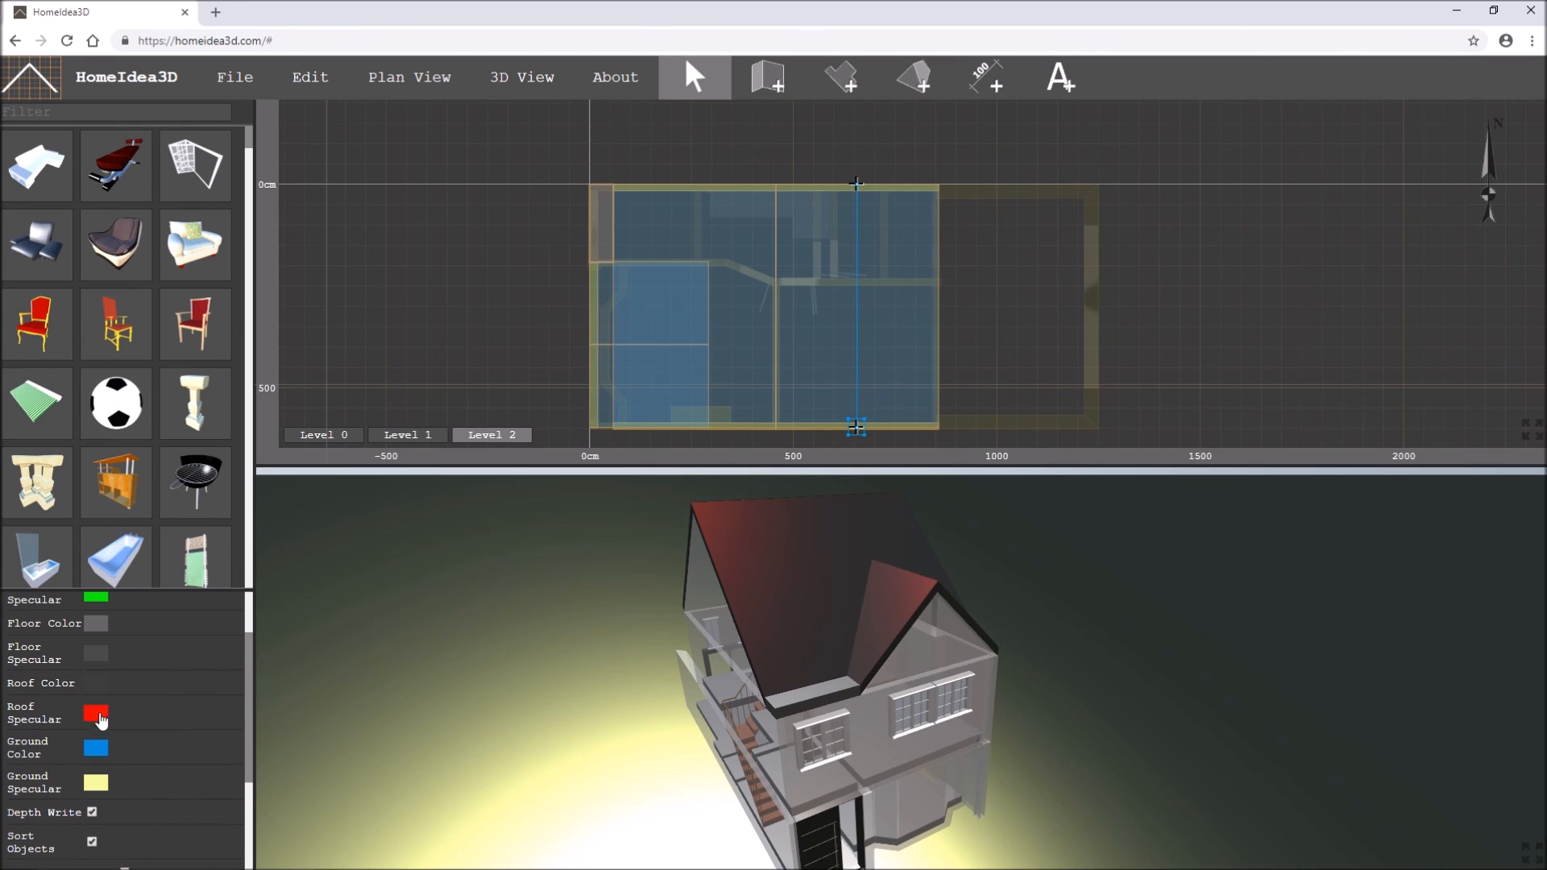
click(95, 716)
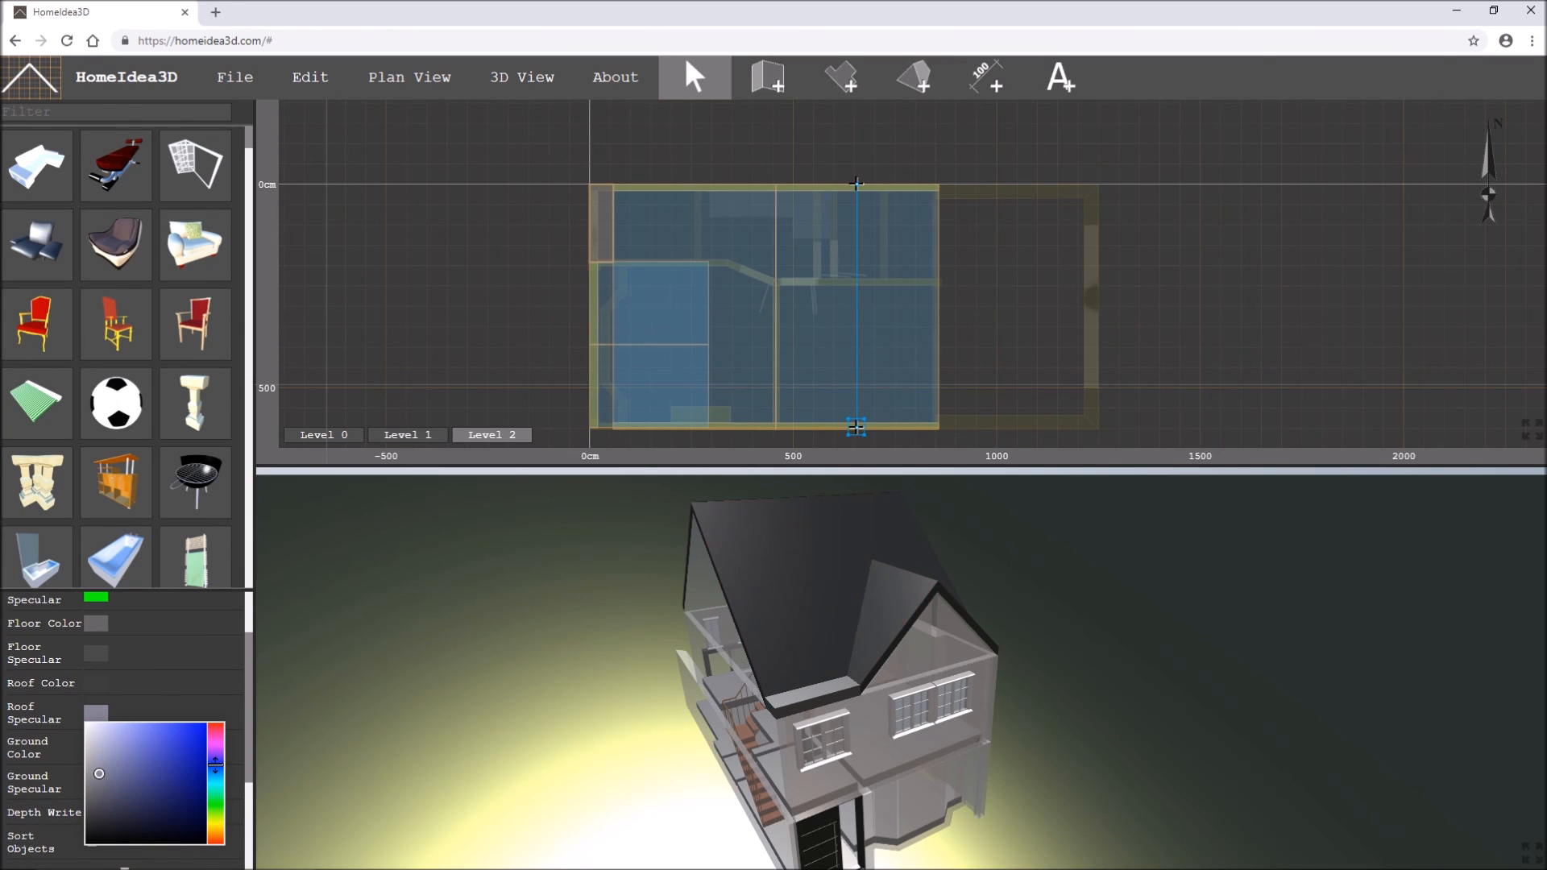